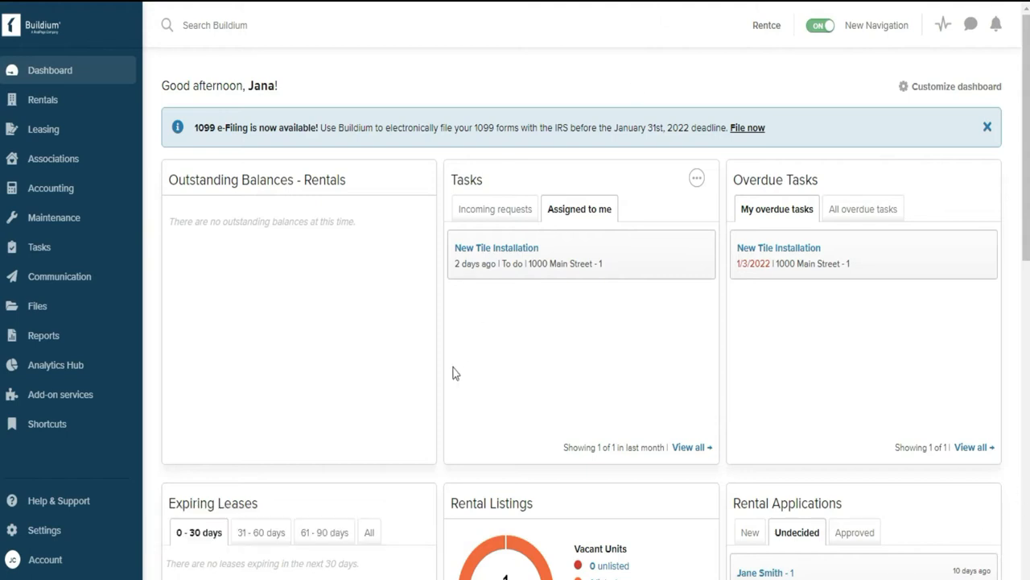
pyautogui.moveTo(339, 332)
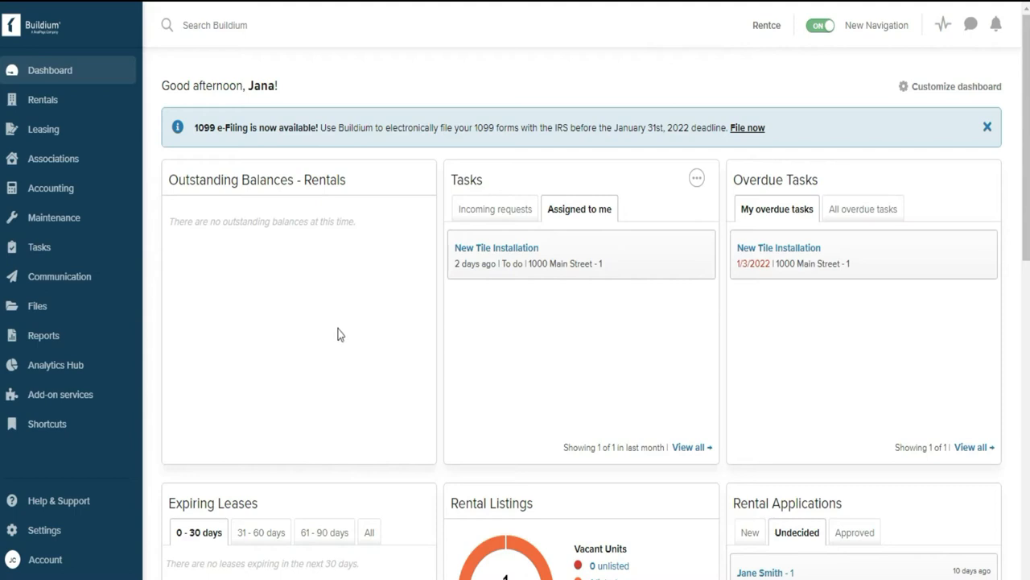
pyautogui.moveTo(420, 343)
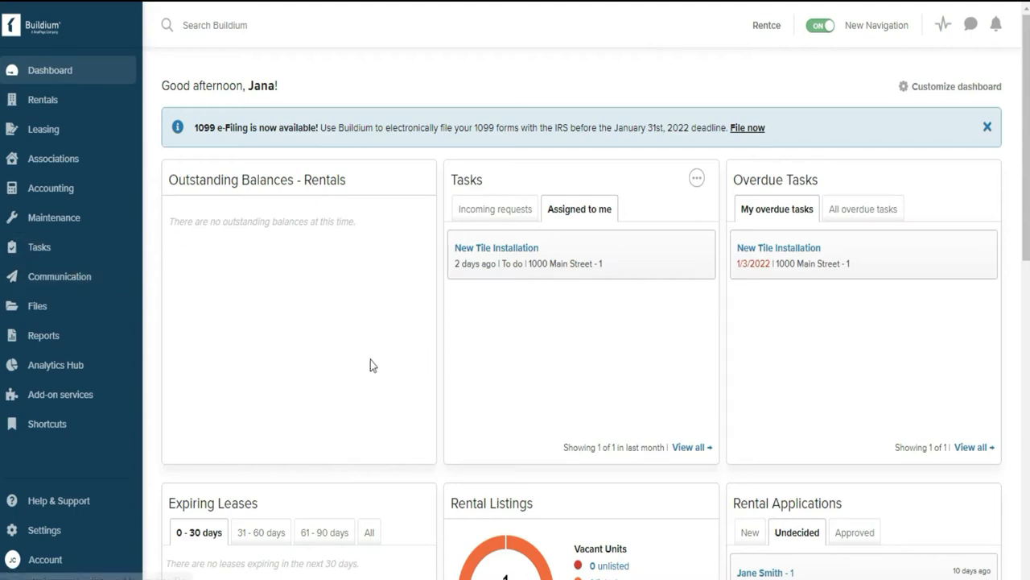
pyautogui.moveTo(406, 381)
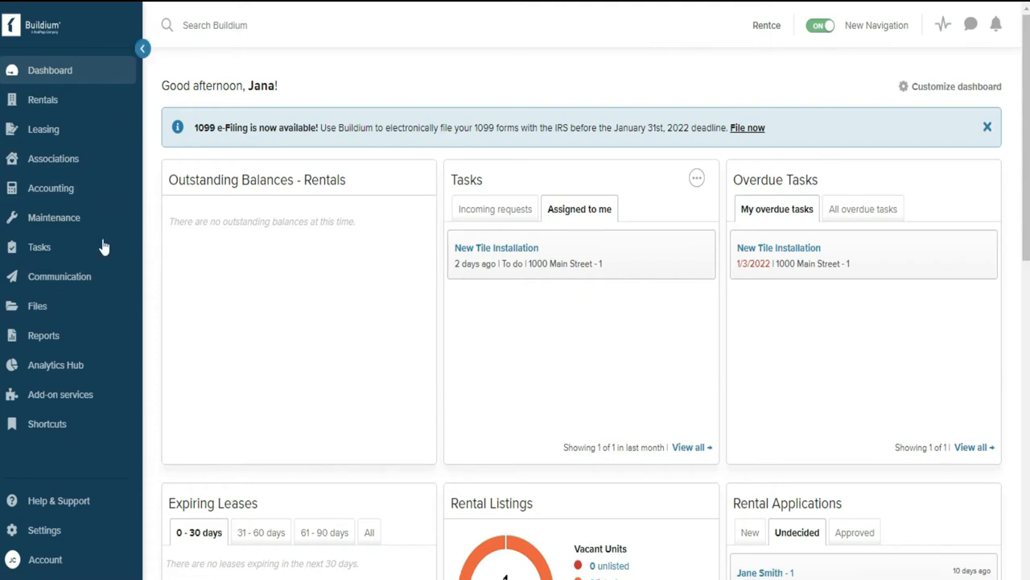
pyautogui.moveTo(113, 290)
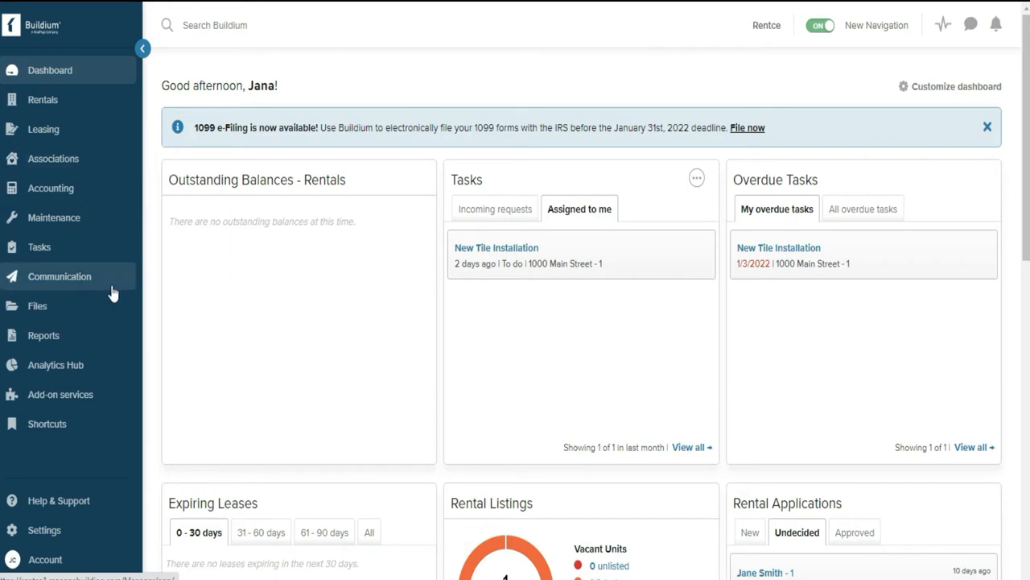
pyautogui.moveTo(91, 287)
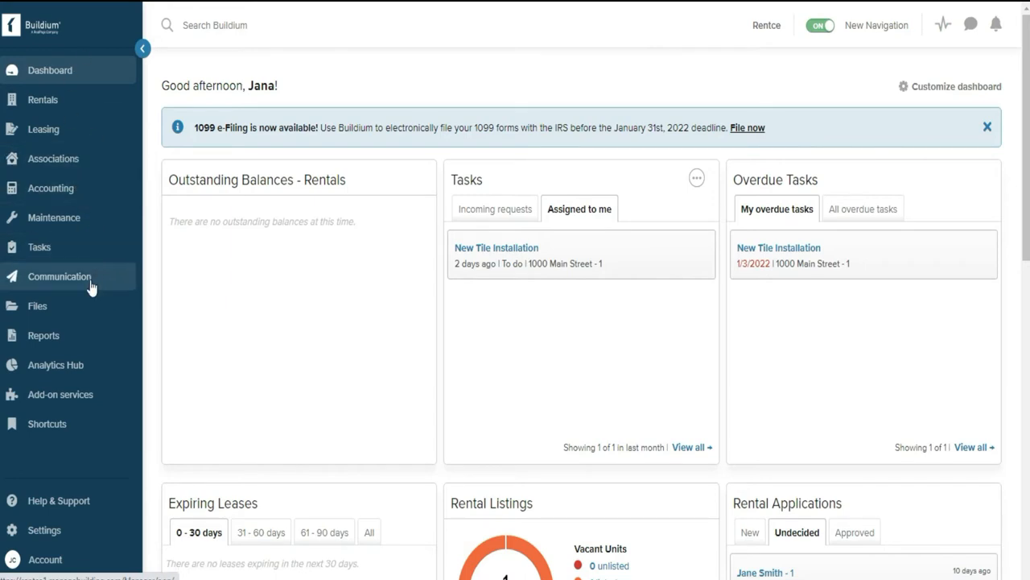
pyautogui.moveTo(74, 286)
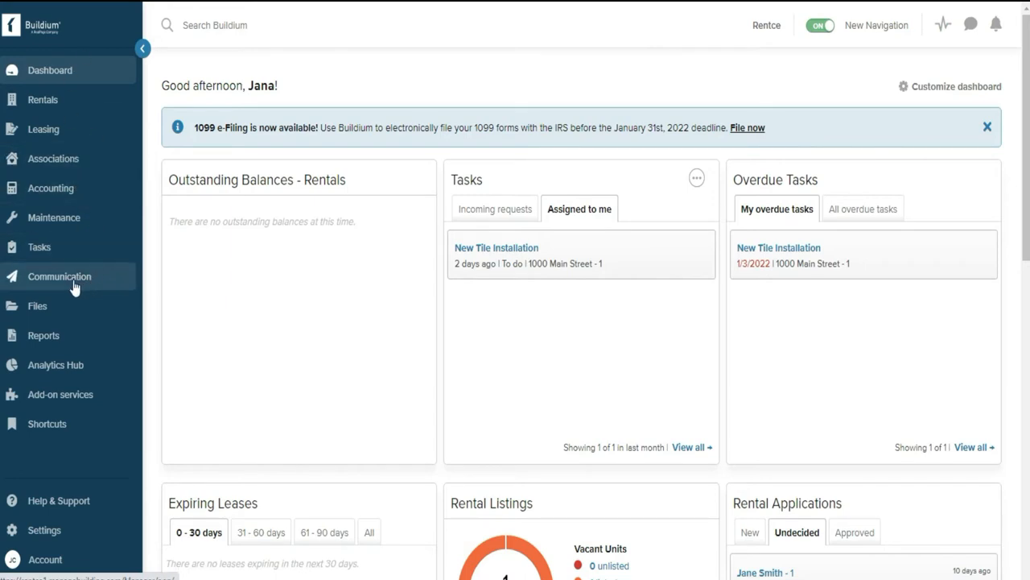
# Go to Communication > Public website settings, where the site is shown as turned off
pyautogui.click(59, 276)
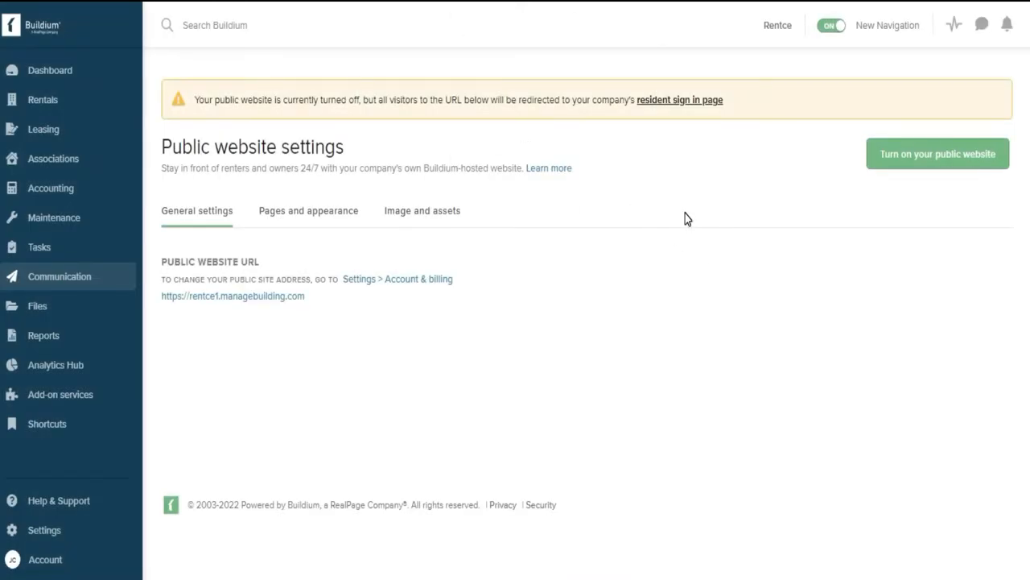
pyautogui.moveTo(923, 159)
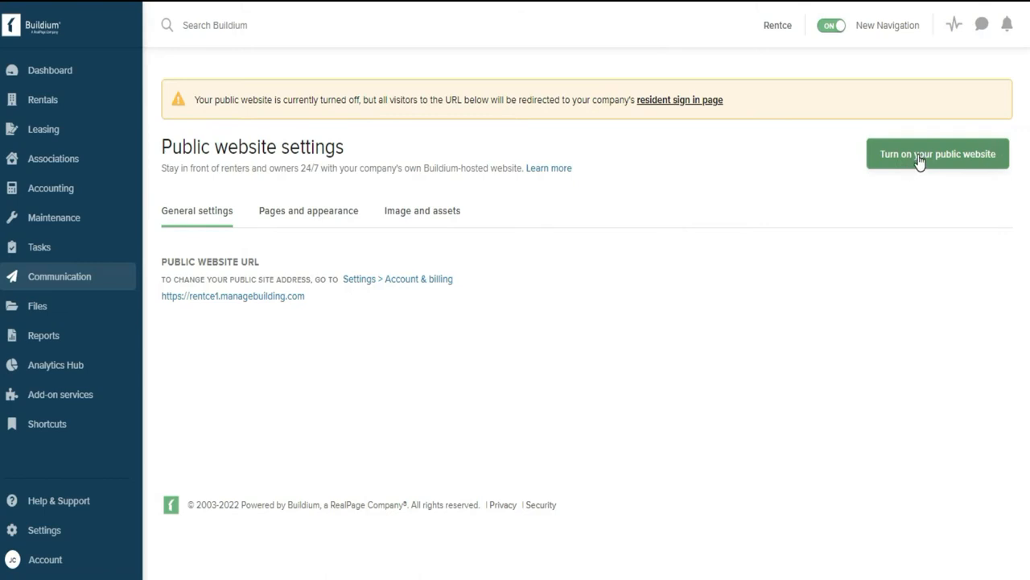
# Switch on the company's public website to reveal branding, custom link and sign-in settings
pyautogui.click(937, 153)
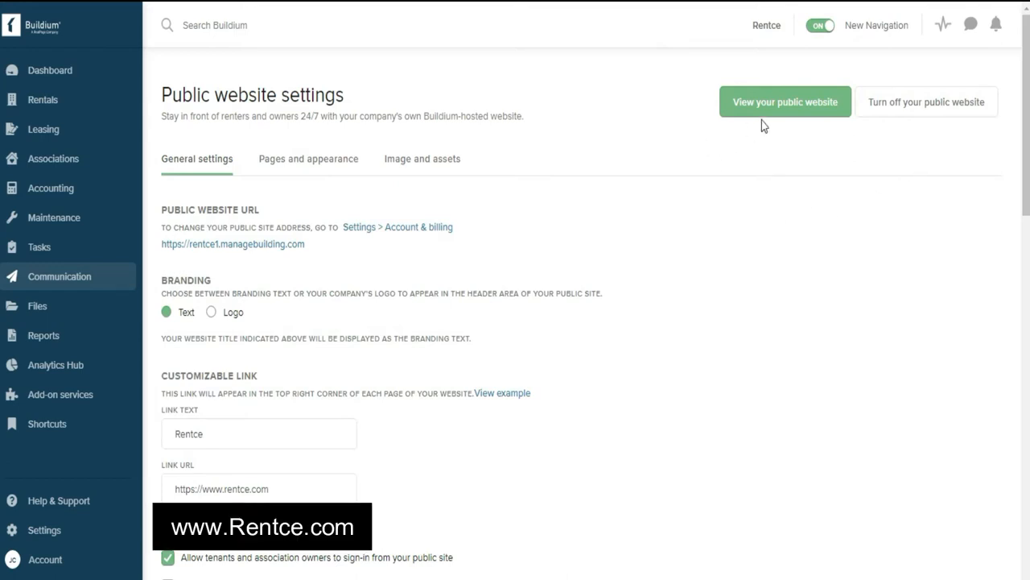
pyautogui.moveTo(792, 214)
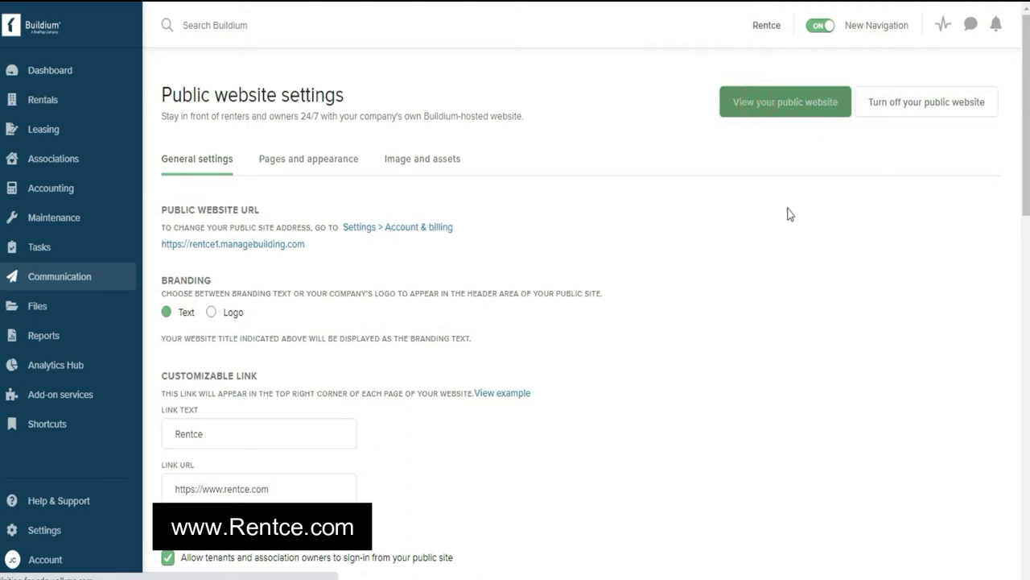
# View the live Rentce site with rental search, the Hearthview Lane listing and sign-in
pyautogui.click(785, 102)
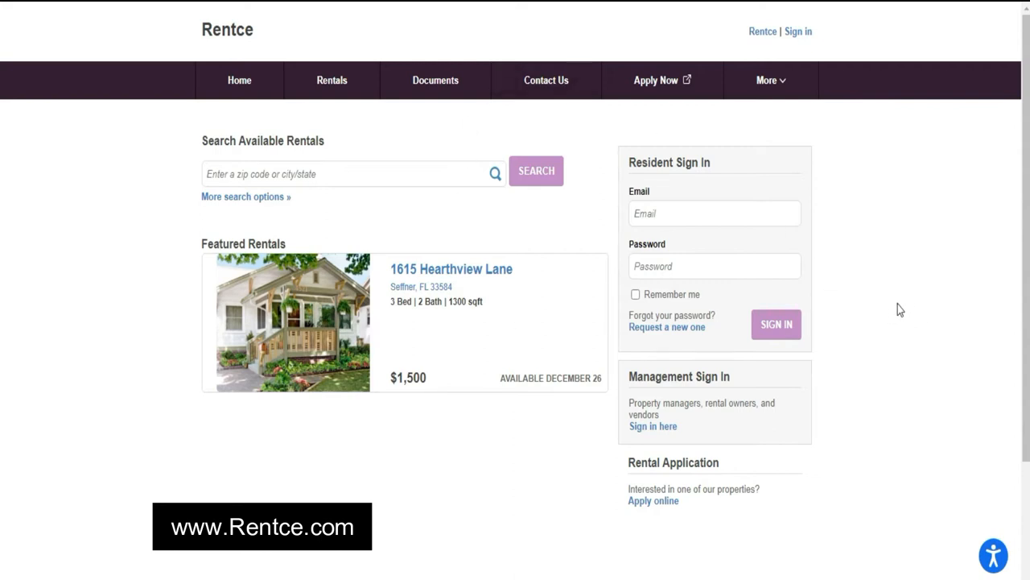
pyautogui.moveTo(892, 242)
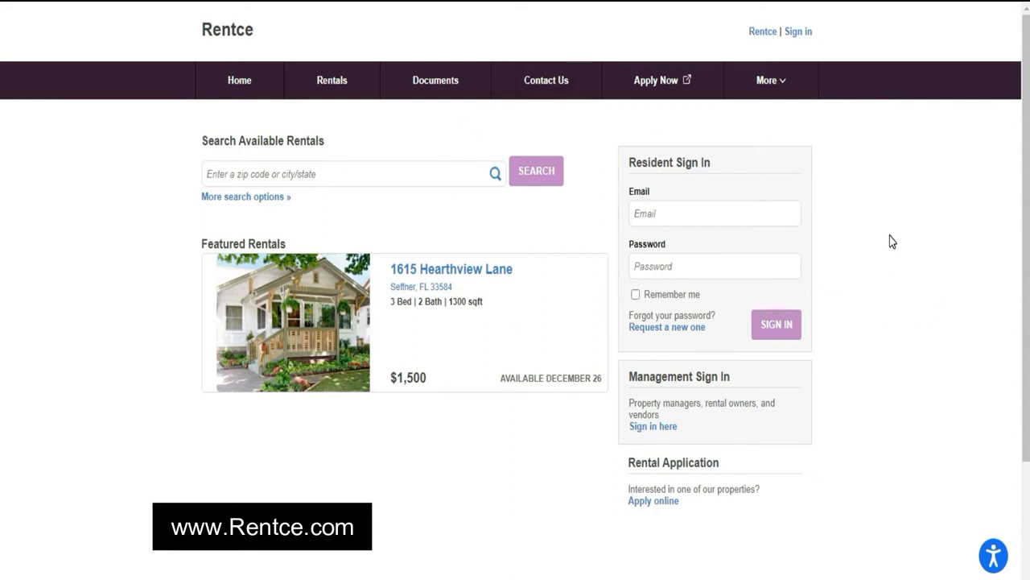
pyautogui.moveTo(880, 249)
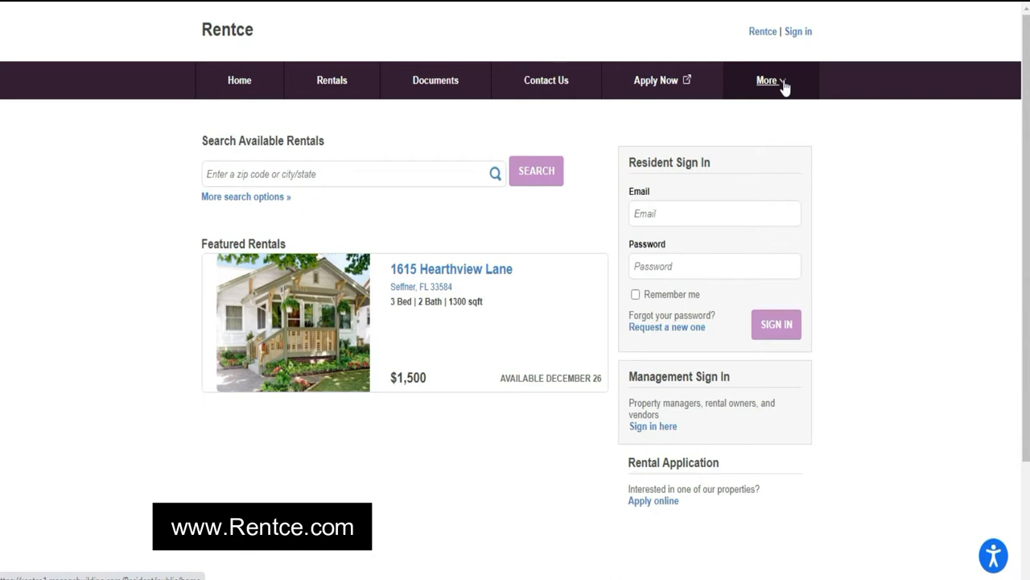
pyautogui.moveTo(292, 127)
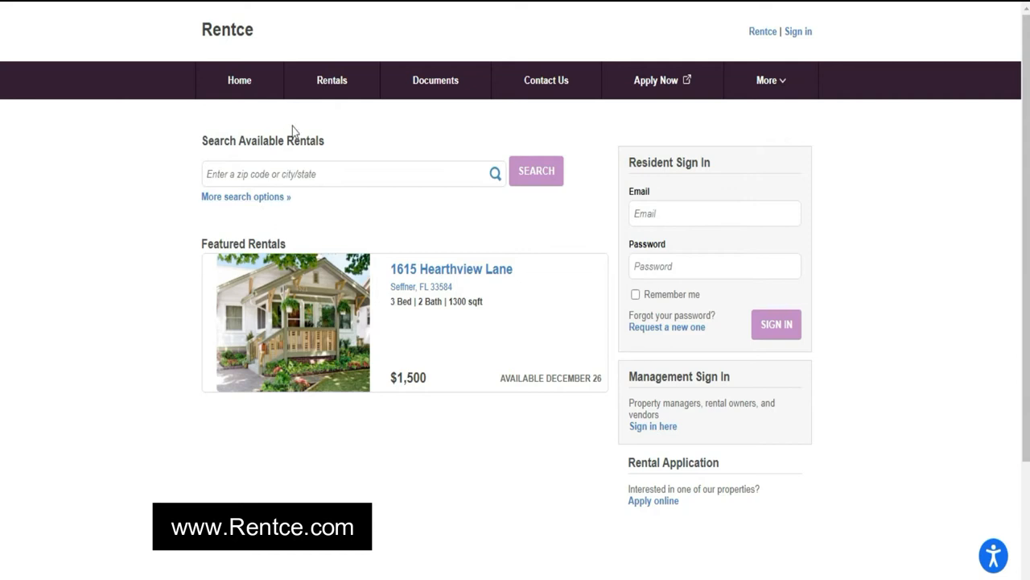
pyautogui.moveTo(388, 214)
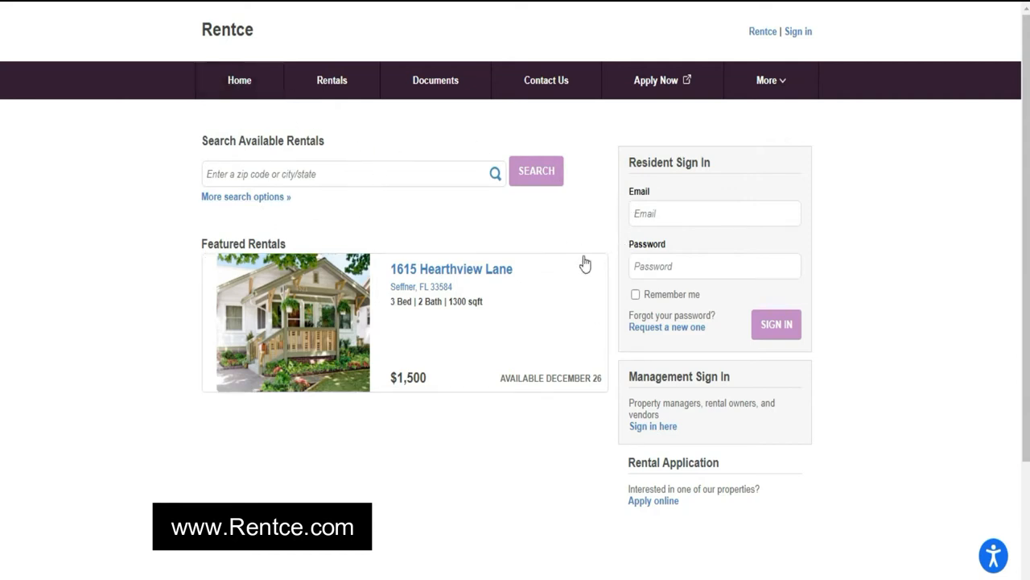
pyautogui.moveTo(1013, 55)
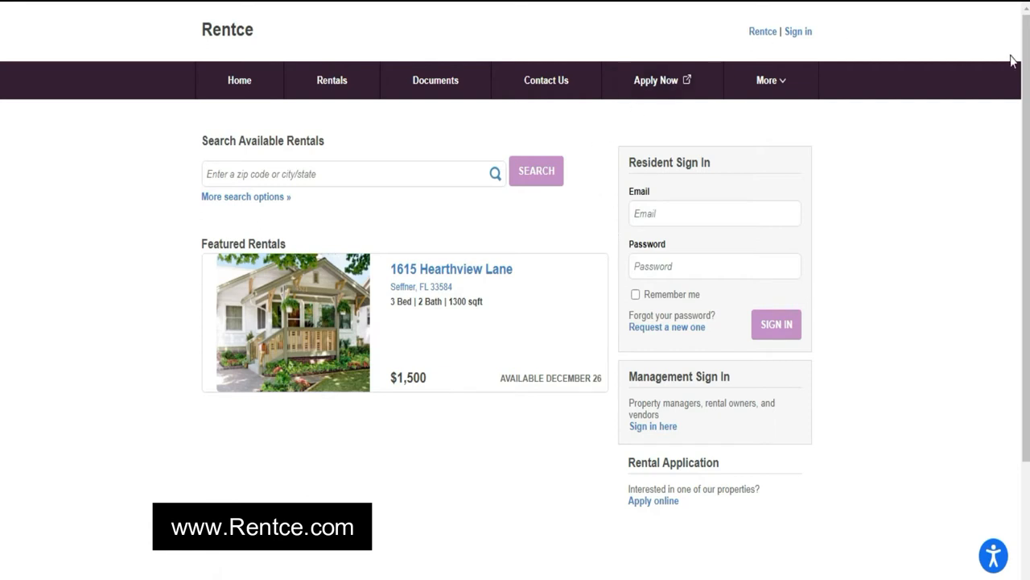
pyautogui.moveTo(905, 183)
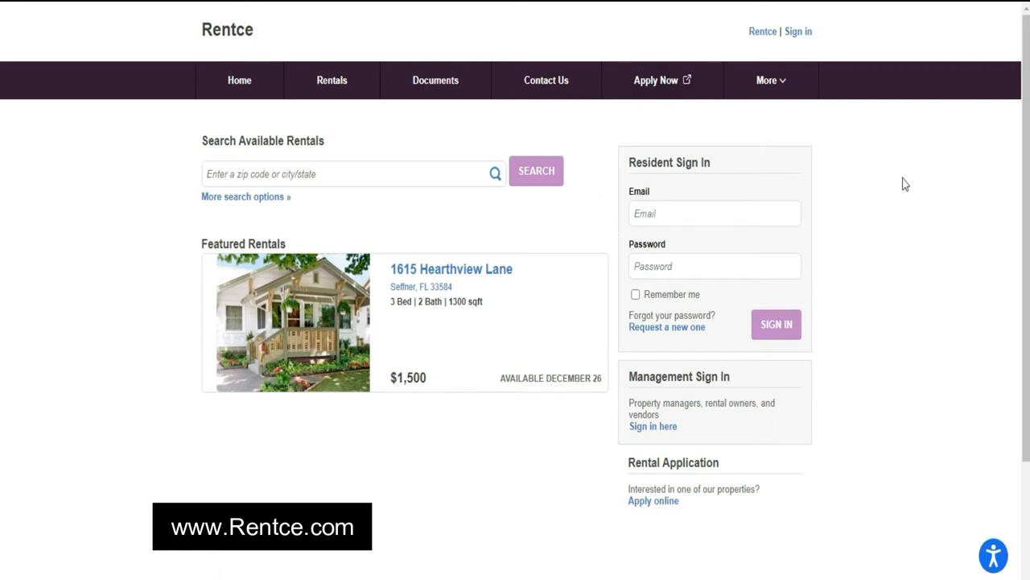
pyautogui.moveTo(929, 285)
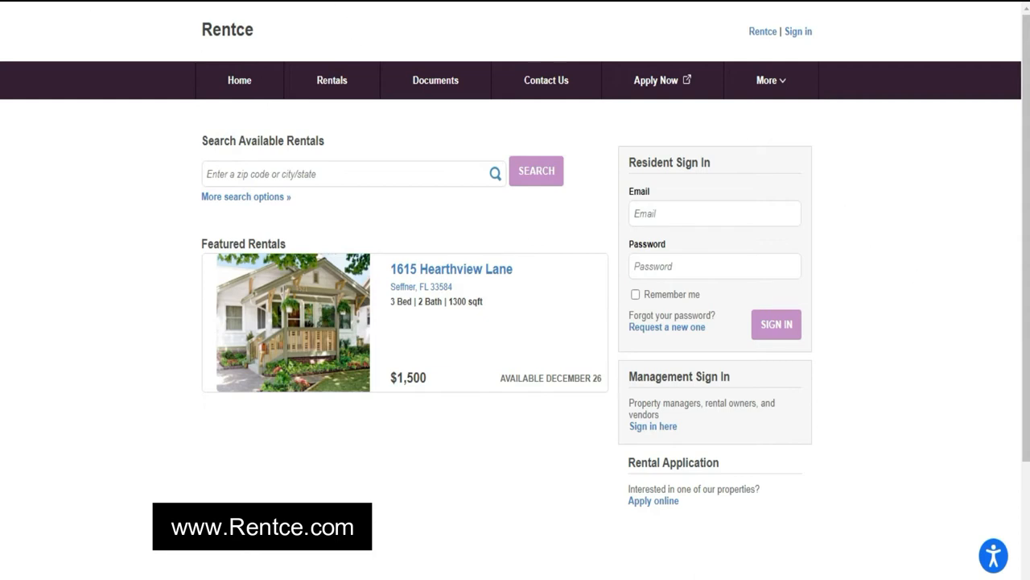
pyautogui.moveTo(592, 233)
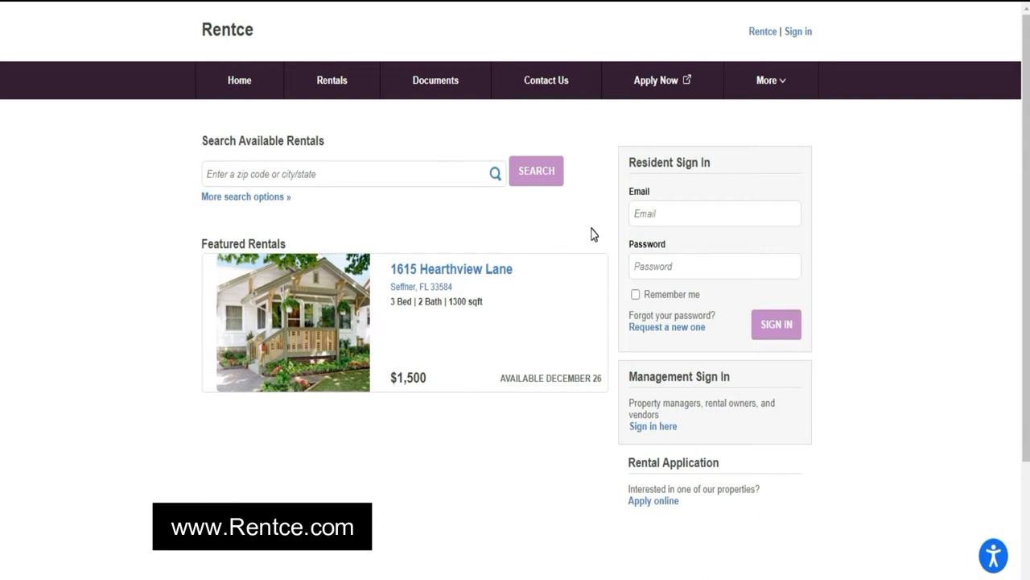
pyautogui.moveTo(339, 127)
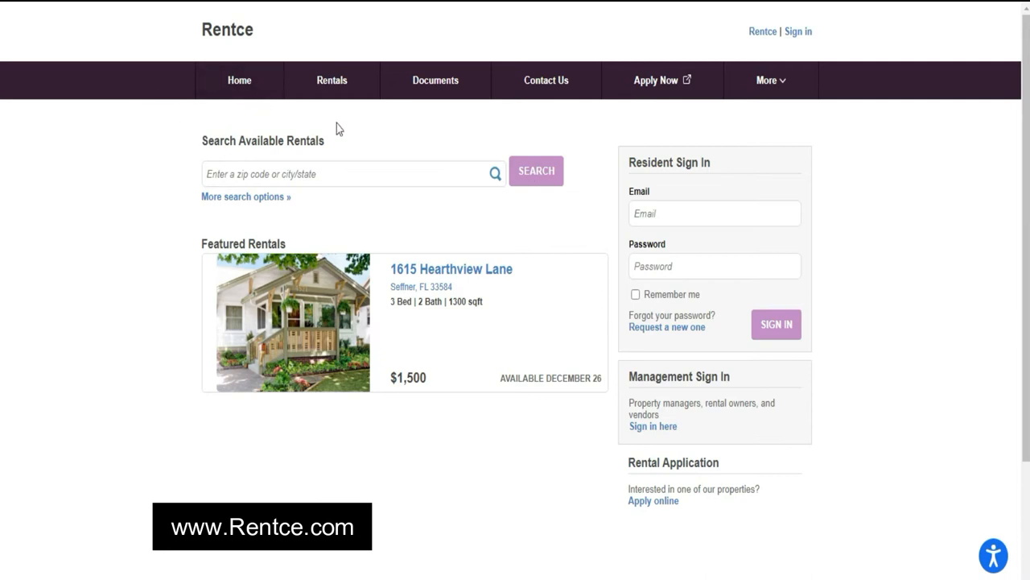
pyautogui.moveTo(408, 141)
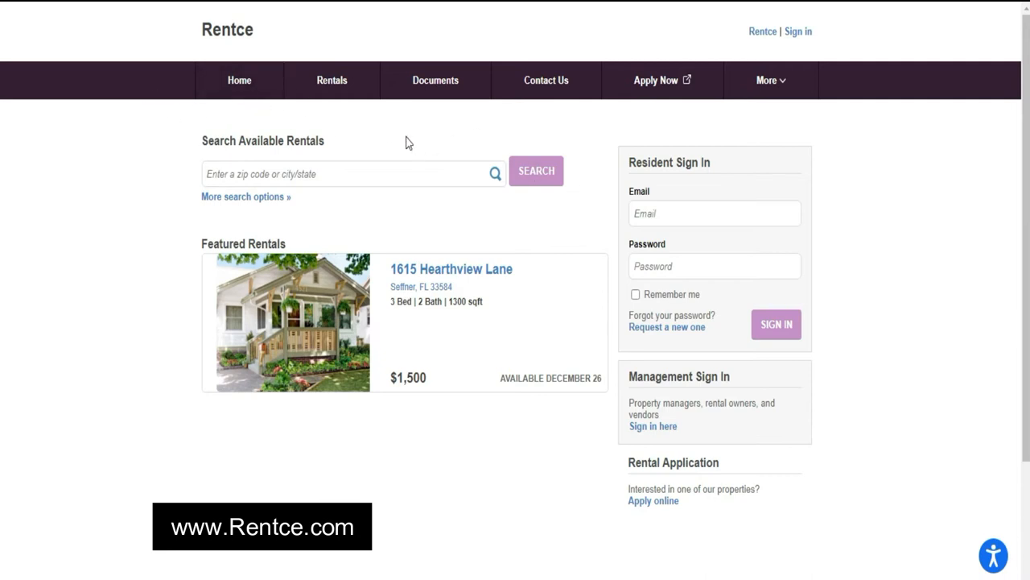
pyautogui.moveTo(308, 51)
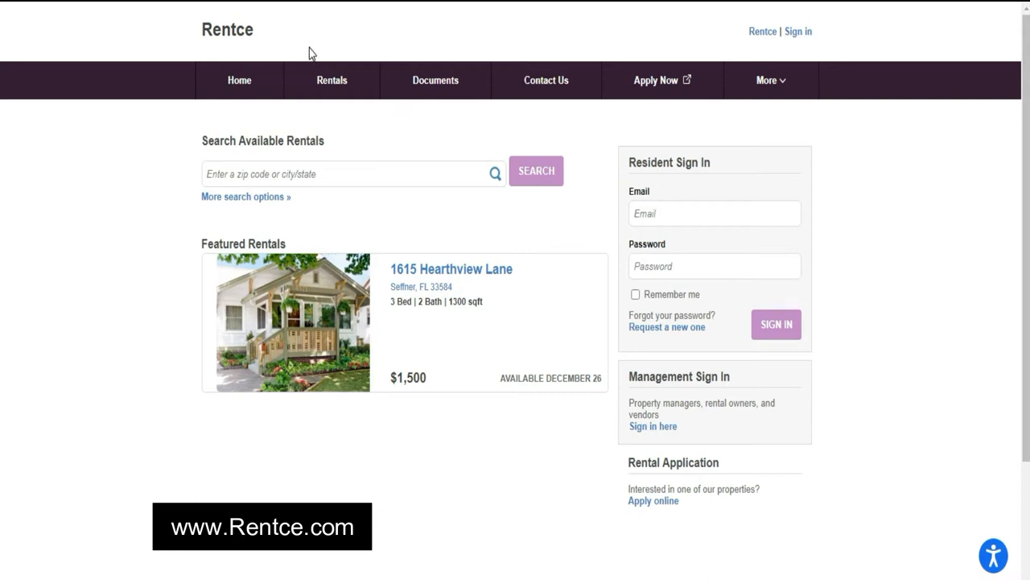
pyautogui.moveTo(479, 140)
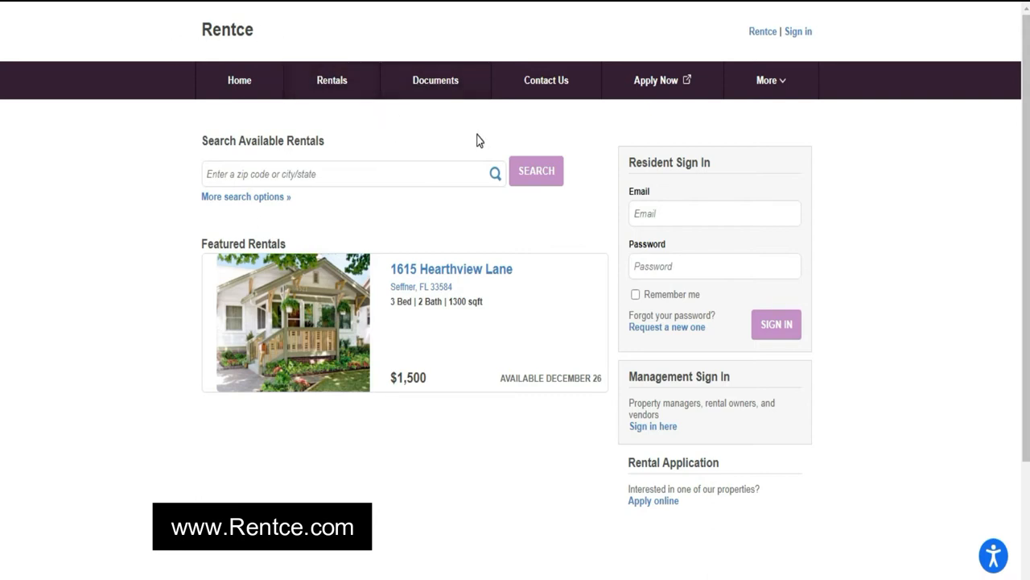
pyautogui.moveTo(515, 130)
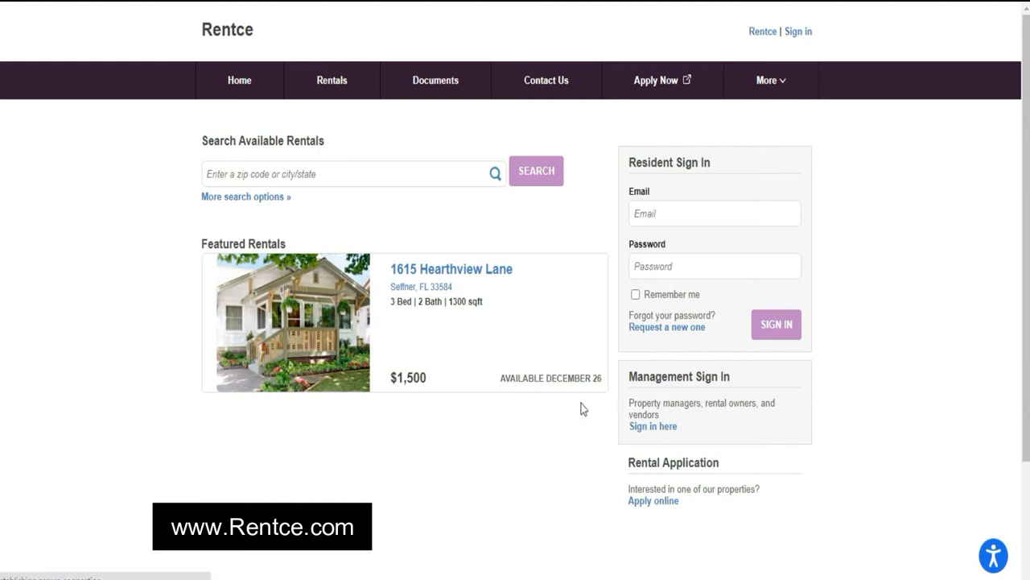
pyautogui.moveTo(574, 282)
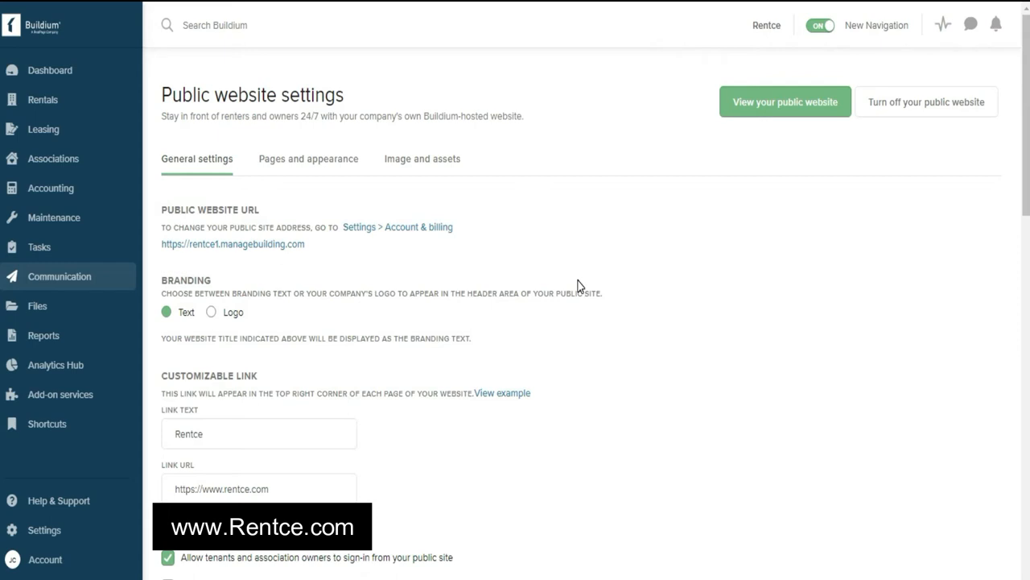
pyautogui.moveTo(556, 282)
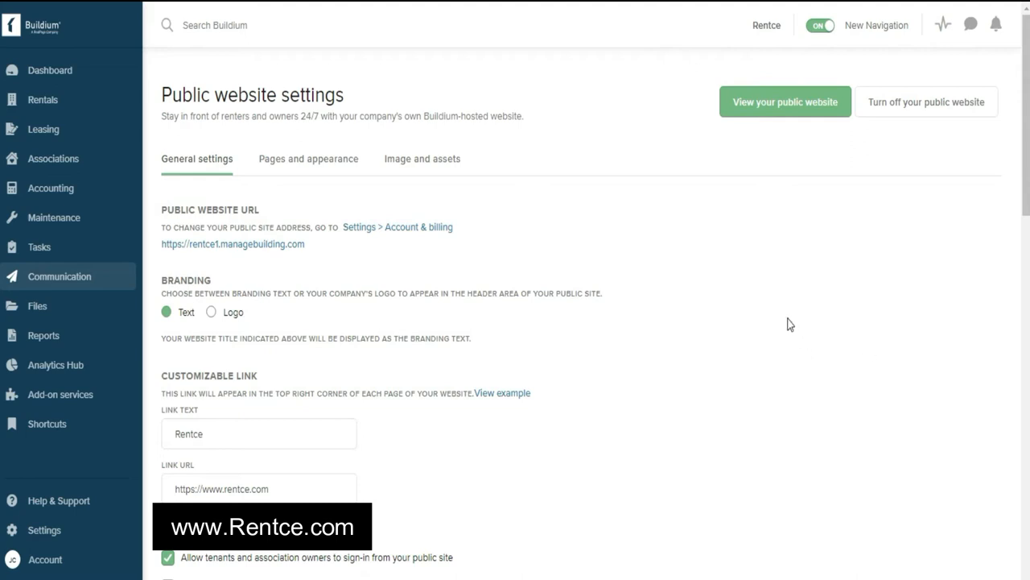
pyautogui.moveTo(535, 171)
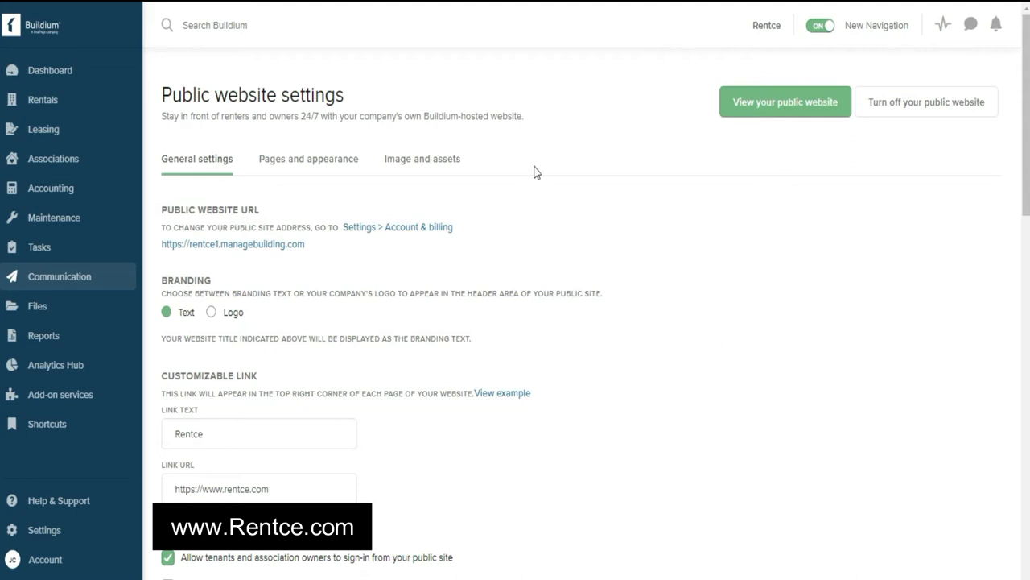
pyautogui.moveTo(387, 182)
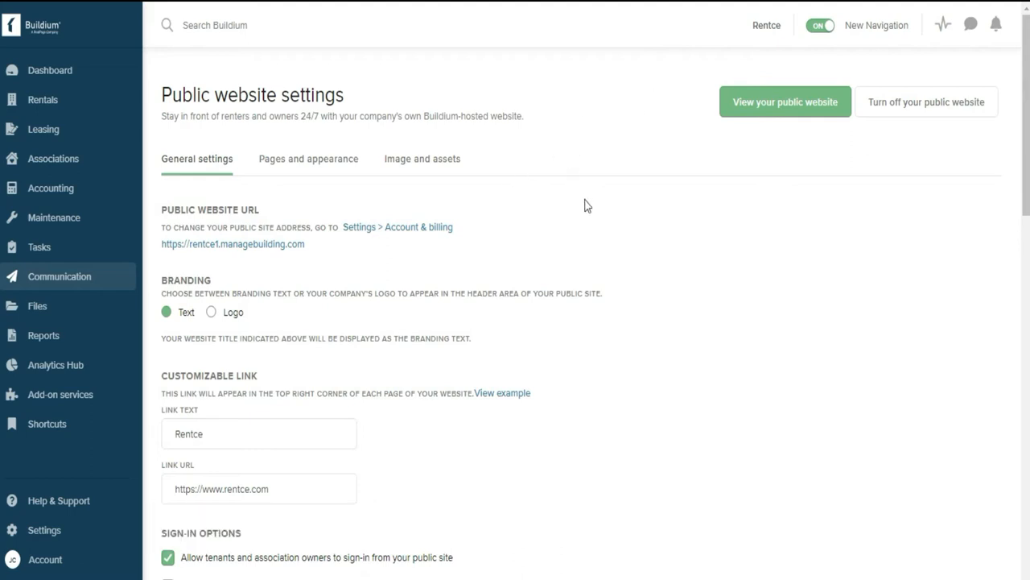
pyautogui.moveTo(252, 223)
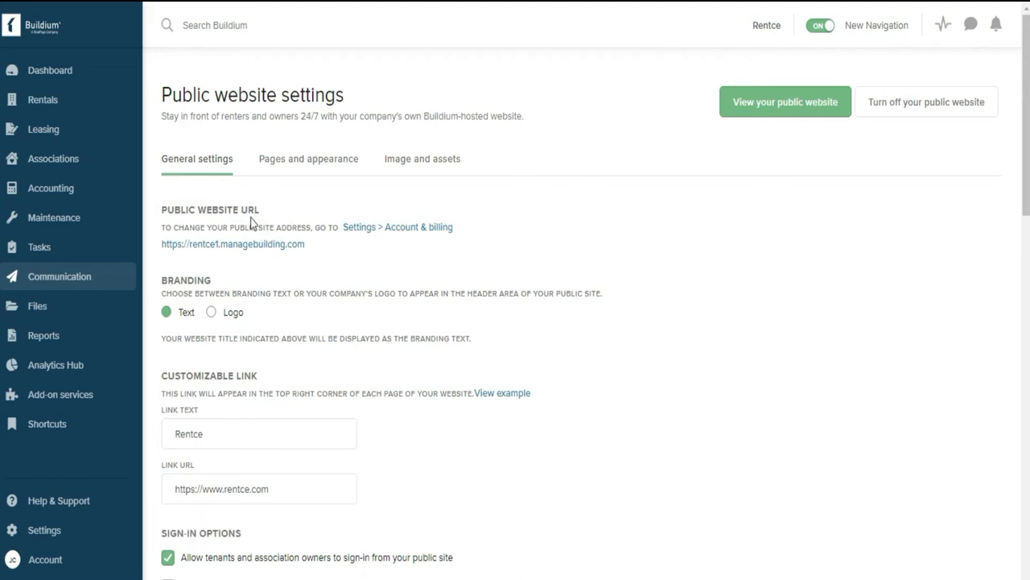
pyautogui.moveTo(418, 243)
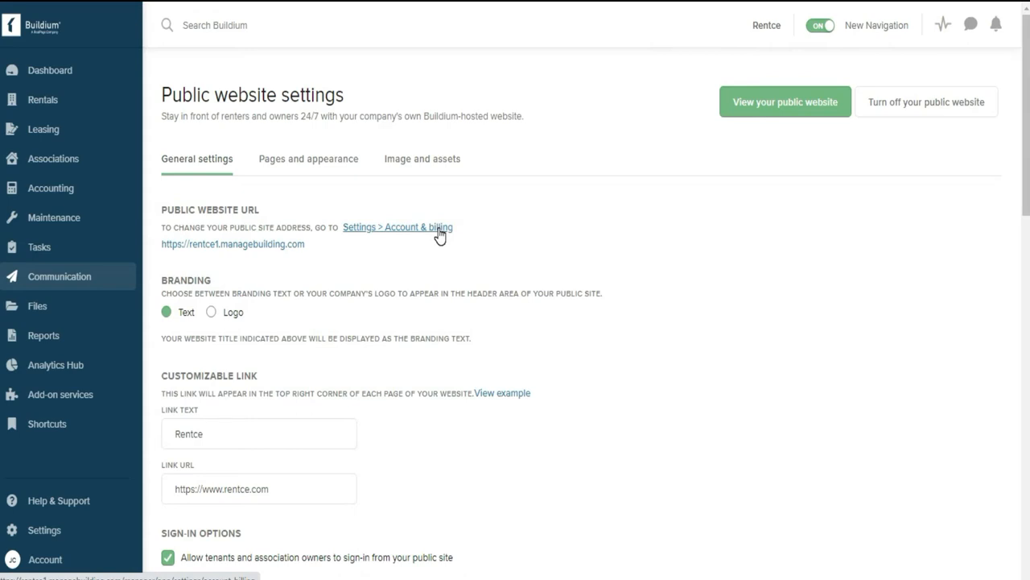
pyautogui.moveTo(422, 234)
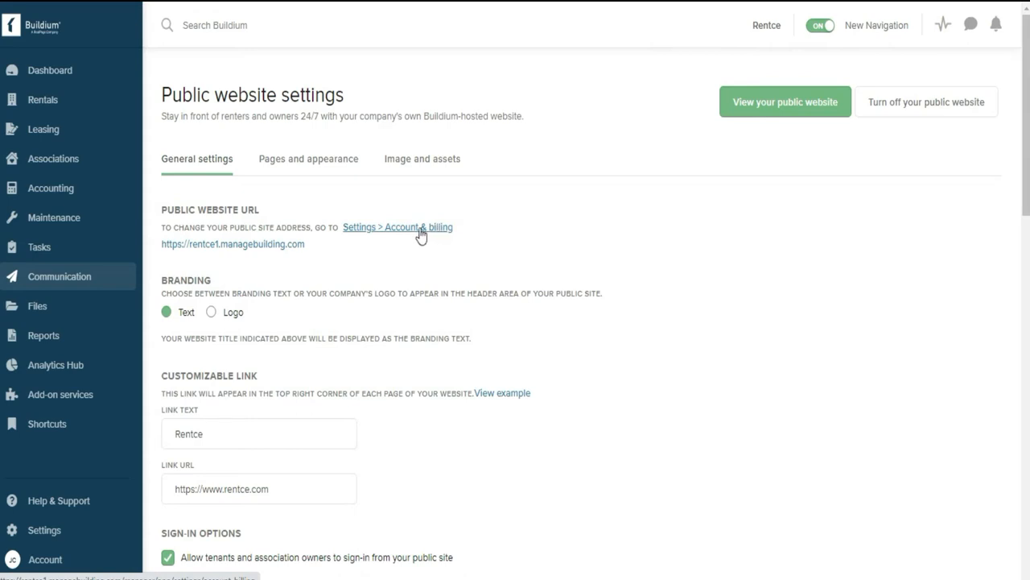
pyautogui.moveTo(465, 219)
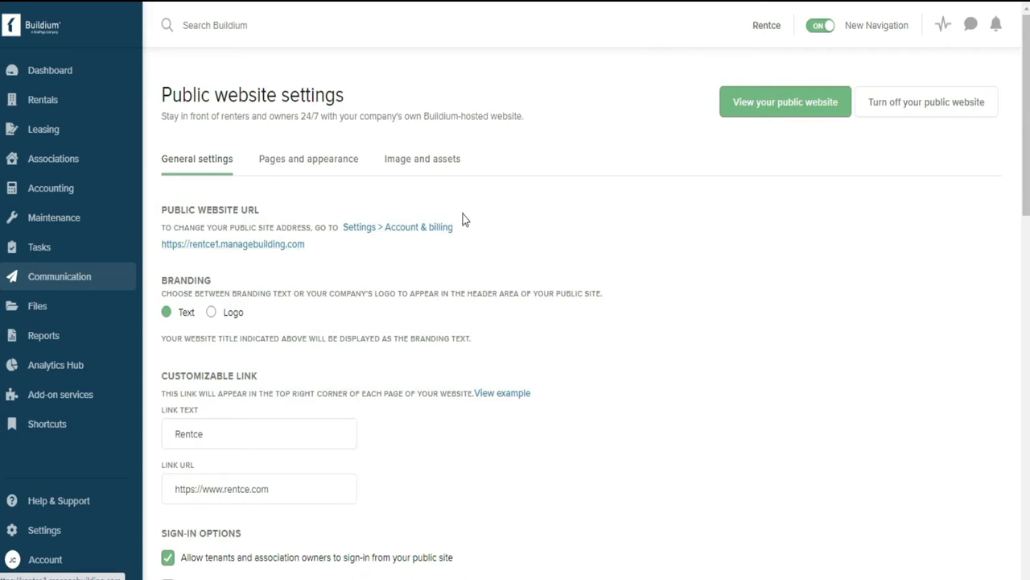
pyautogui.moveTo(423, 233)
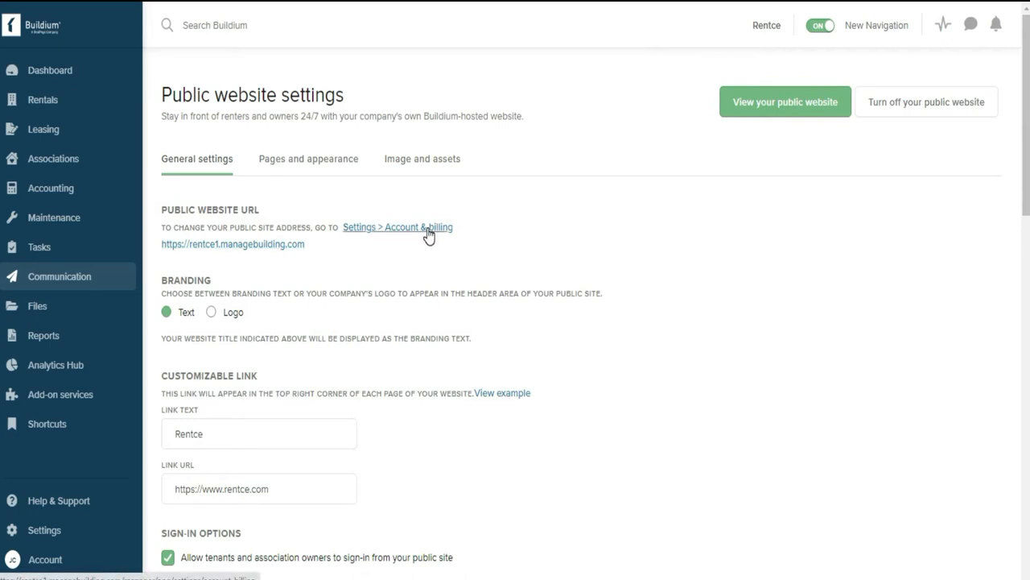
pyautogui.moveTo(169, 256)
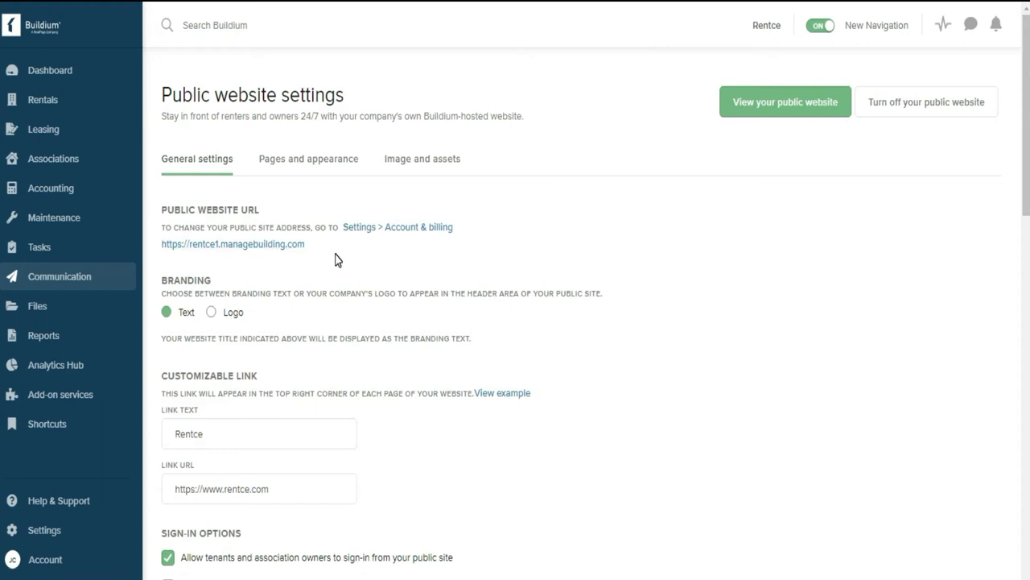
pyautogui.moveTo(332, 261)
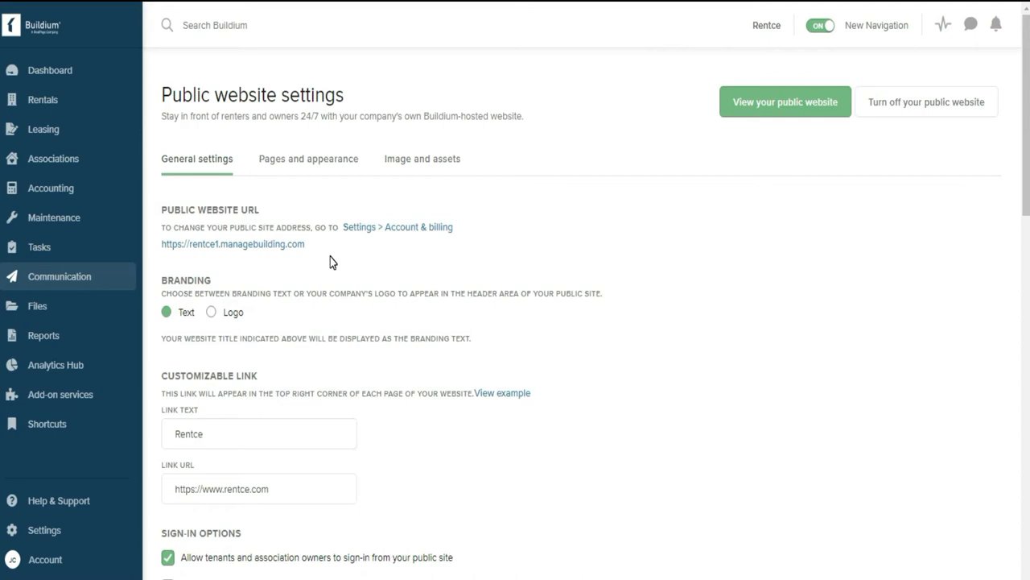
pyautogui.moveTo(207, 252)
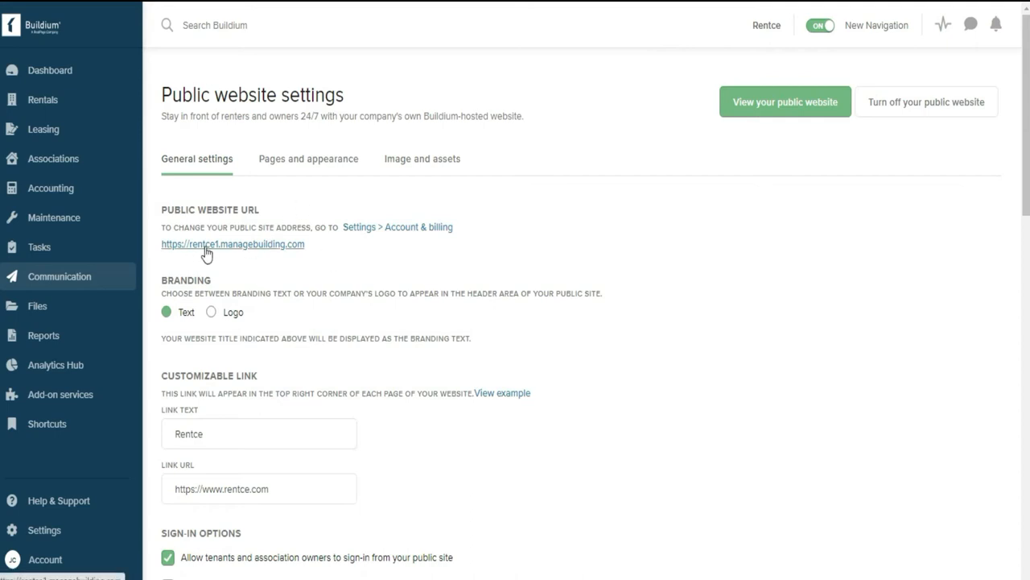
pyautogui.moveTo(222, 250)
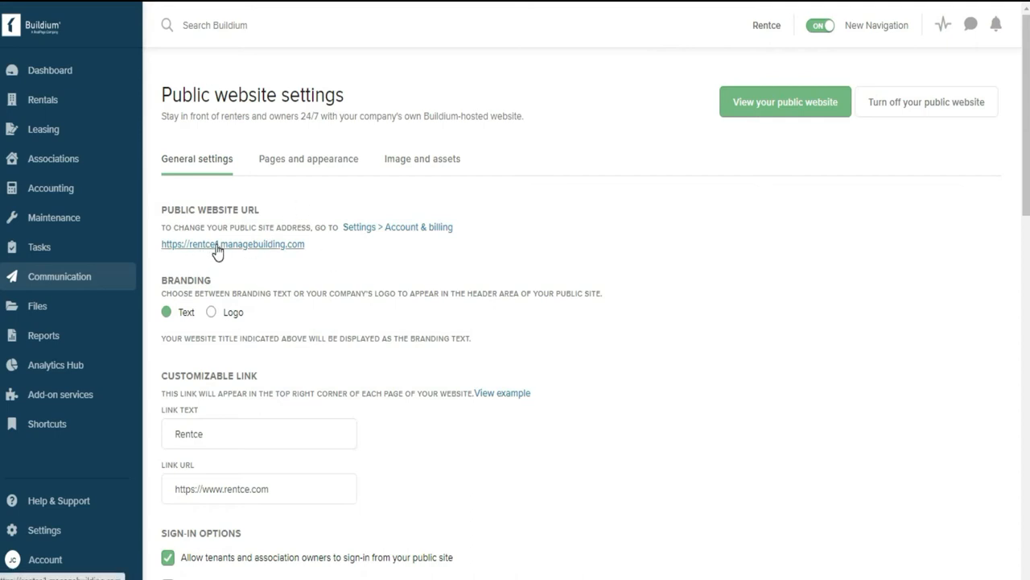
pyautogui.moveTo(402, 259)
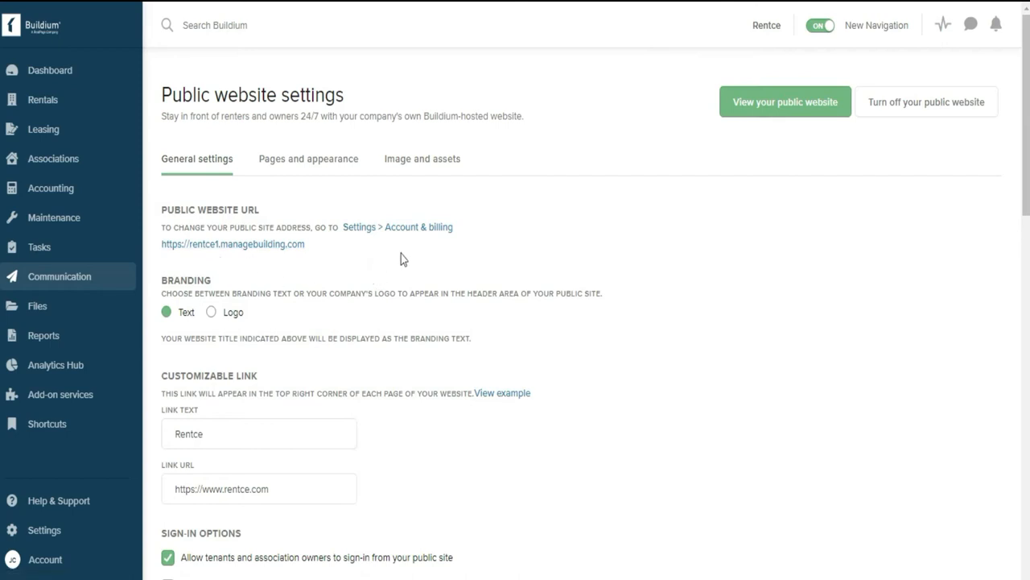
pyautogui.moveTo(396, 263)
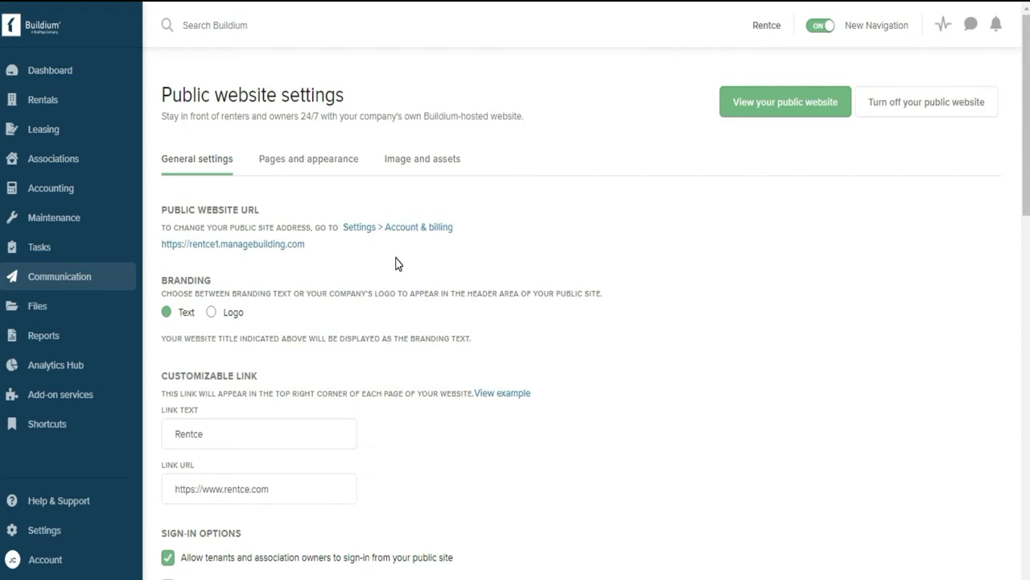
pyautogui.moveTo(578, 181)
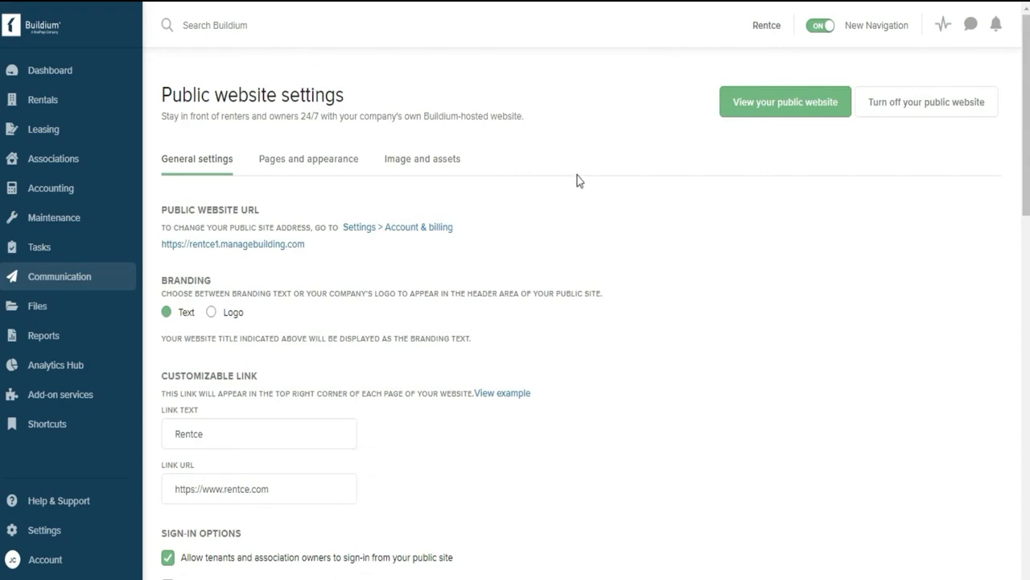
pyautogui.moveTo(631, 237)
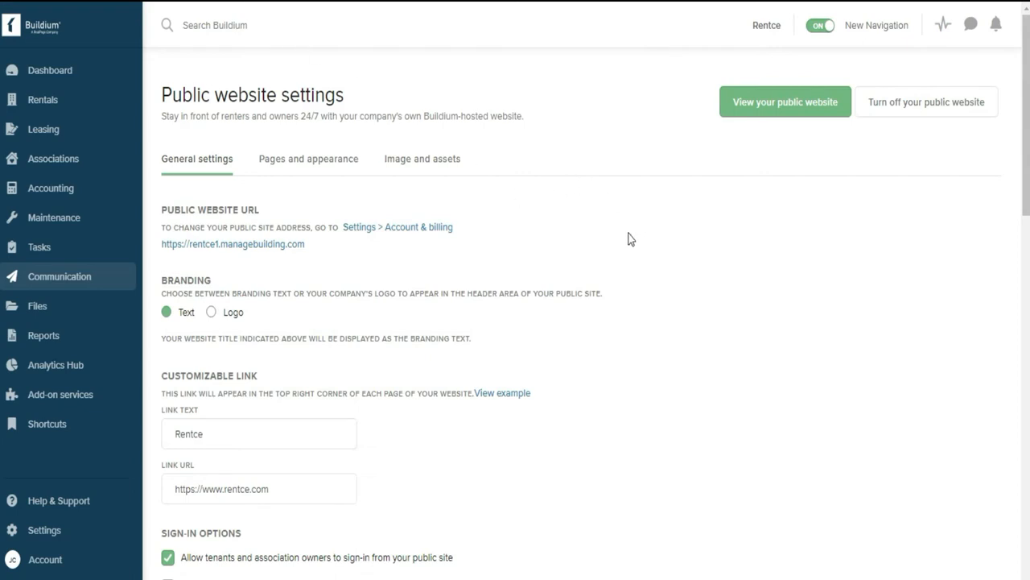
pyautogui.moveTo(675, 259)
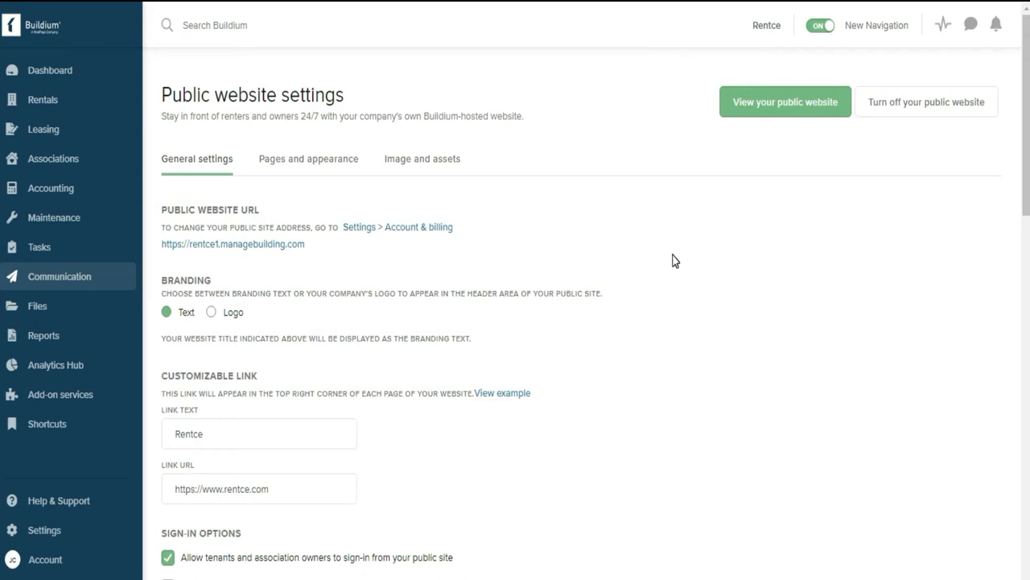
pyautogui.moveTo(639, 181)
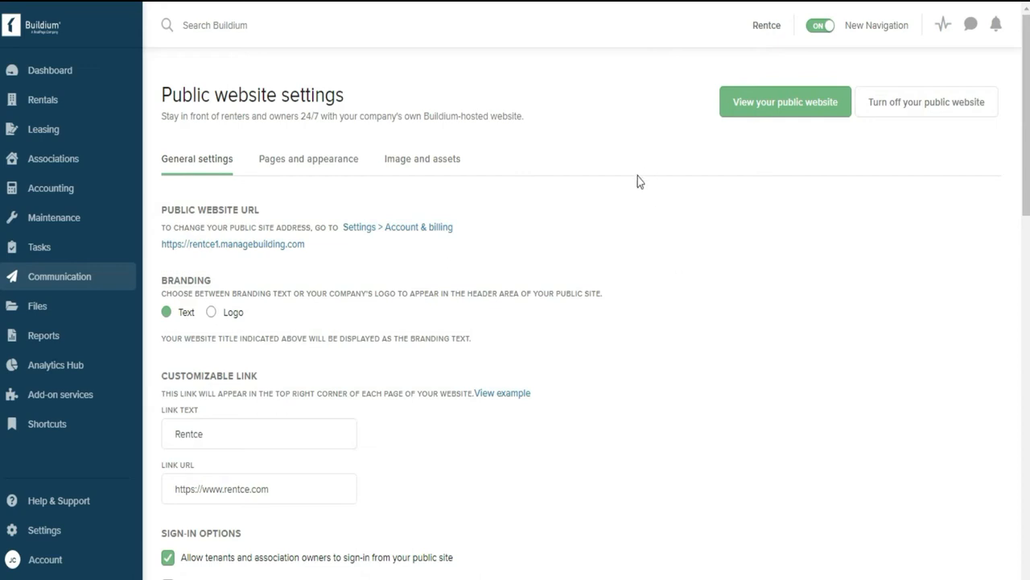
pyautogui.moveTo(1009, 187)
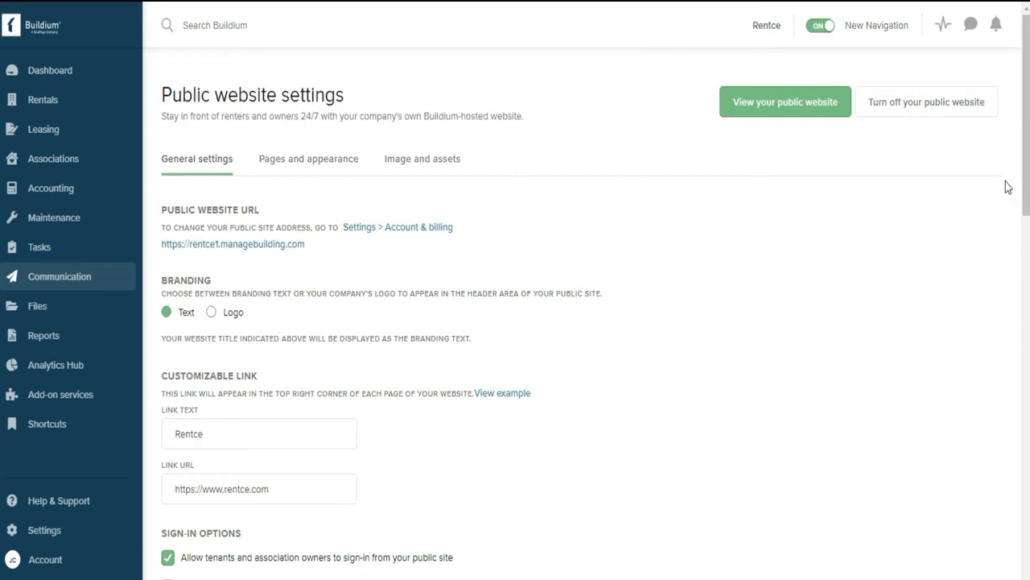
pyautogui.scroll(-3)
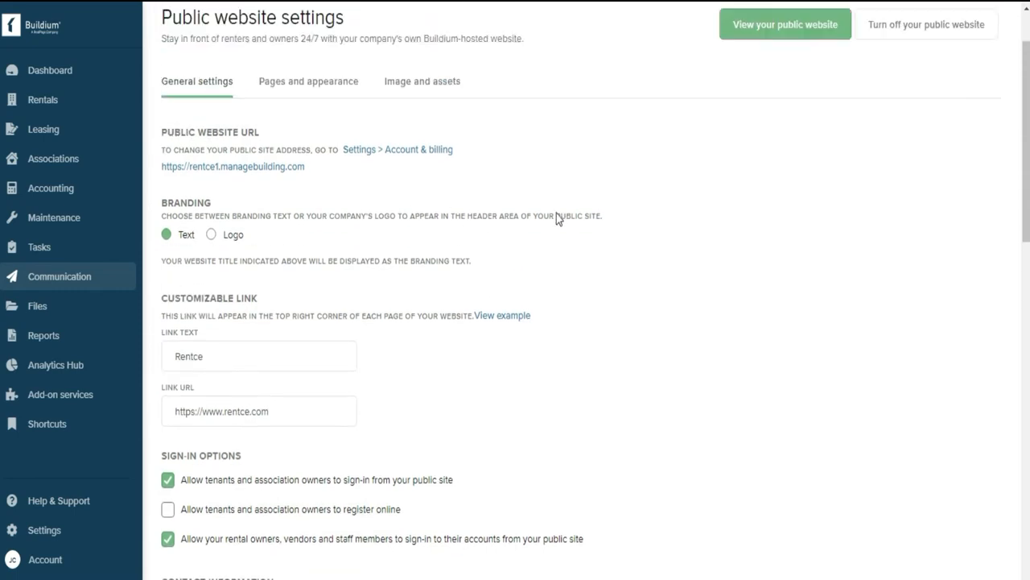
pyautogui.moveTo(777, 371)
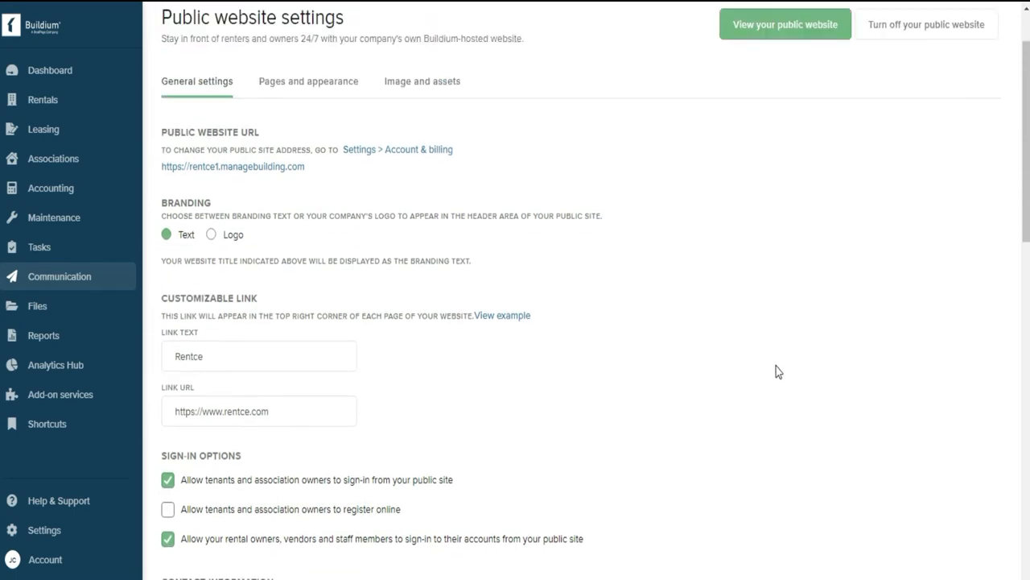
pyautogui.moveTo(768, 372)
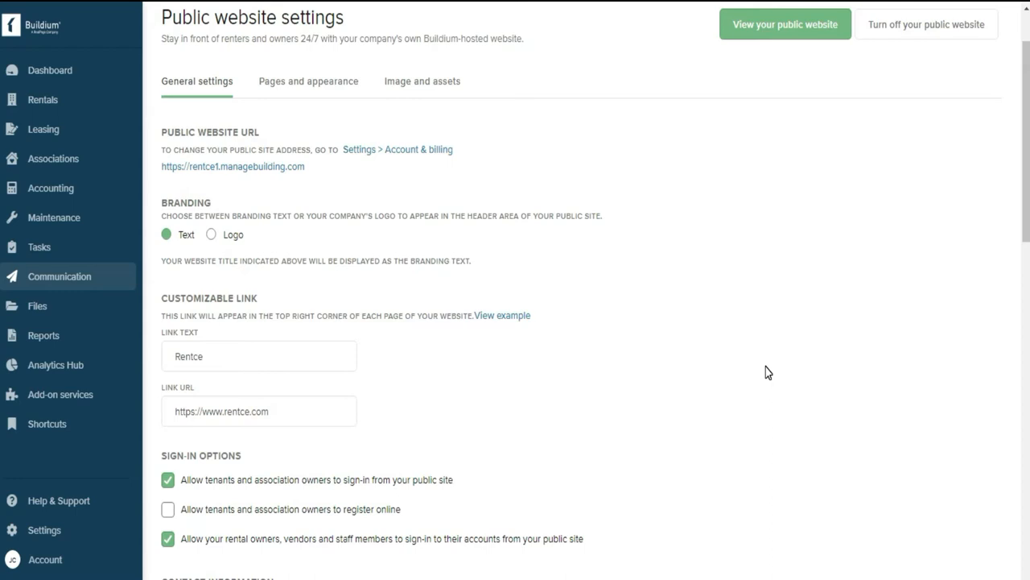
pyautogui.moveTo(191, 292)
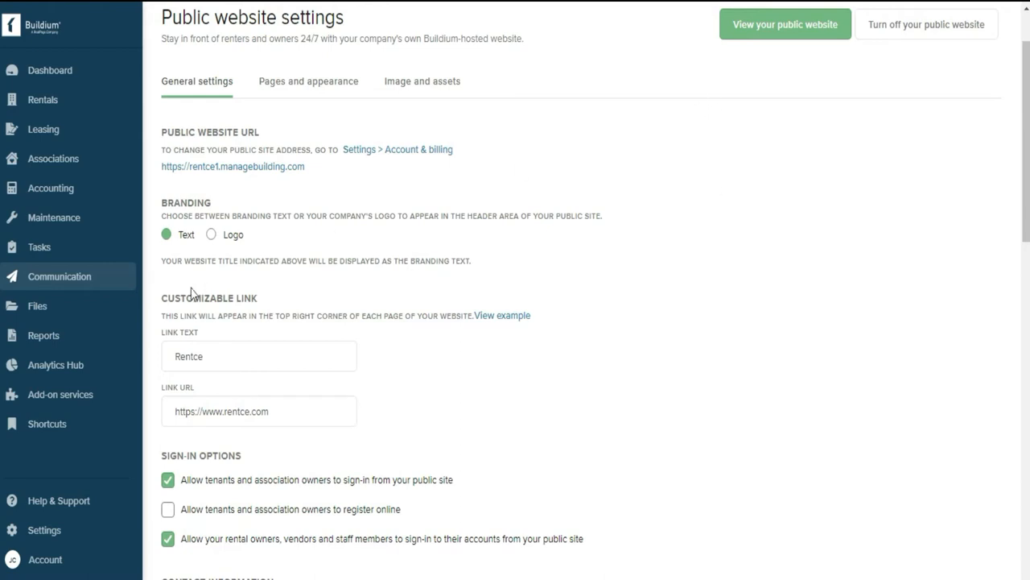
pyautogui.moveTo(537, 280)
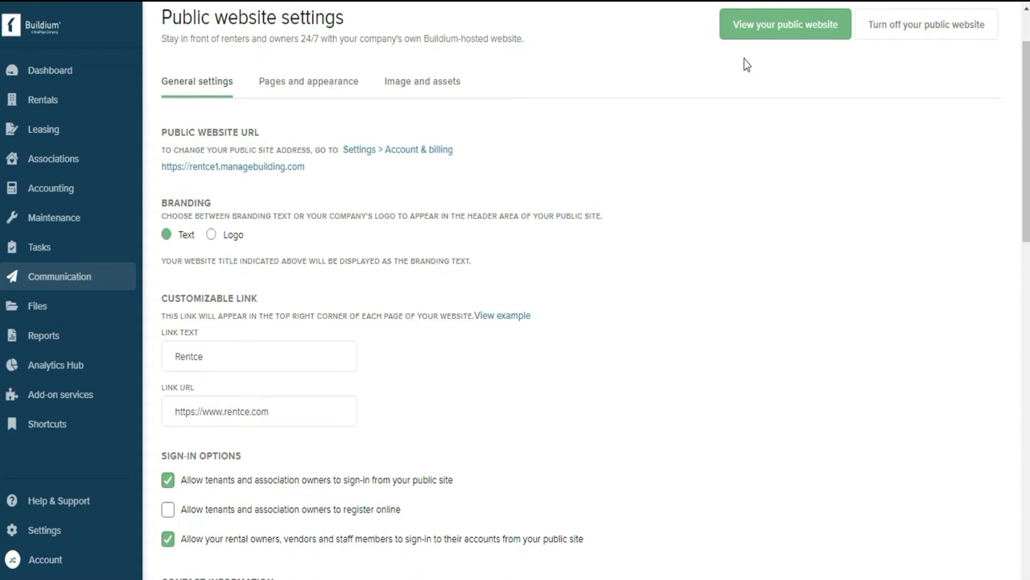
pyautogui.click(257, 355)
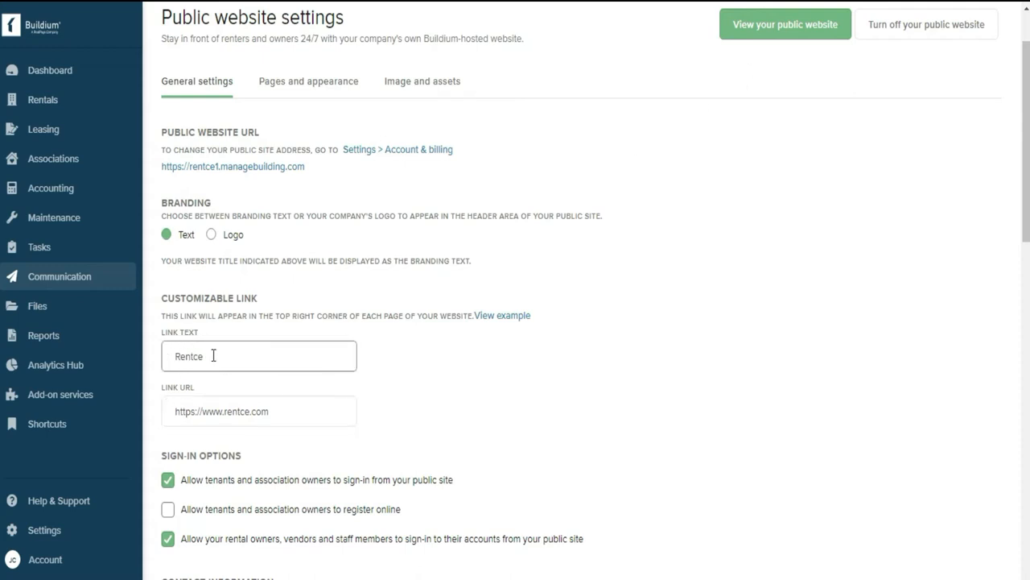
pyautogui.click(259, 411)
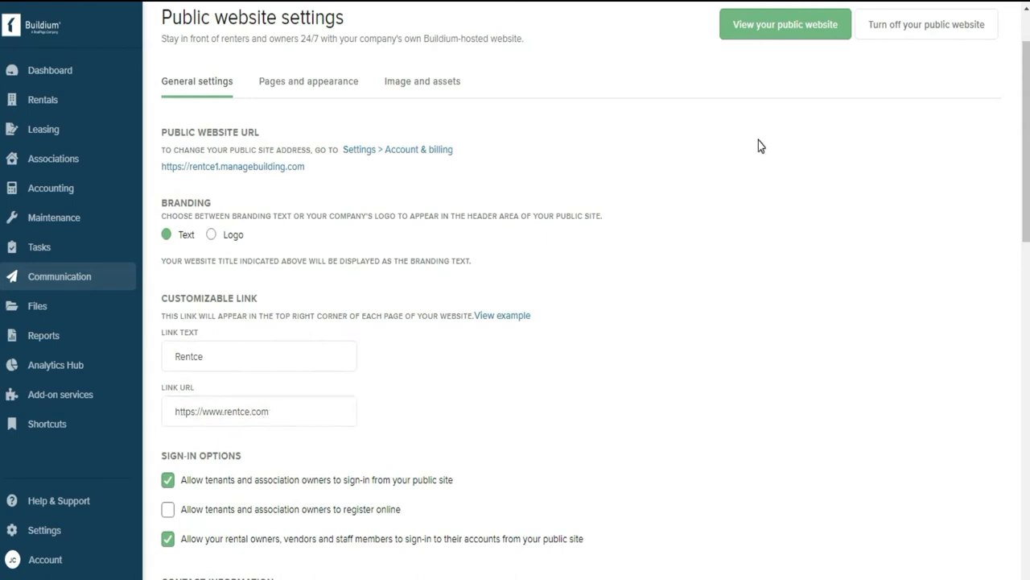
pyautogui.moveTo(800, 241)
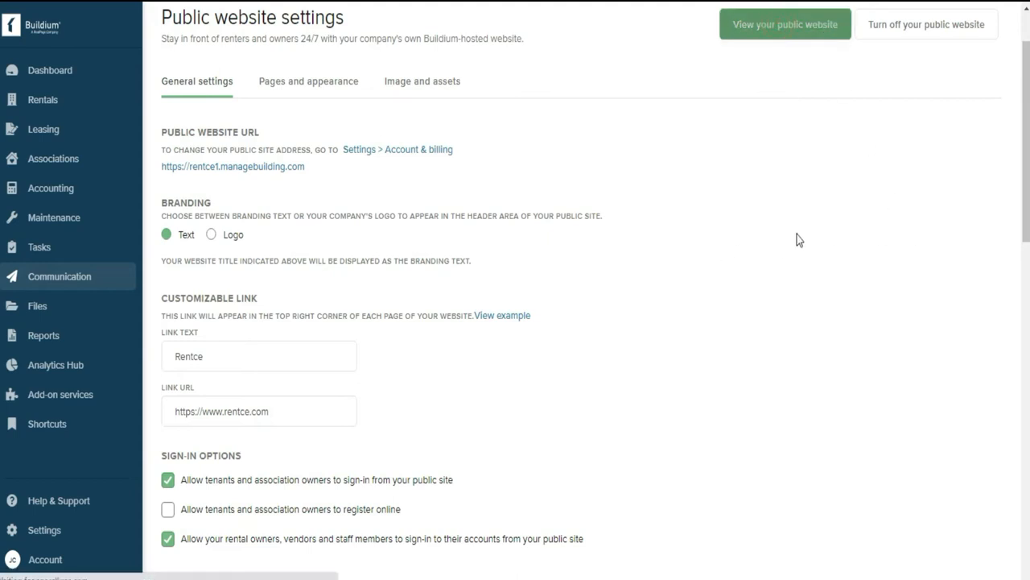
pyautogui.click(786, 24)
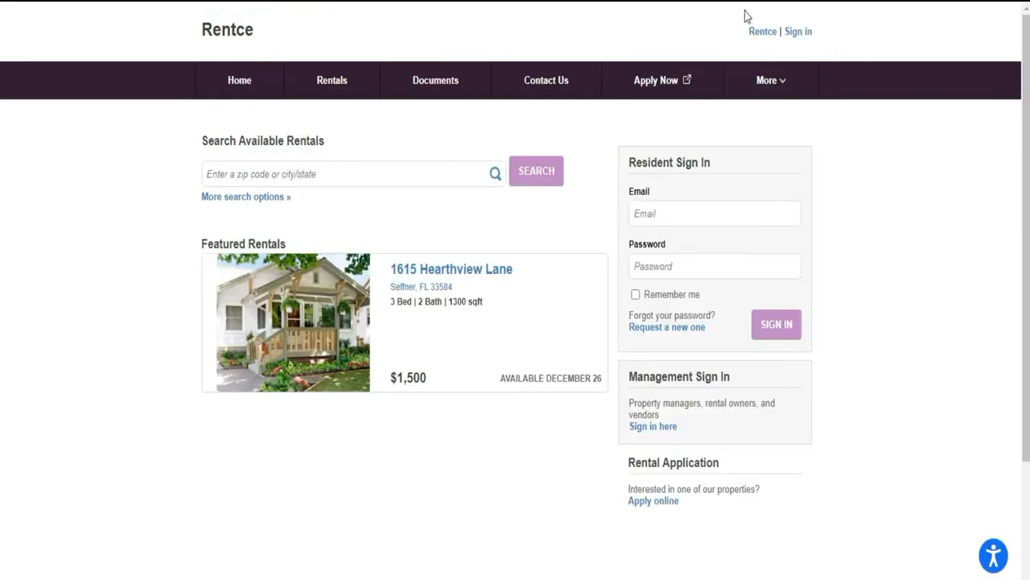
pyautogui.moveTo(867, 30)
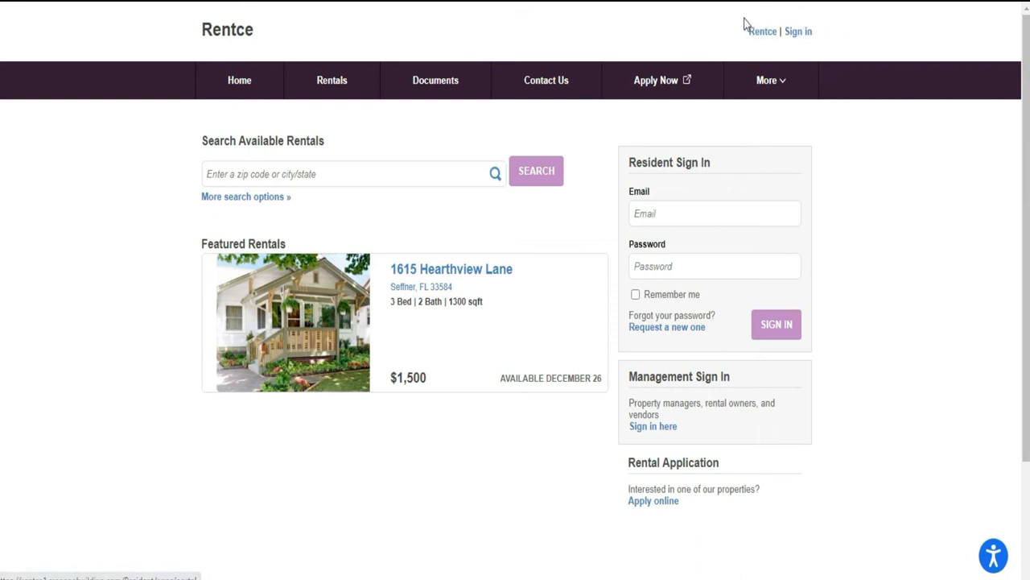
pyautogui.moveTo(707, 44)
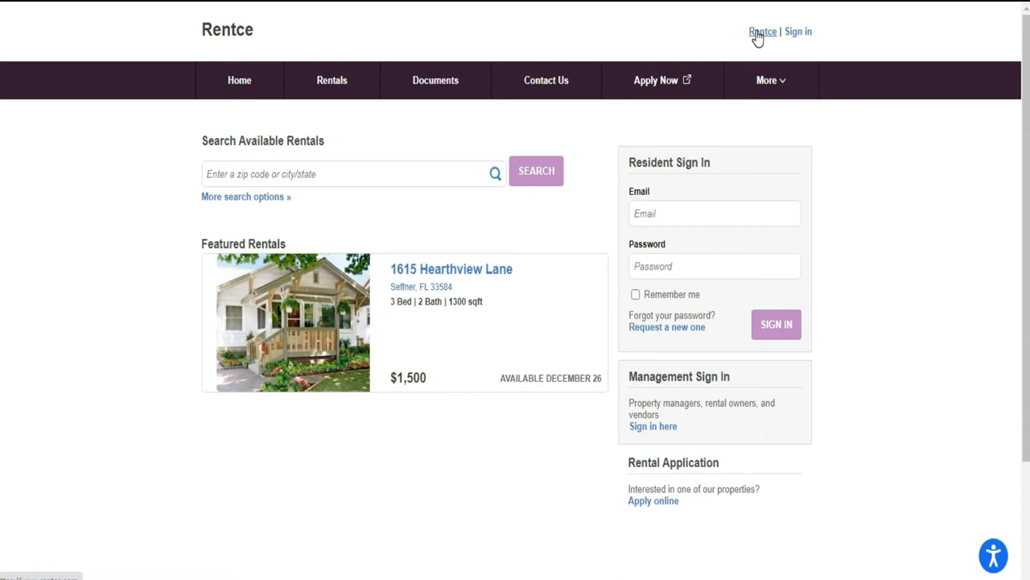
pyautogui.moveTo(672, 36)
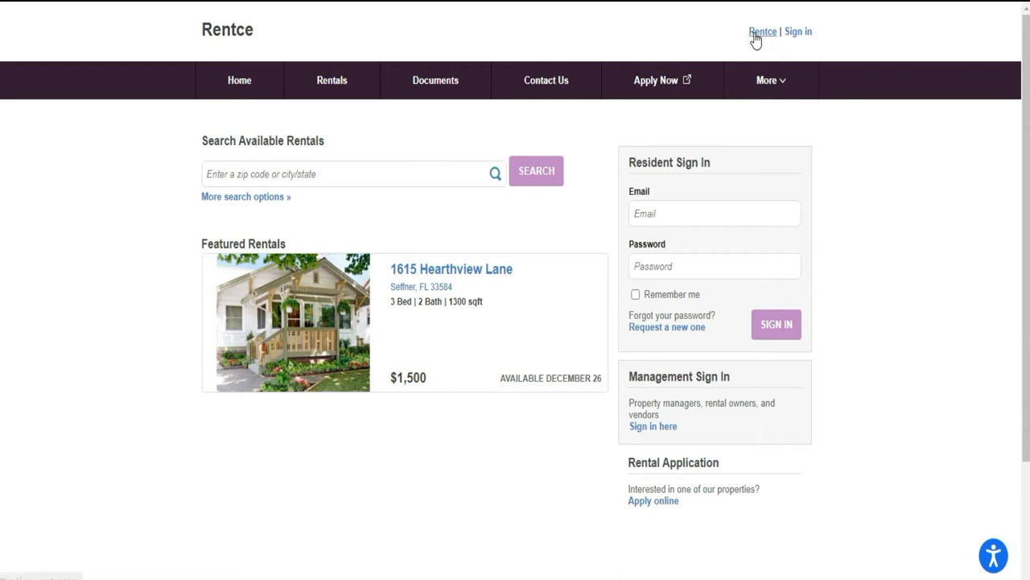
pyautogui.moveTo(650, 309)
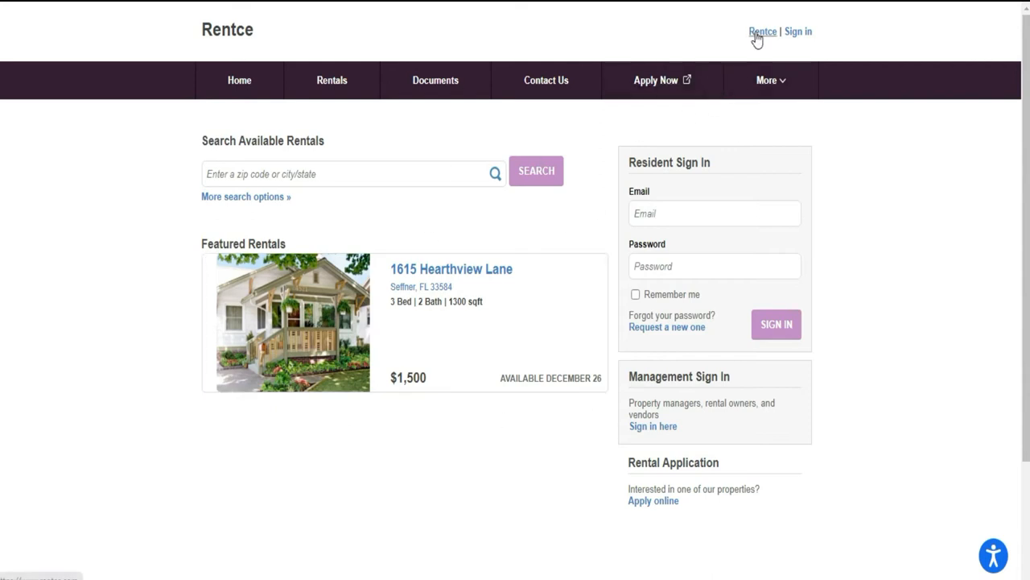
pyautogui.click(758, 31)
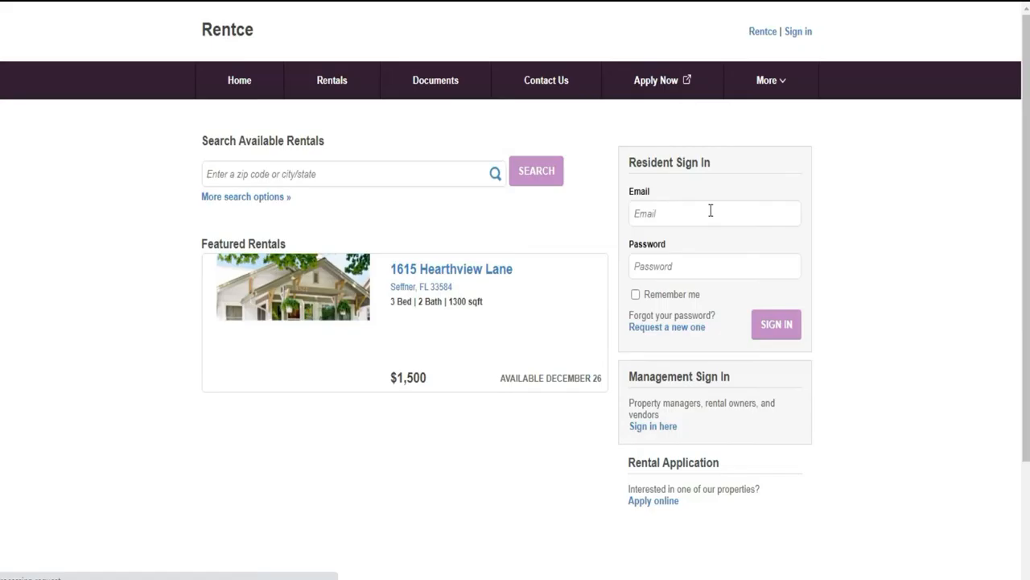
pyautogui.moveTo(456, 126)
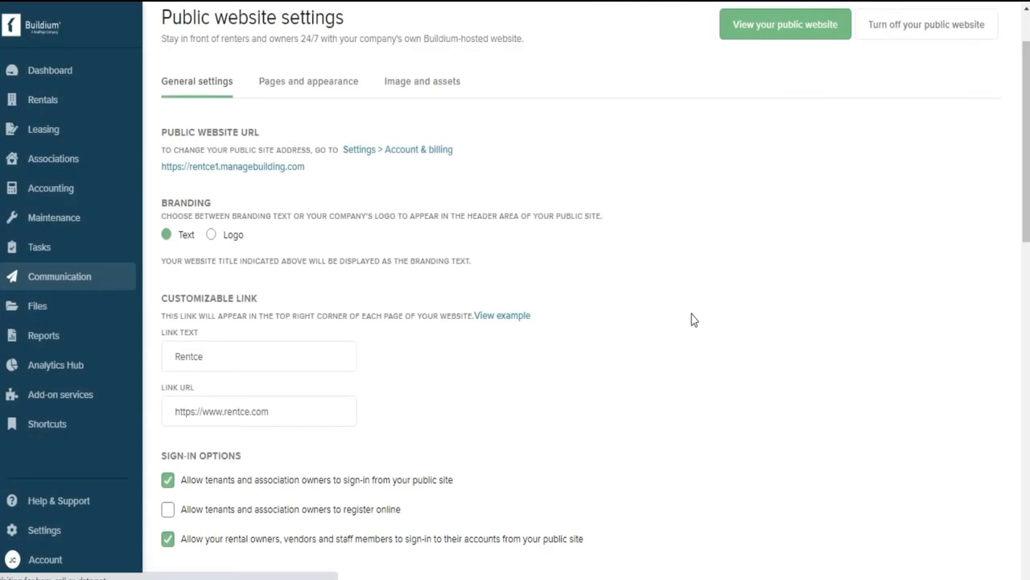
pyautogui.scroll(-3)
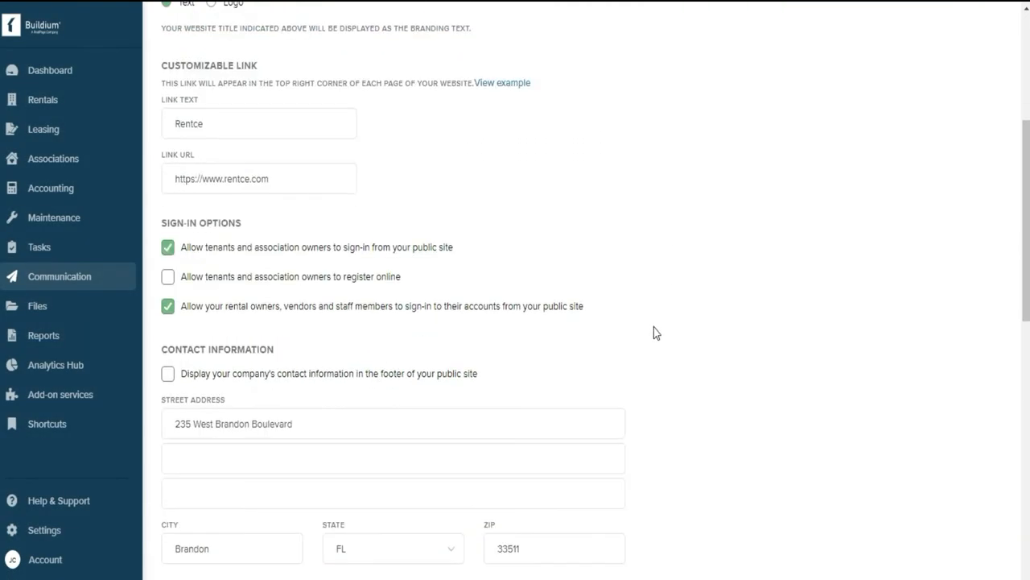
pyautogui.scroll(-3)
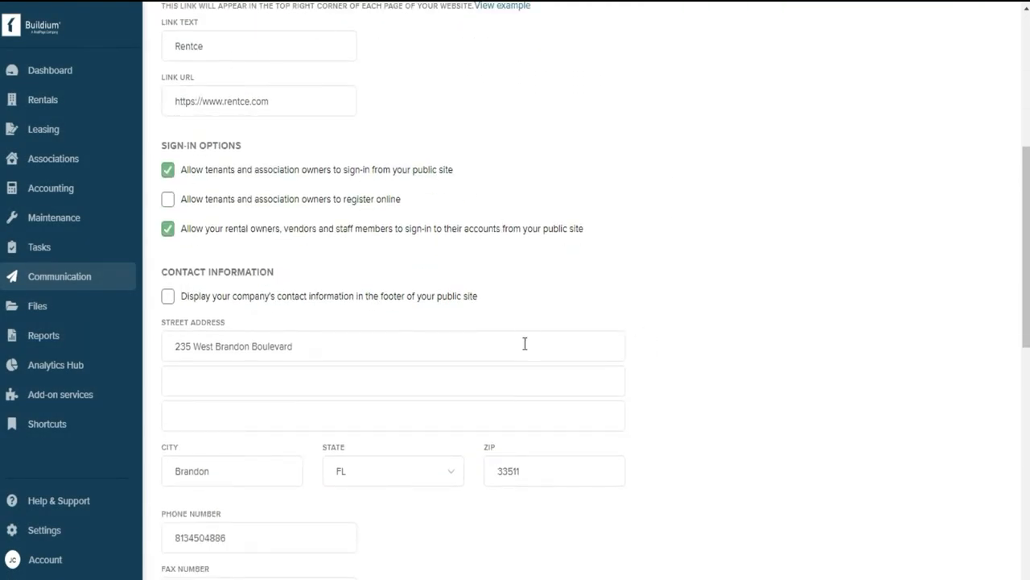
pyautogui.scroll(-3)
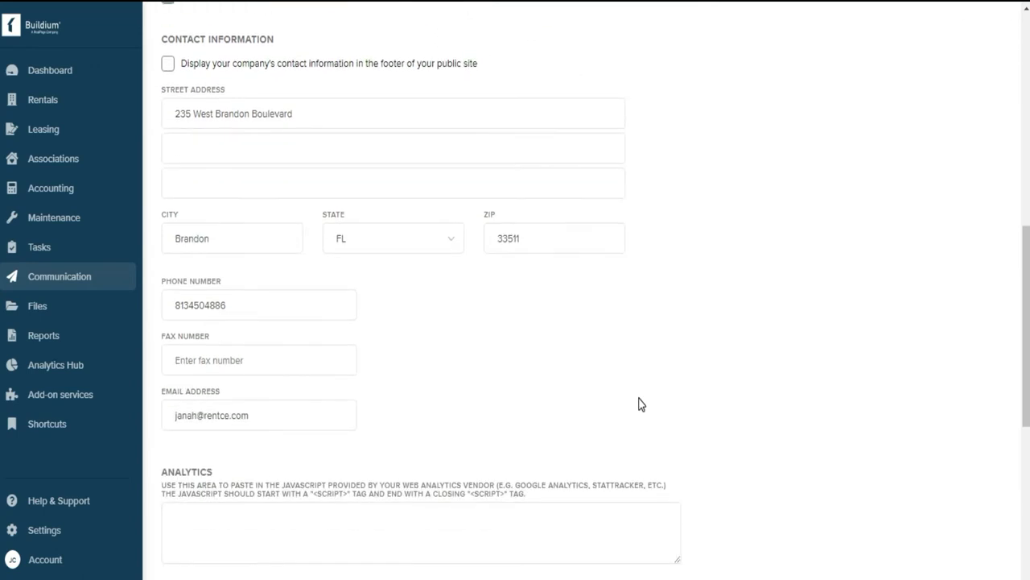
pyautogui.scroll(-3)
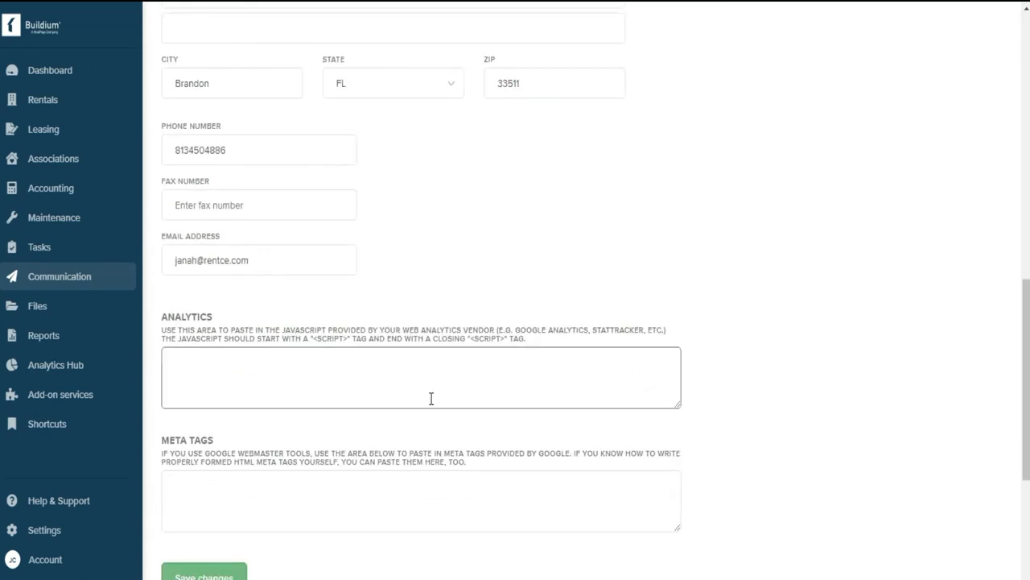
pyautogui.moveTo(668, 352)
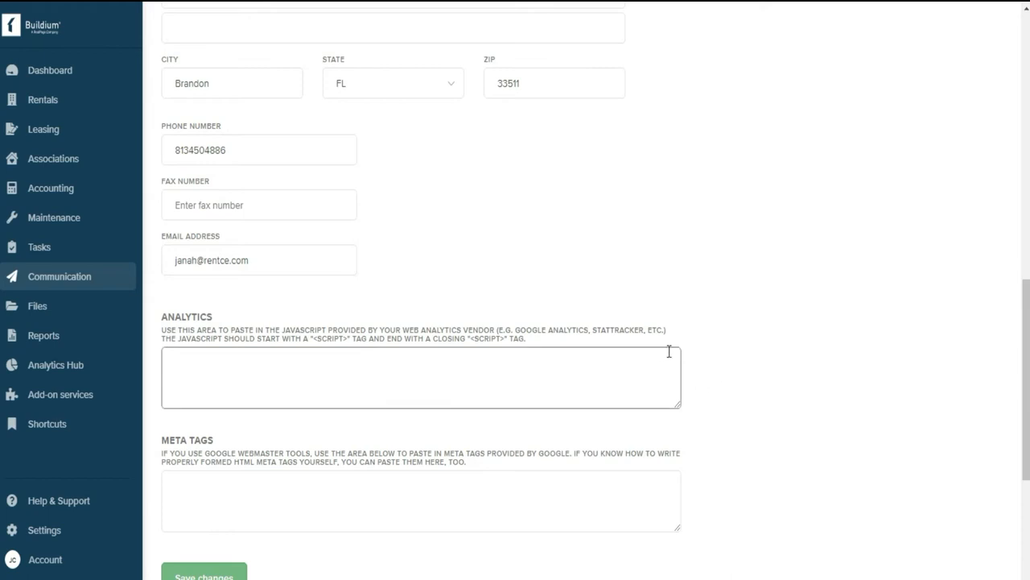
pyautogui.moveTo(722, 317)
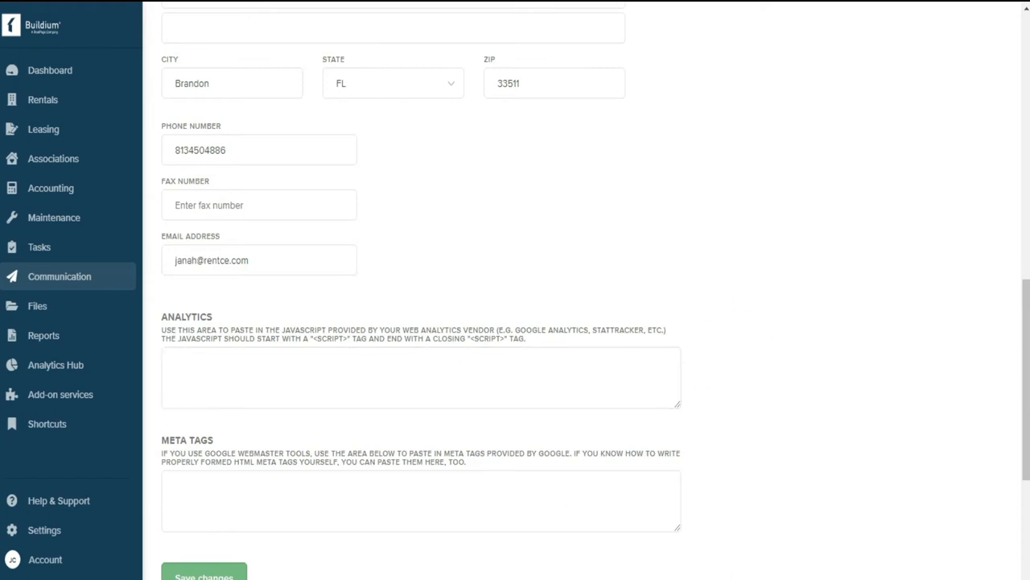
pyautogui.moveTo(733, 196)
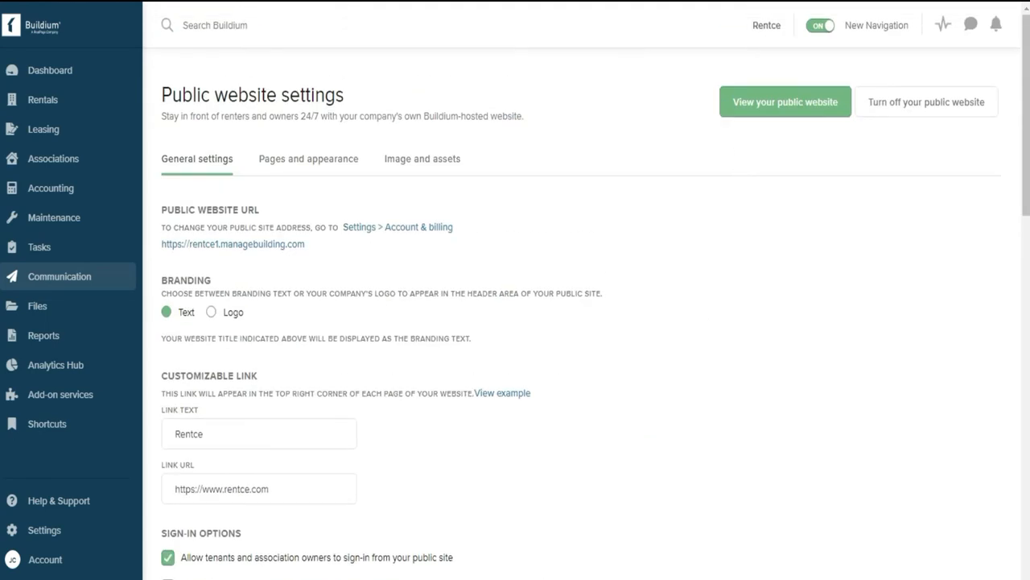
# Turn Custom page 2 on under Pages and appearance, making seven pages enabled
pyautogui.click(312, 158)
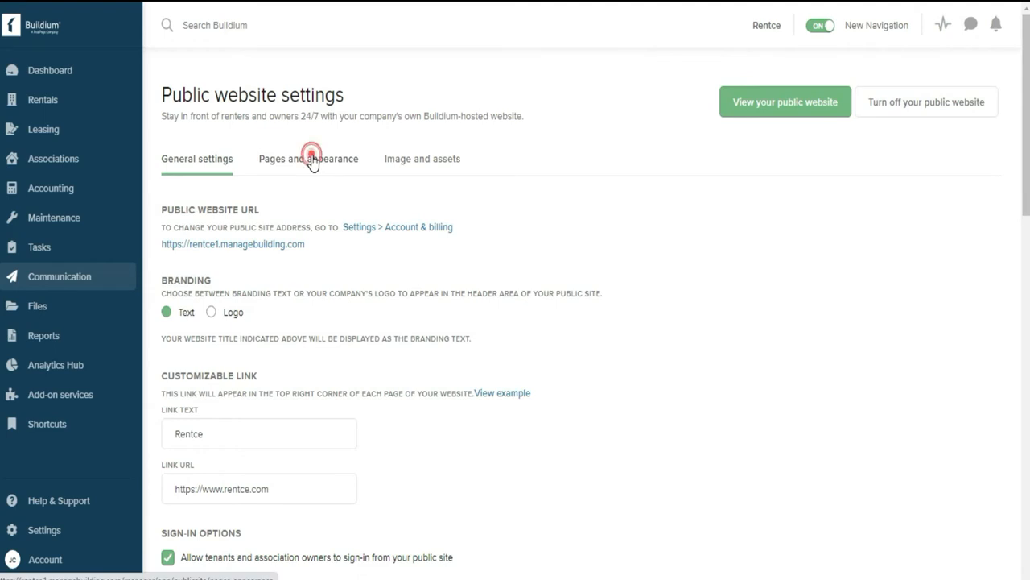
pyautogui.click(314, 158)
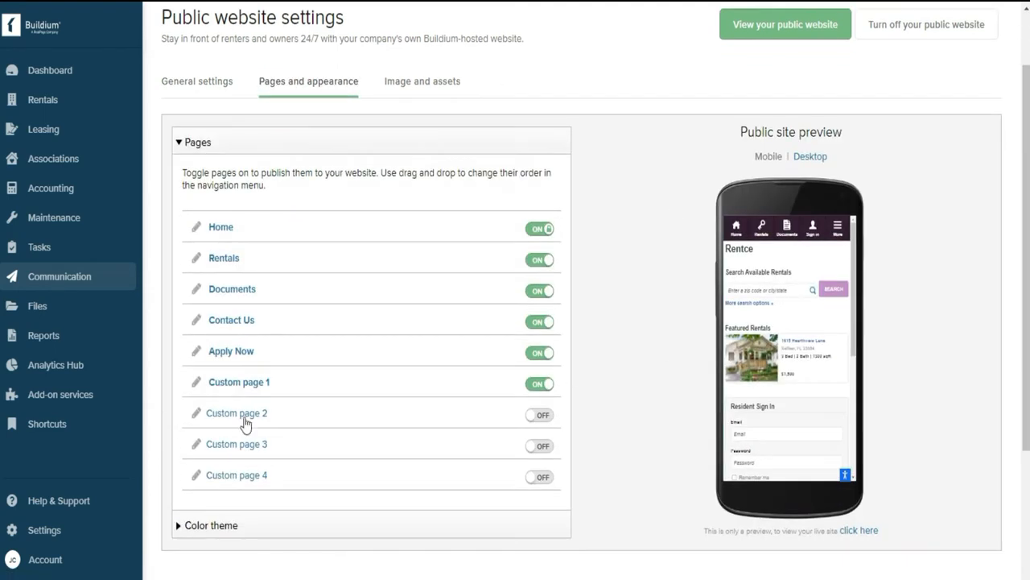
pyautogui.moveTo(482, 397)
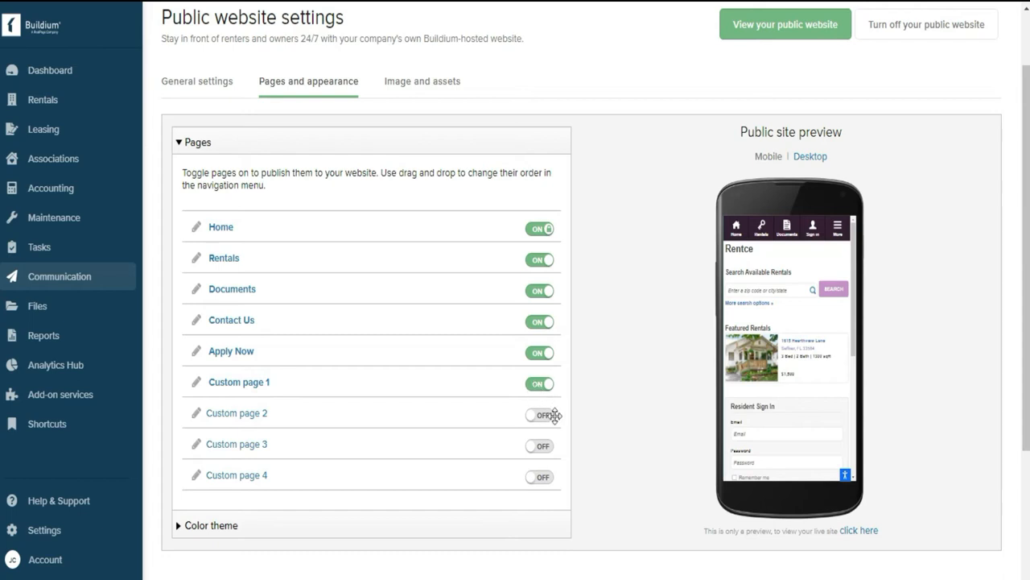
pyautogui.click(539, 414)
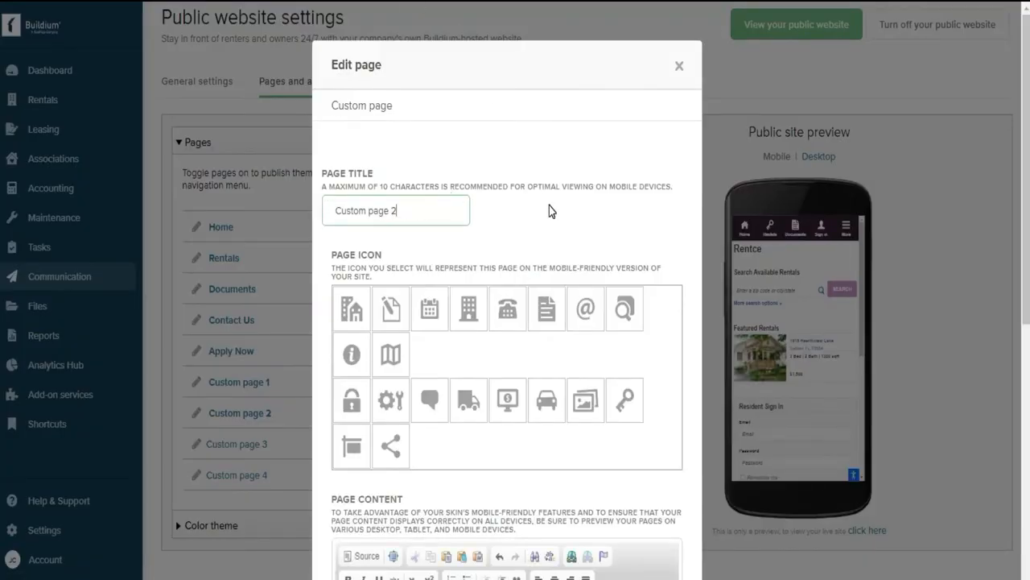
pyautogui.scroll(-3)
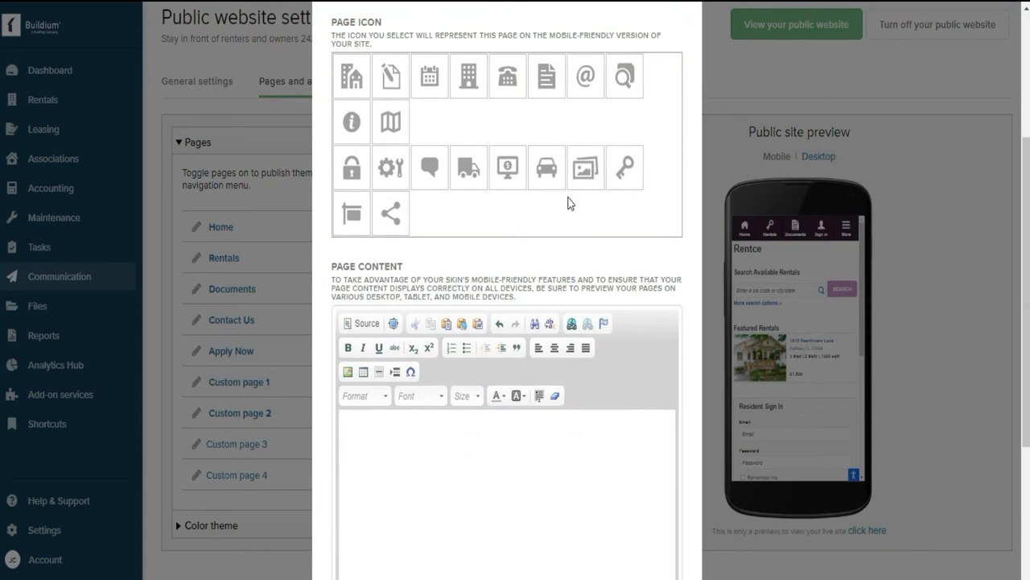
pyautogui.moveTo(614, 465)
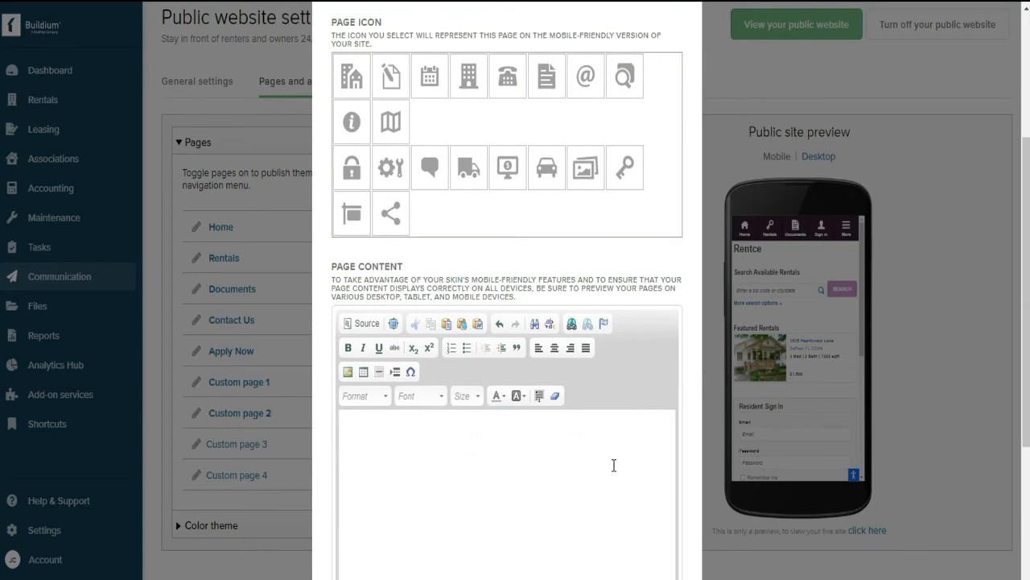
pyautogui.moveTo(671, 118)
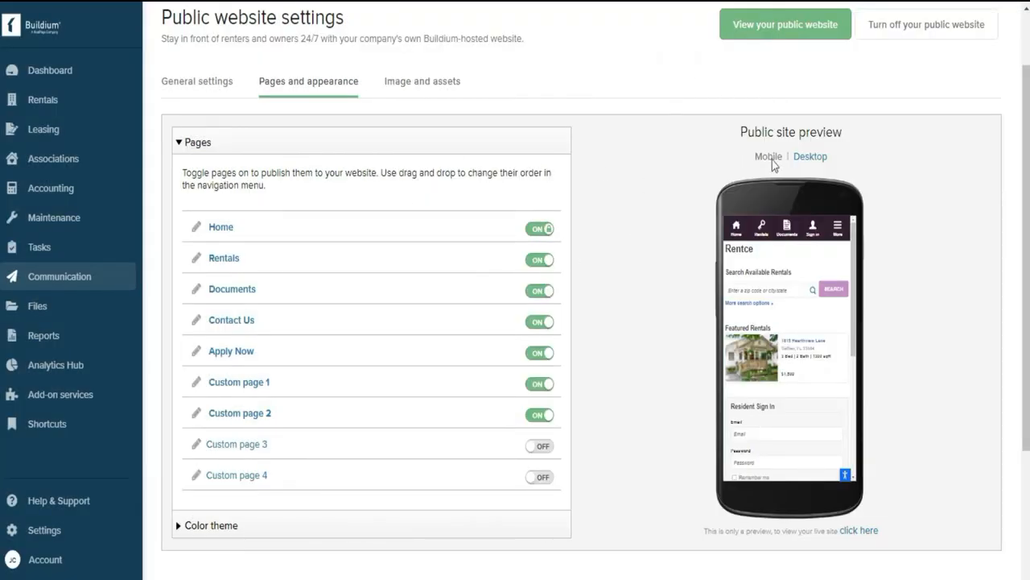
pyautogui.scroll(-3)
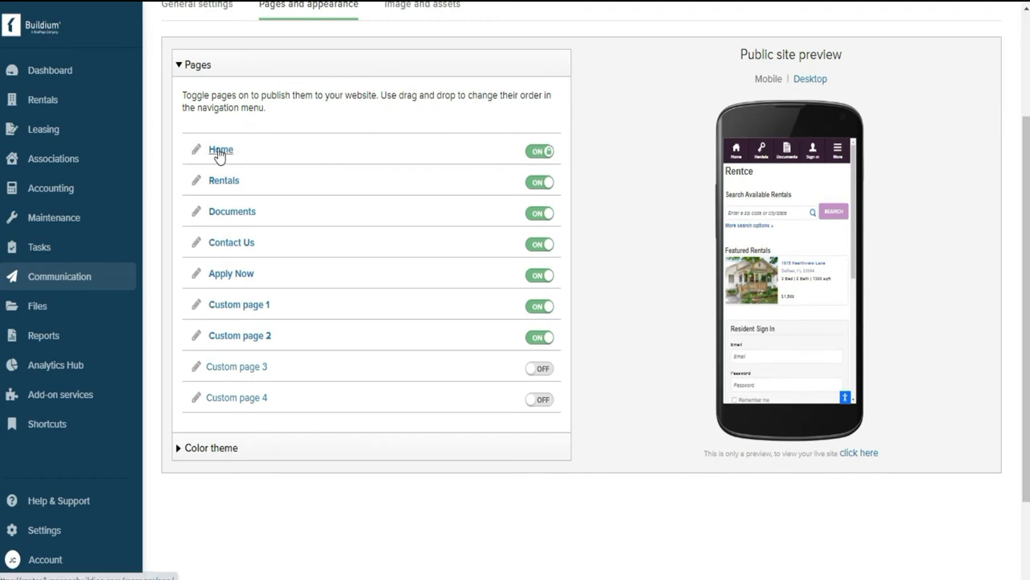
pyautogui.click(195, 150)
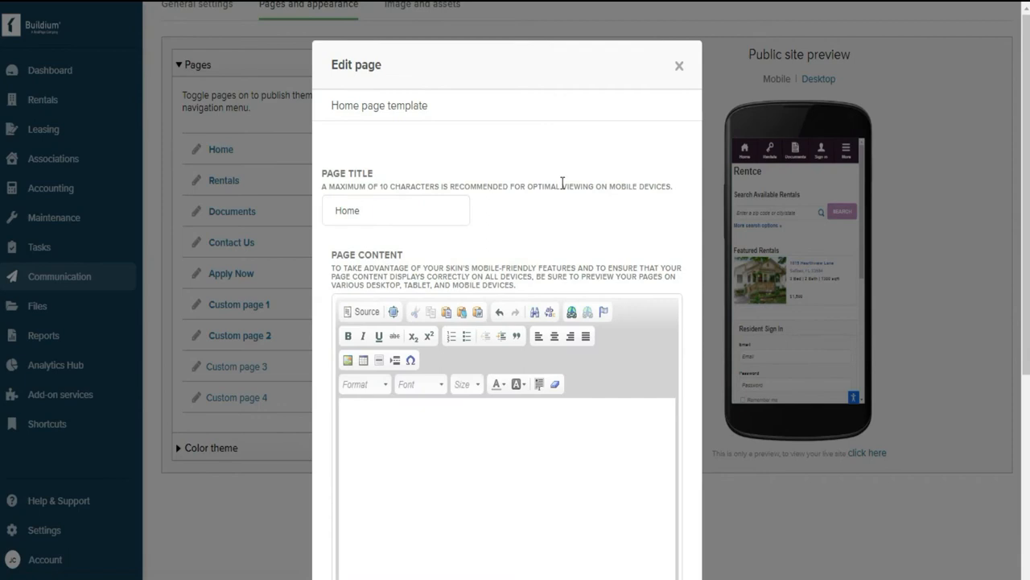
pyautogui.scroll(-3)
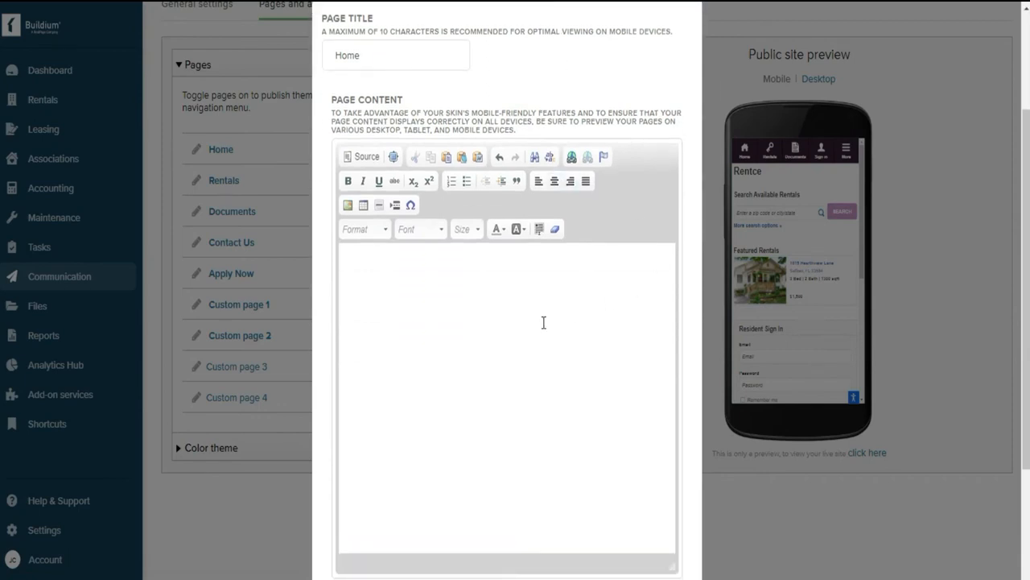
pyautogui.moveTo(527, 304)
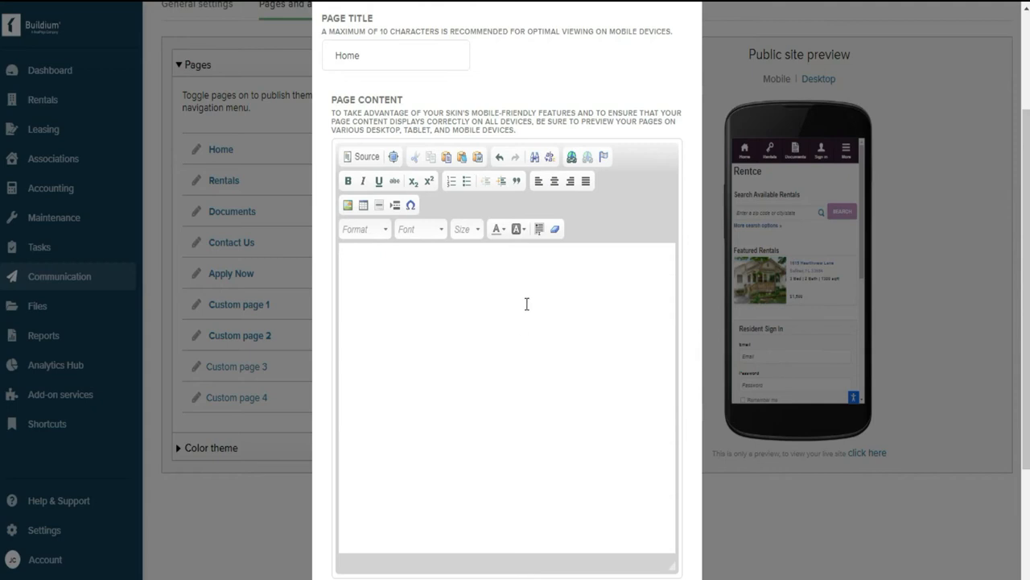
pyautogui.moveTo(517, 309)
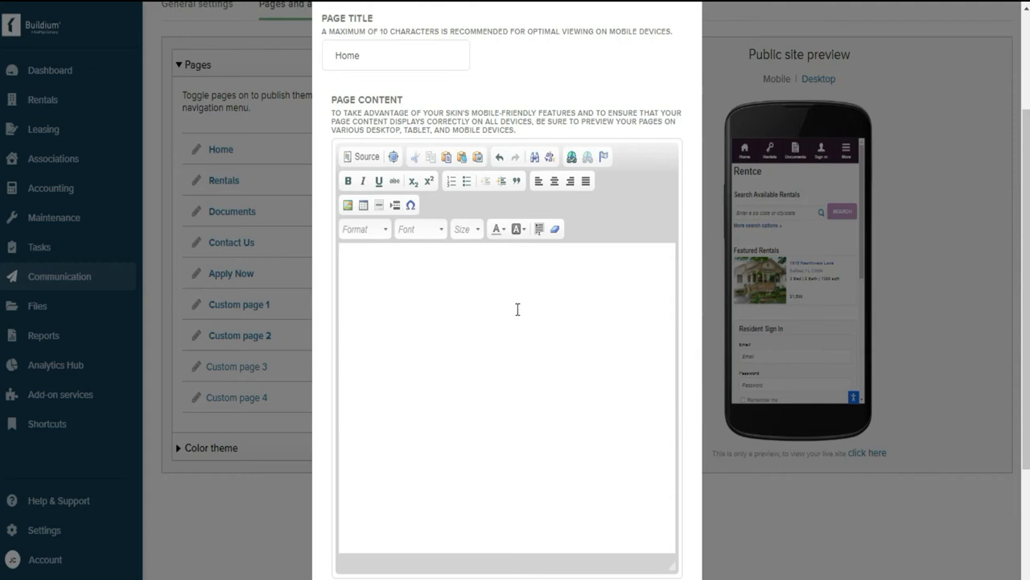
pyautogui.moveTo(436, 336)
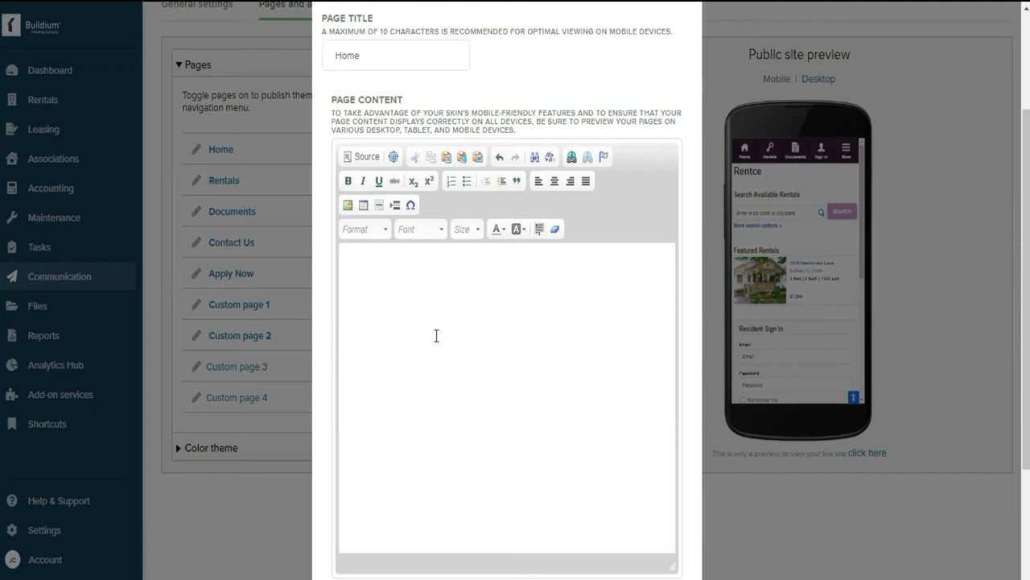
pyautogui.moveTo(694, 58)
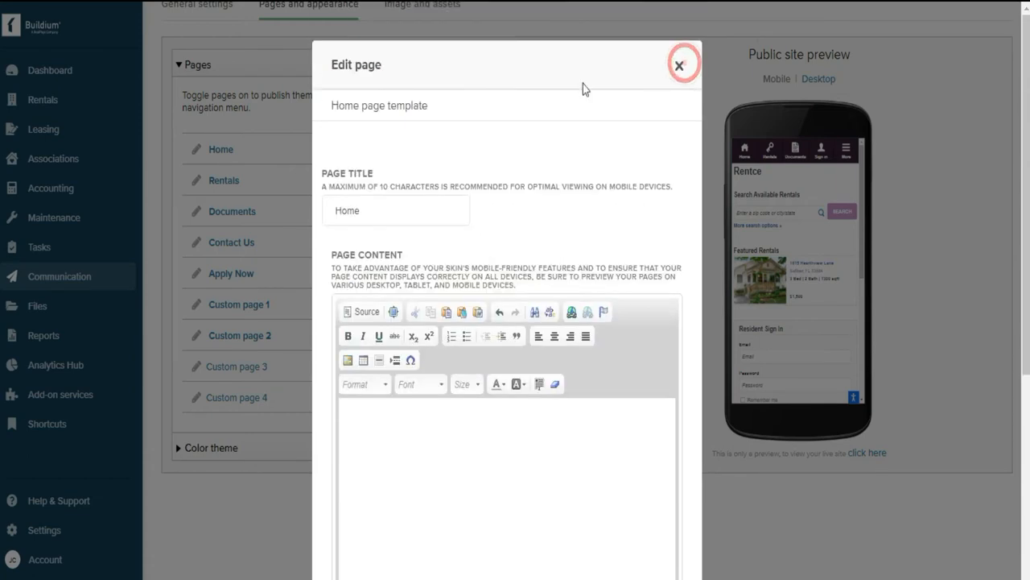
pyautogui.click(680, 62)
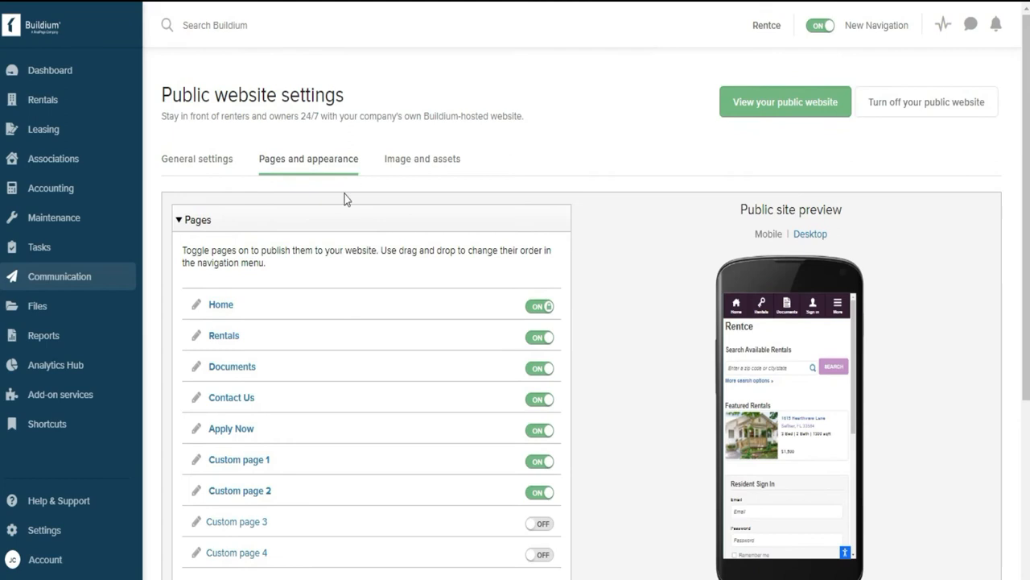
pyautogui.scroll(-3)
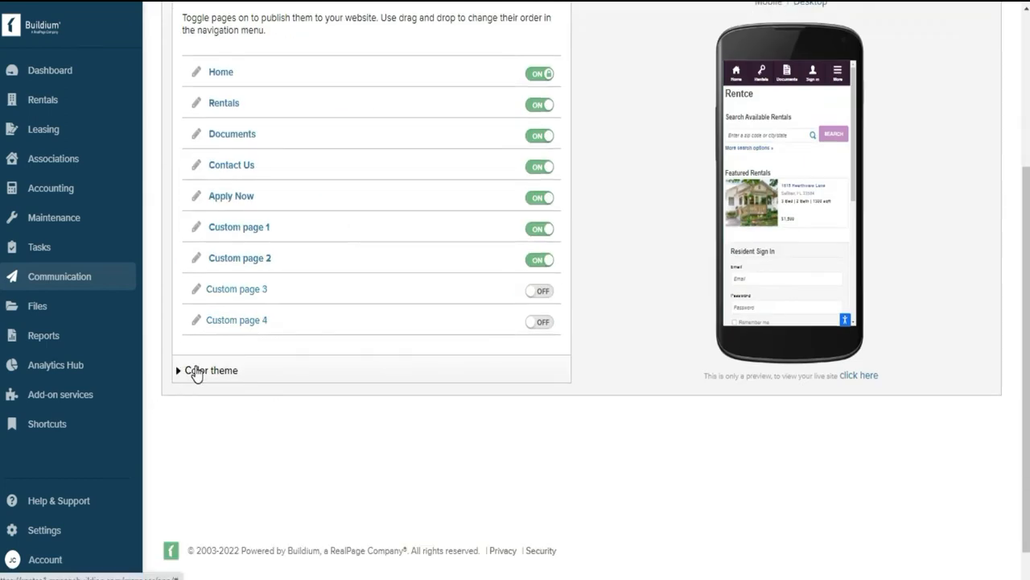
pyautogui.moveTo(186, 386)
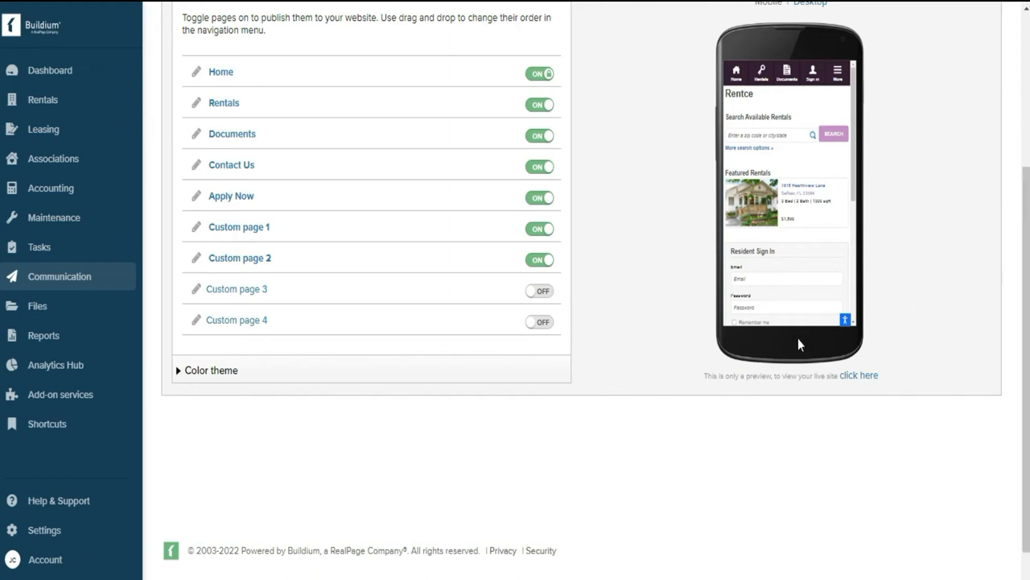
pyautogui.moveTo(973, 138)
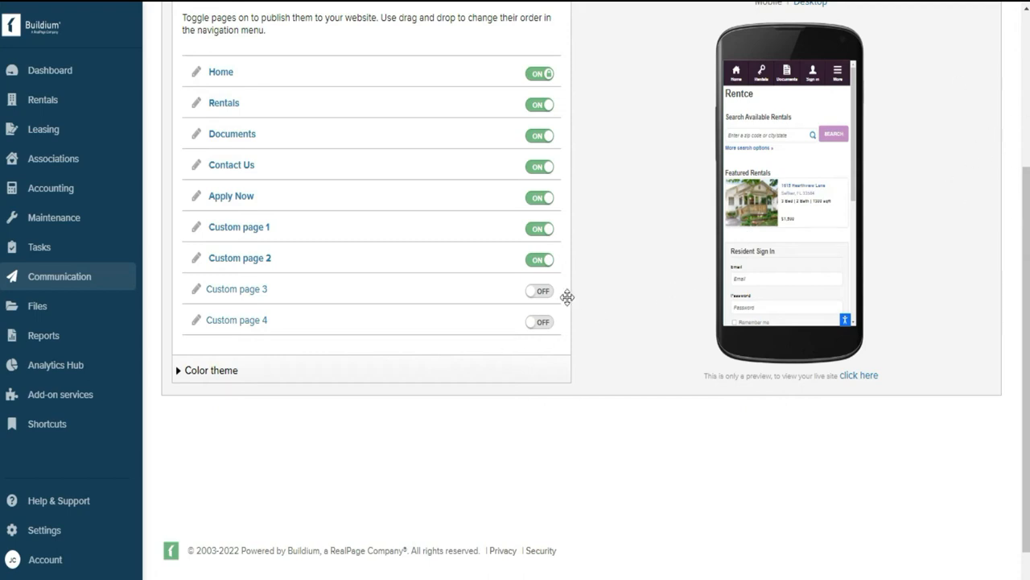
pyautogui.moveTo(757, 230)
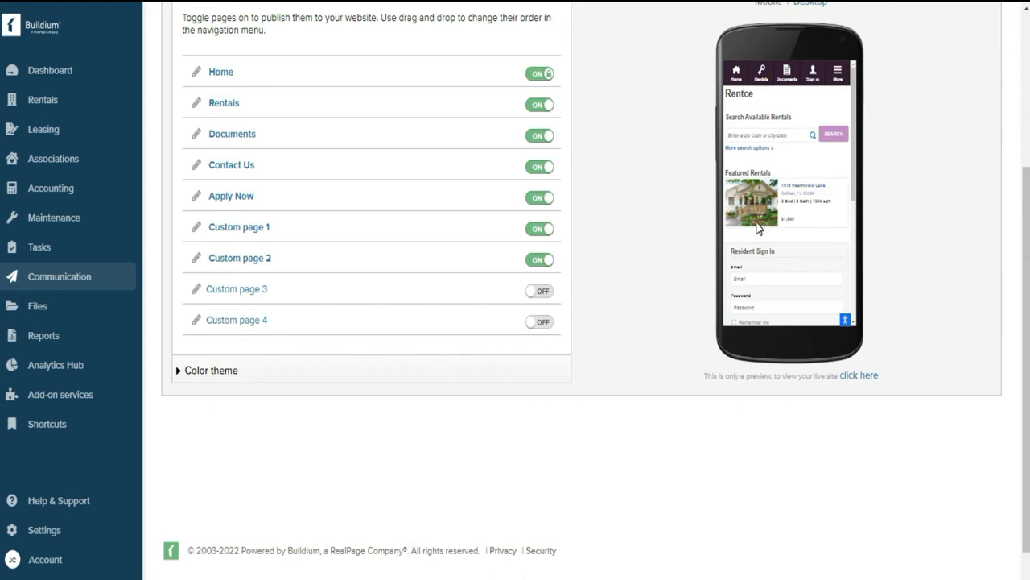
pyautogui.moveTo(313, 390)
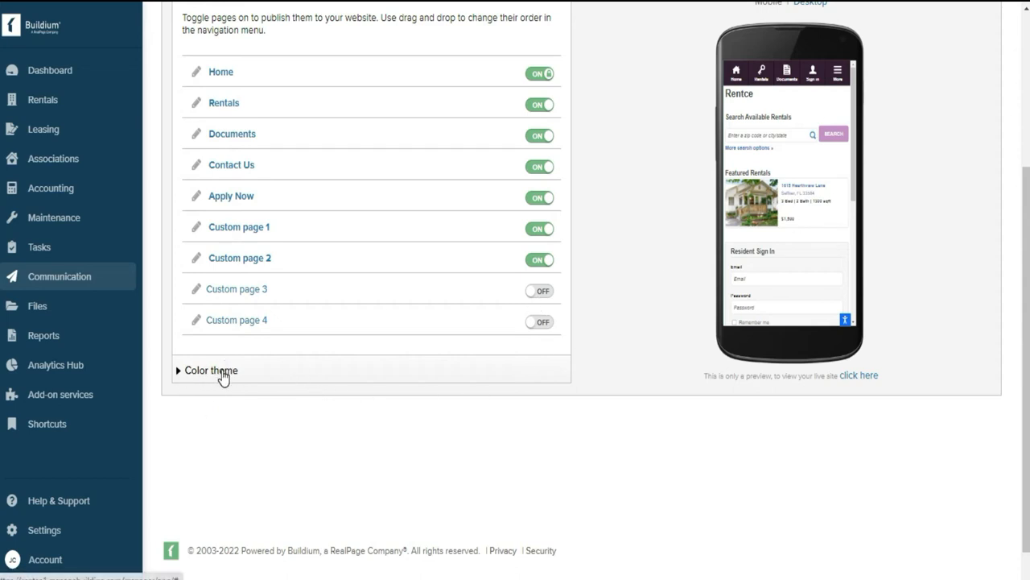
pyautogui.moveTo(237, 386)
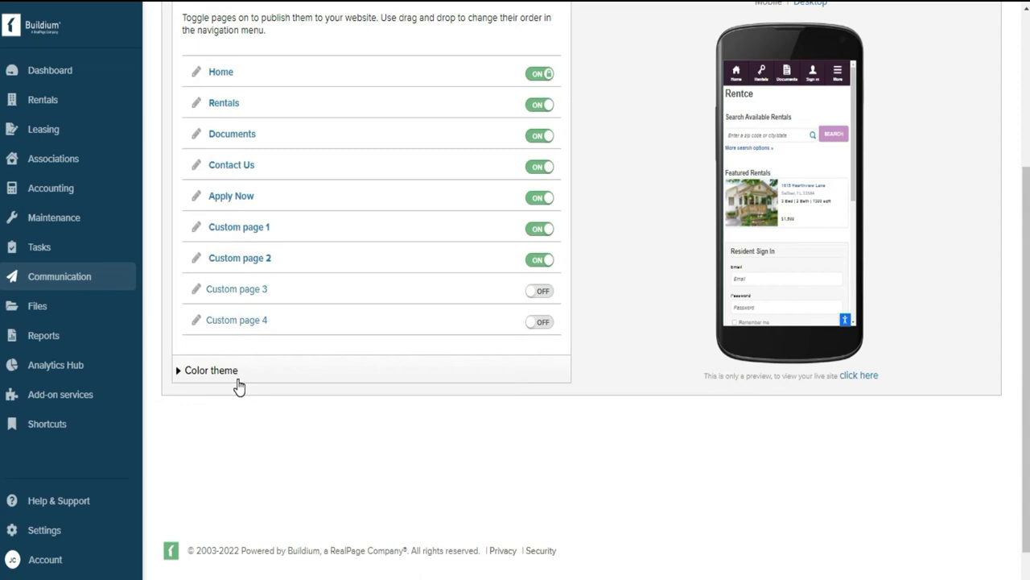
pyautogui.moveTo(892, 171)
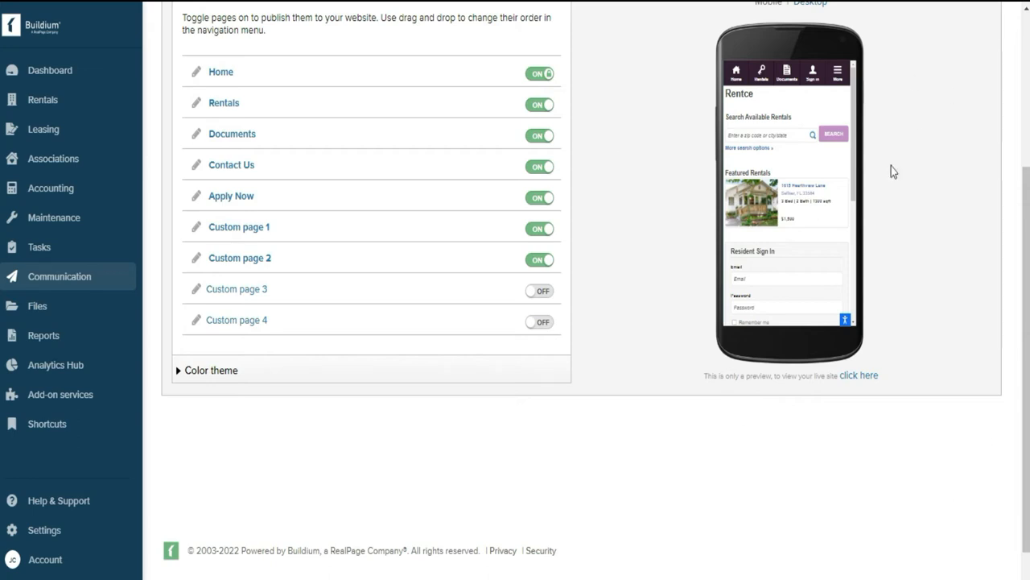
pyautogui.moveTo(694, 146)
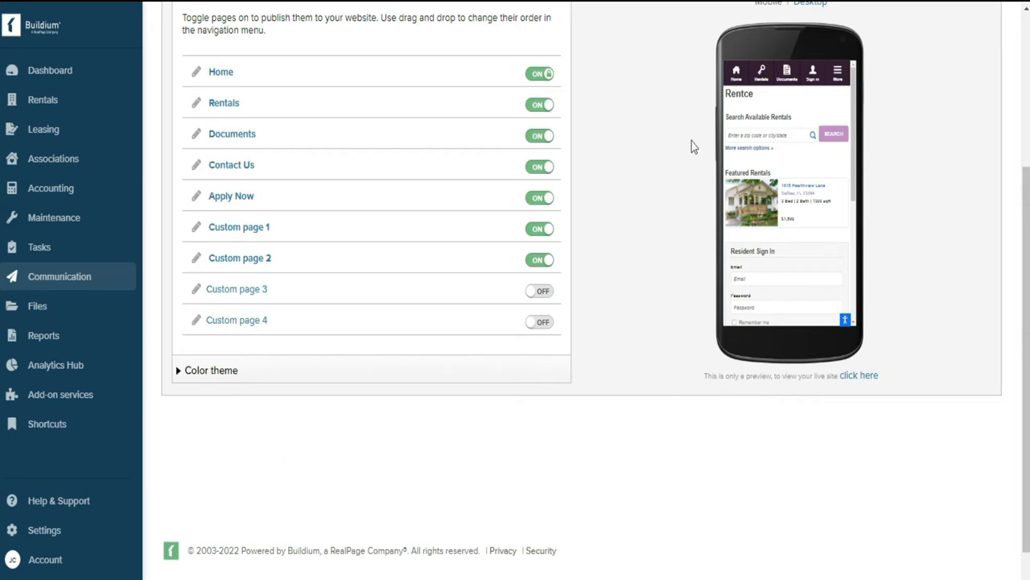
# Expand the Color theme section to show the five colour sets
pyautogui.click(211, 370)
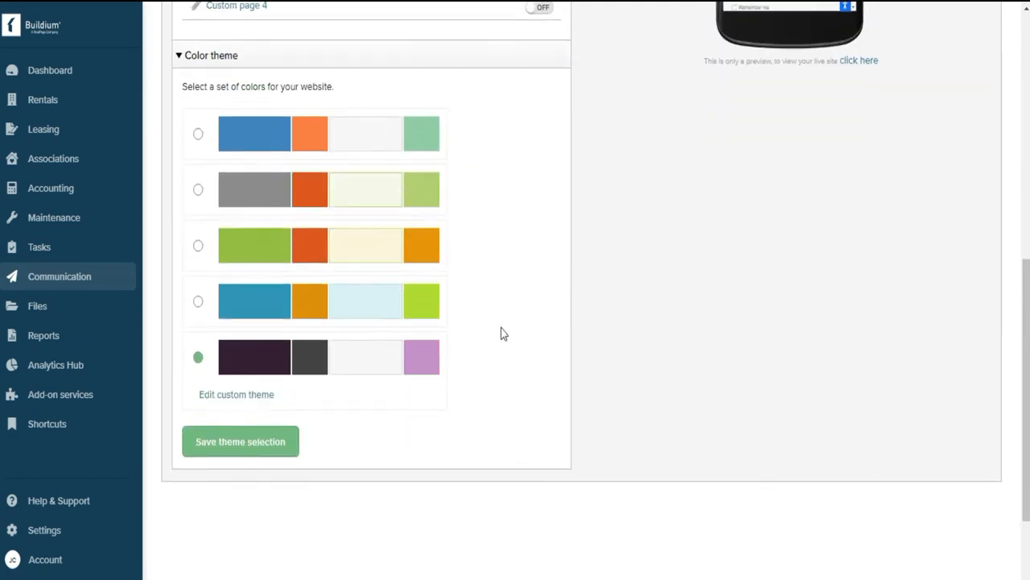
pyautogui.scroll(-3)
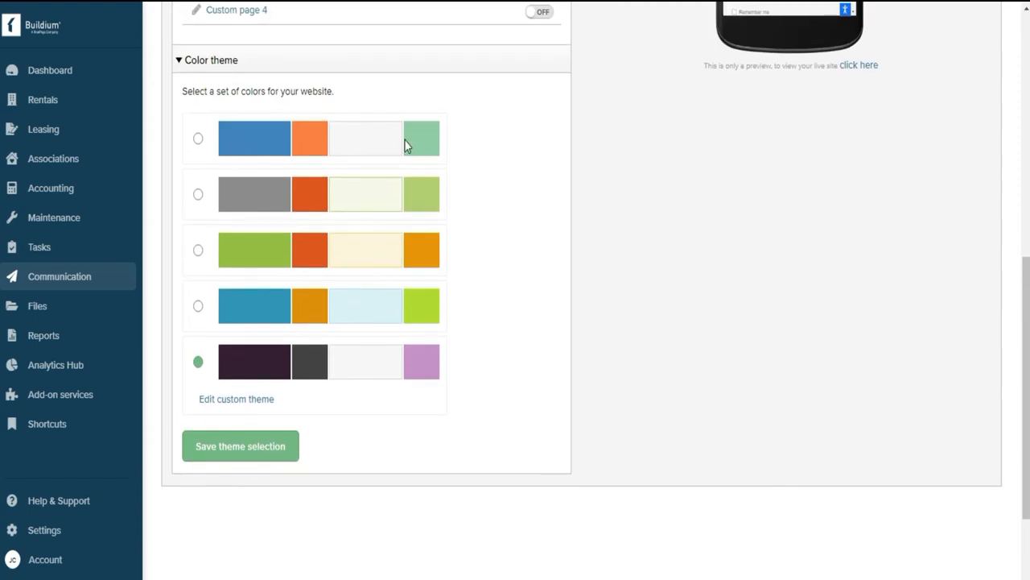
pyautogui.moveTo(246, 405)
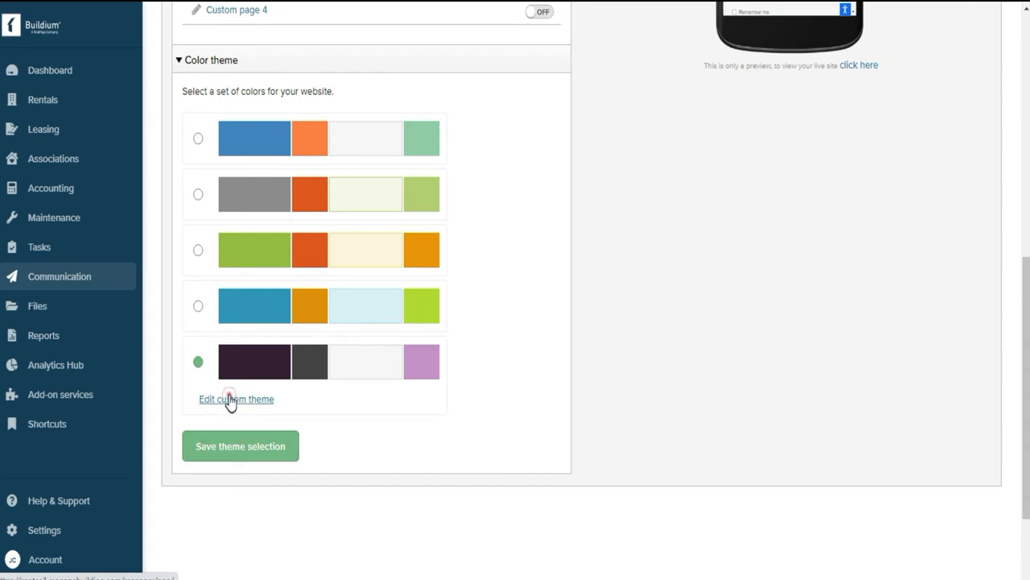
# Set the custom theme's main navigation and accent colours to navy
pyautogui.click(236, 399)
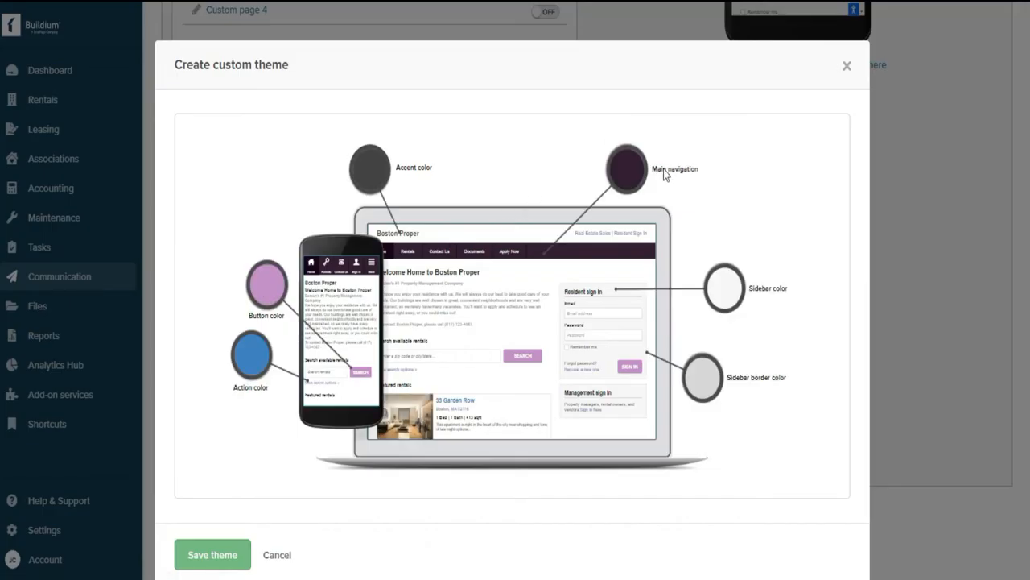
pyautogui.moveTo(562, 203)
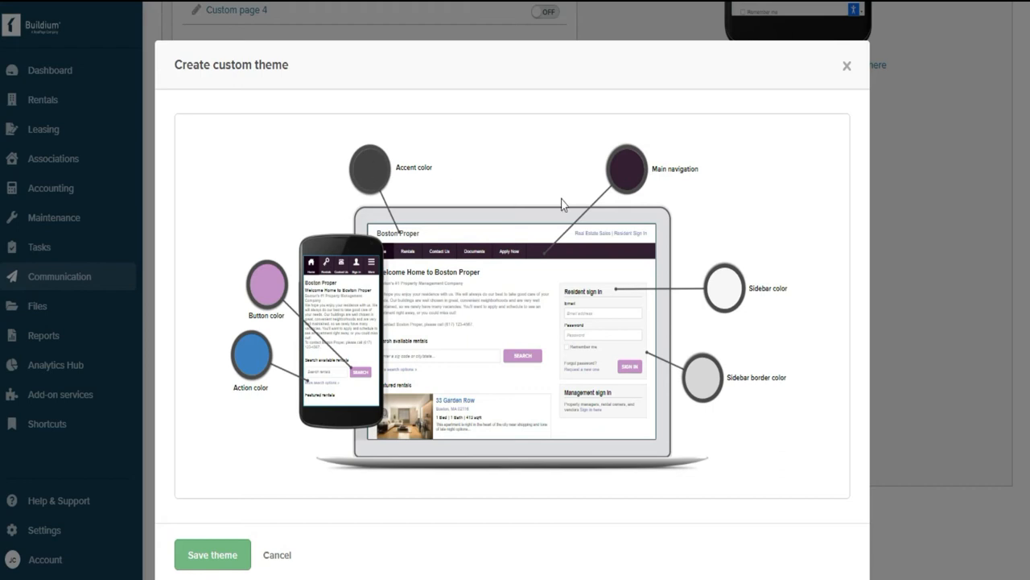
pyautogui.click(624, 168)
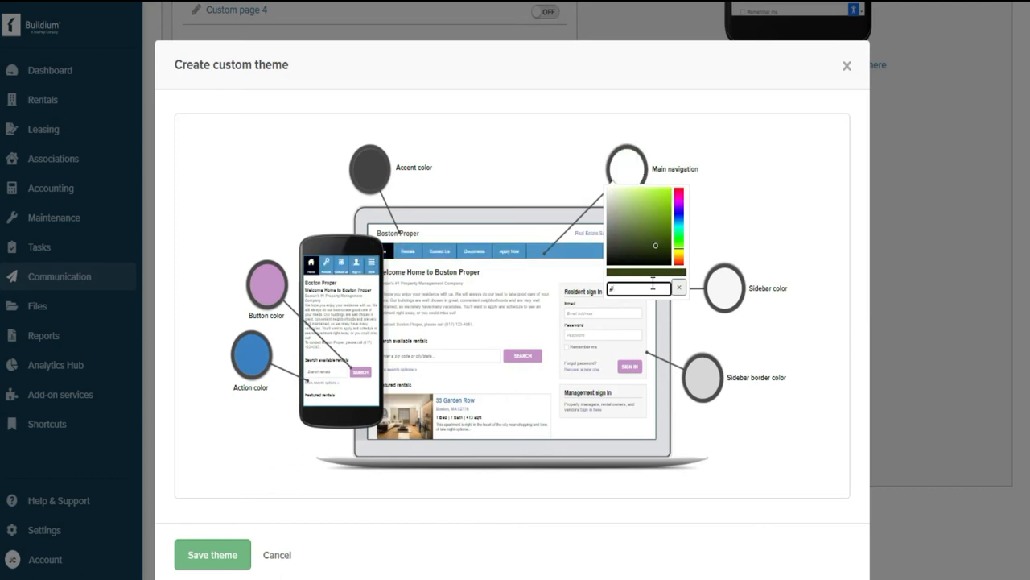
pyautogui.write('1b')
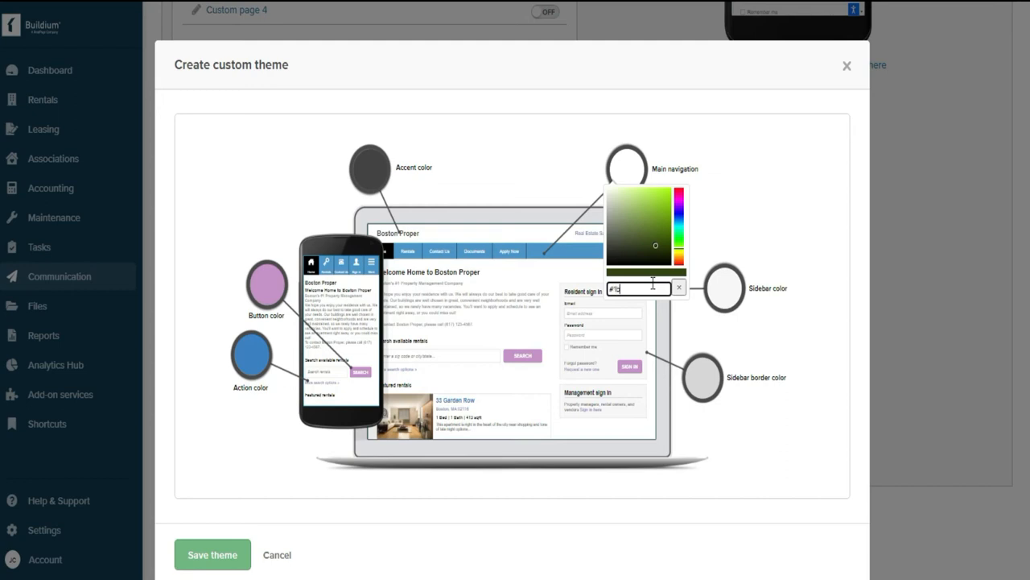
pyautogui.click(666, 208)
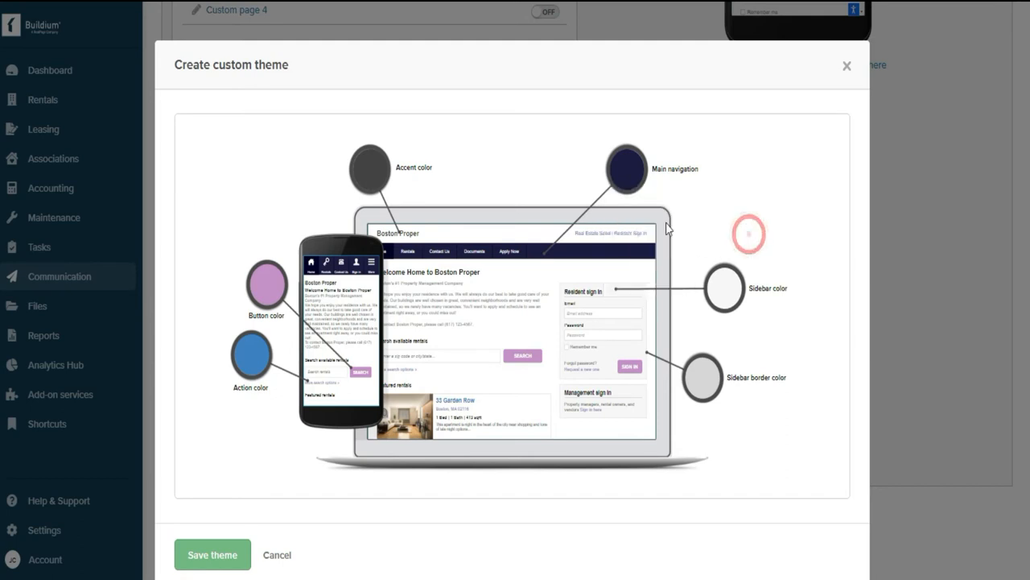
pyautogui.moveTo(410, 165)
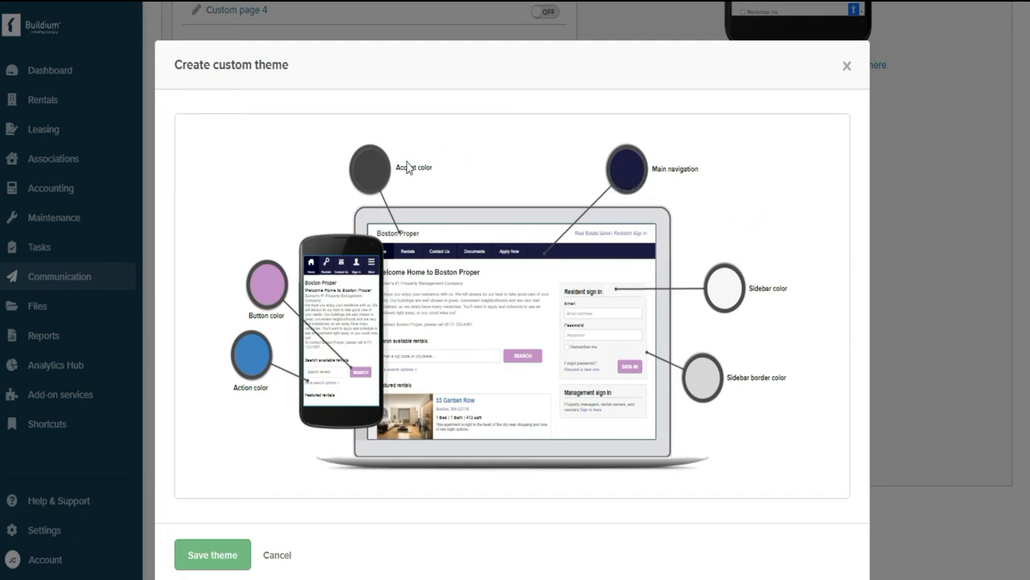
pyautogui.click(368, 166)
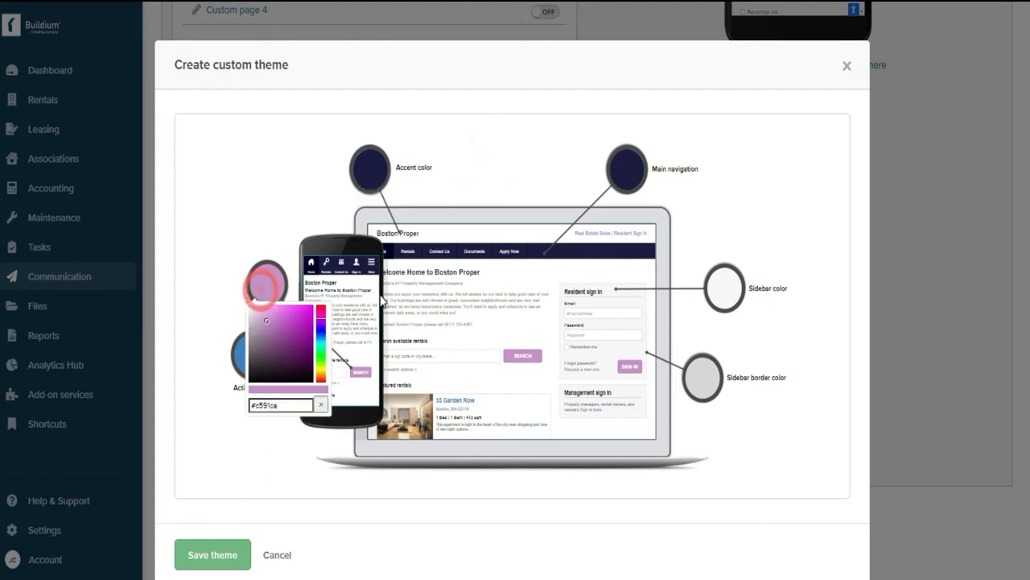
# Make the theme's buttons orange and action colour dark blue, then save the theme
pyautogui.click(282, 405)
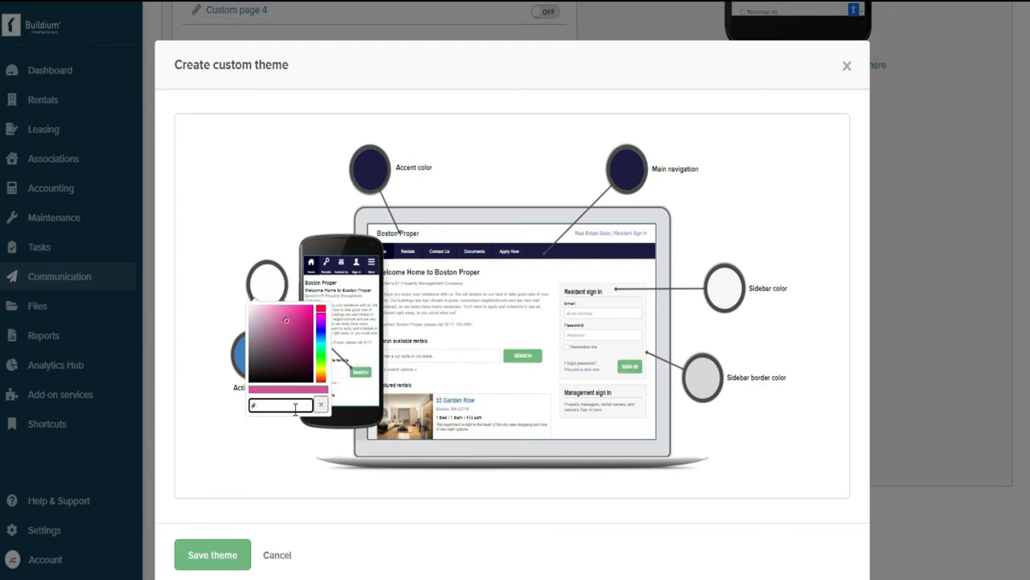
pyautogui.write('ff914b')
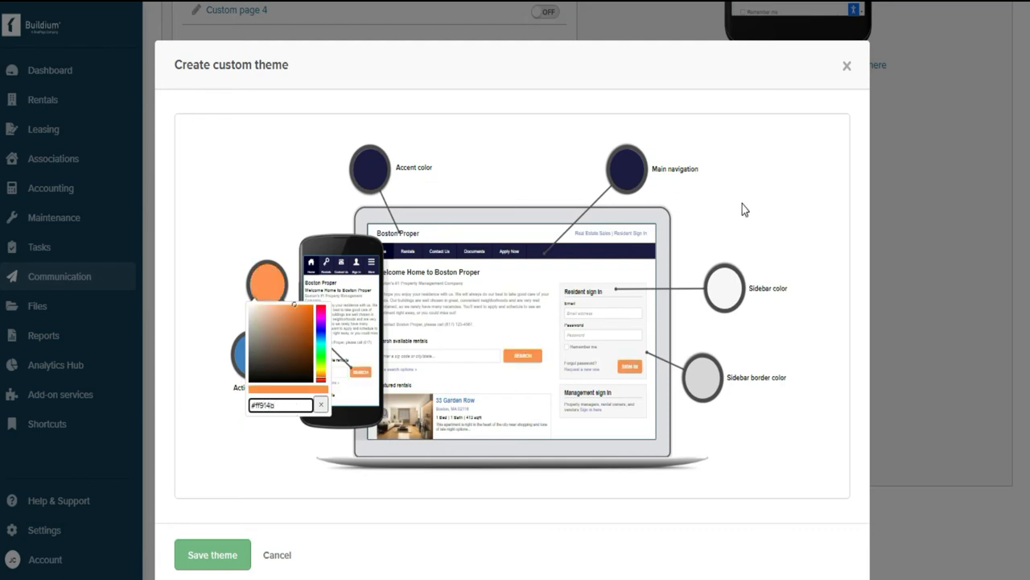
pyautogui.click(320, 403)
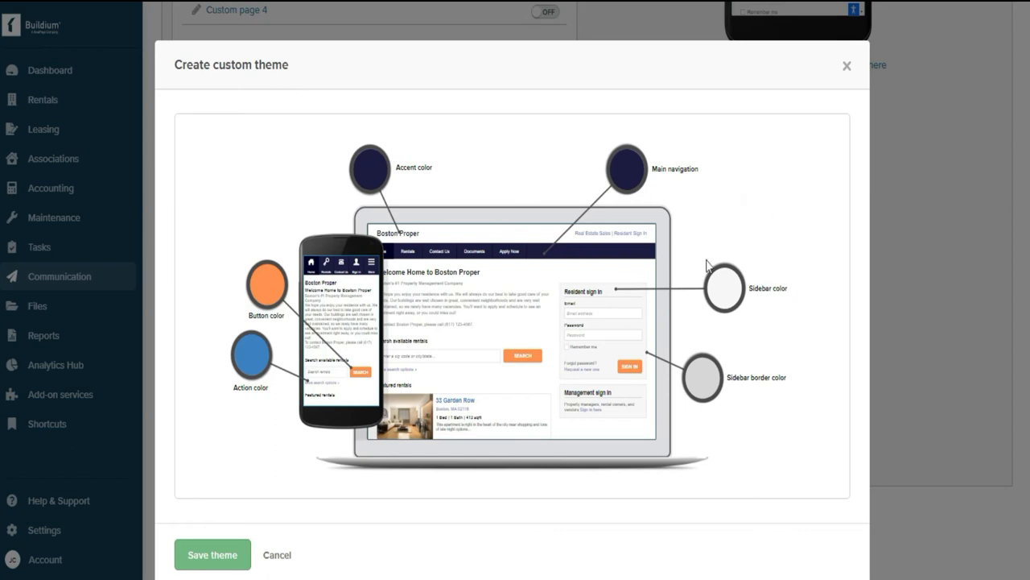
pyautogui.moveTo(263, 333)
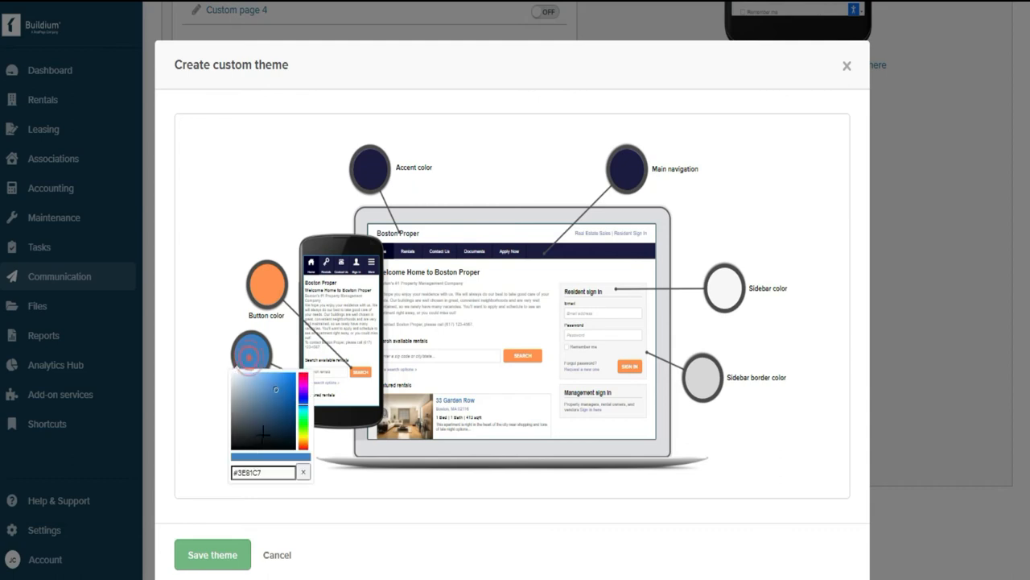
pyautogui.click(276, 387)
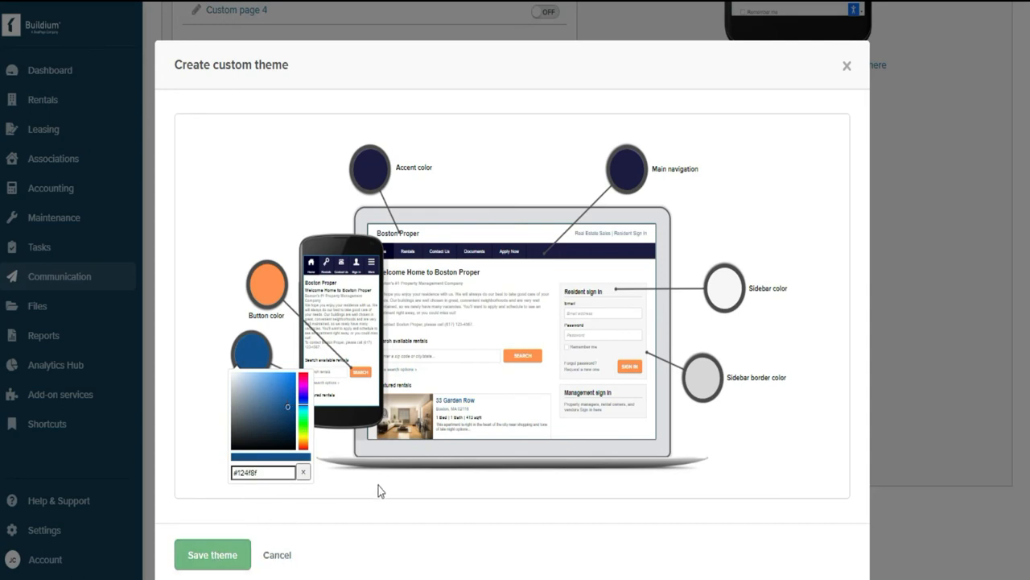
pyautogui.click(212, 555)
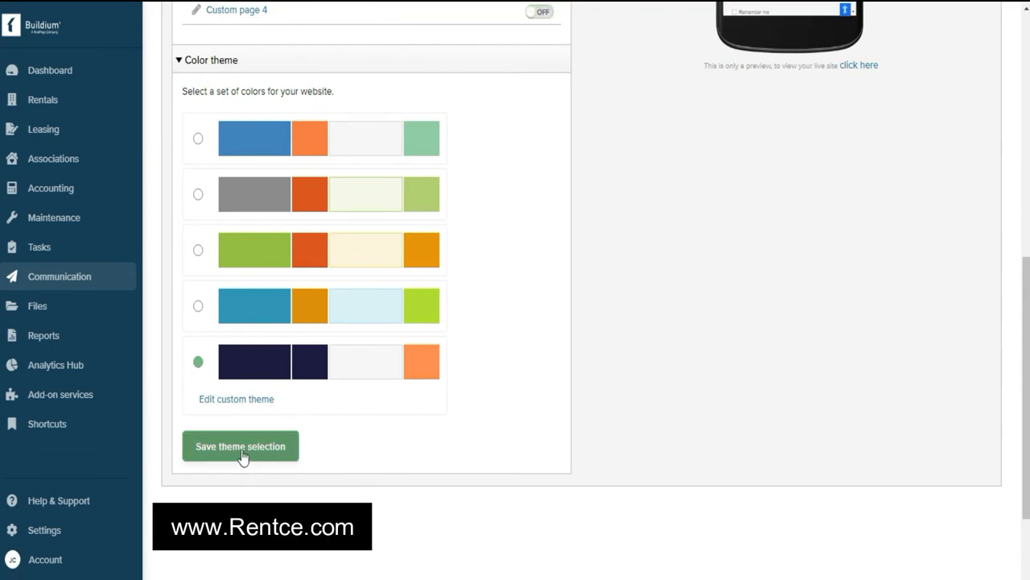
# Save the custom theme selection and view the navy-and-orange live site
pyautogui.click(240, 446)
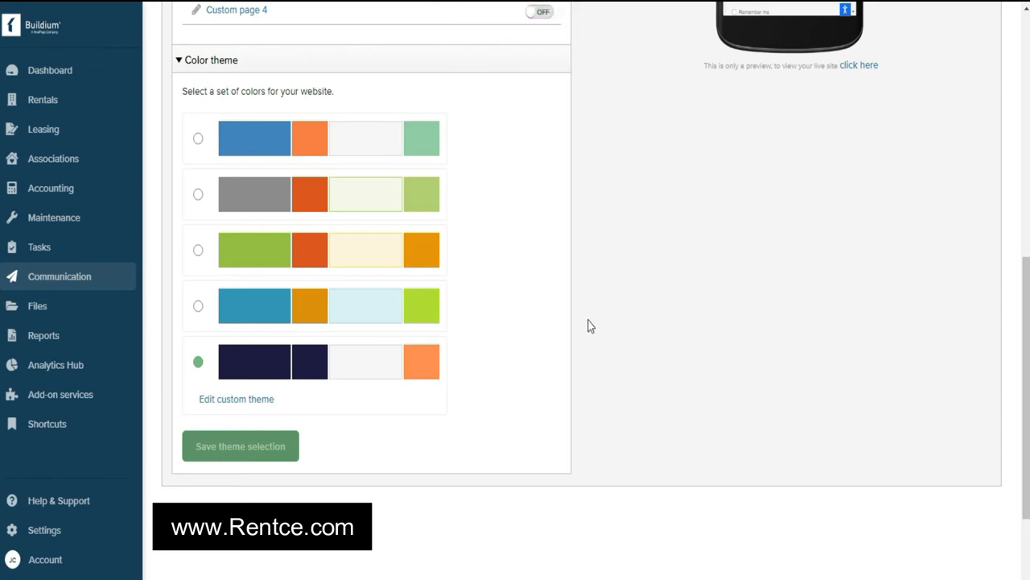
pyautogui.moveTo(571, 360)
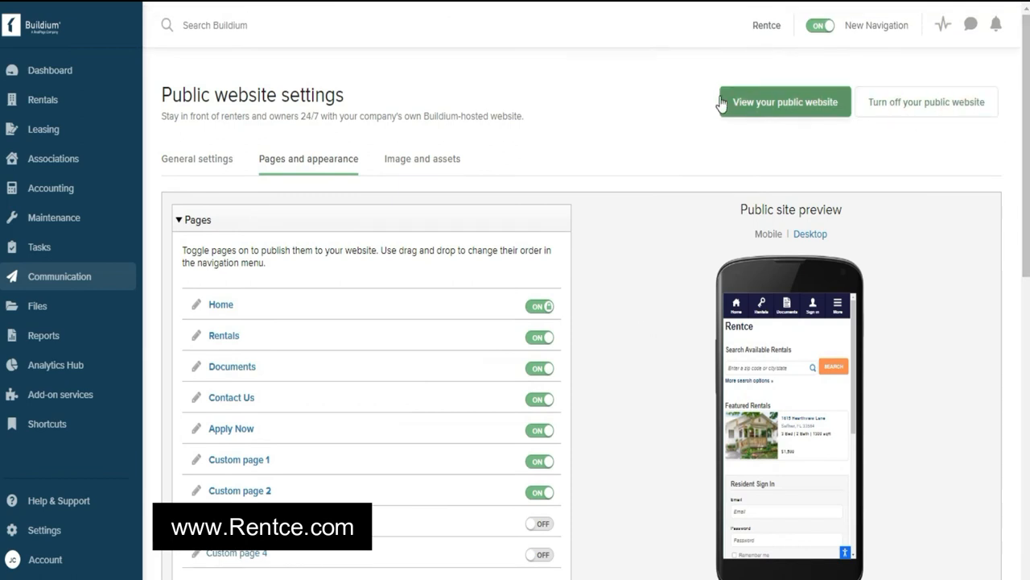
pyautogui.click(771, 111)
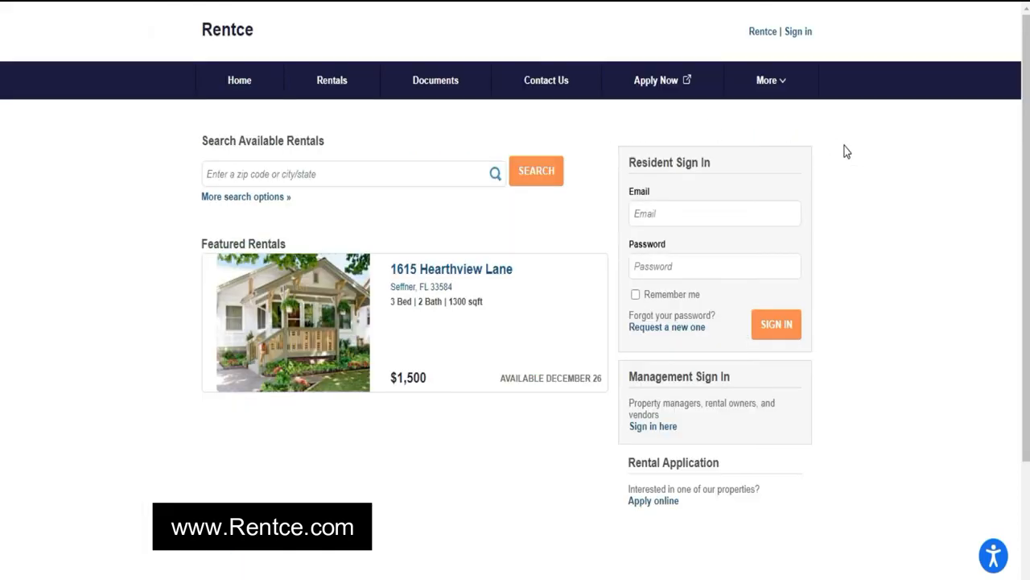
pyautogui.moveTo(855, 115)
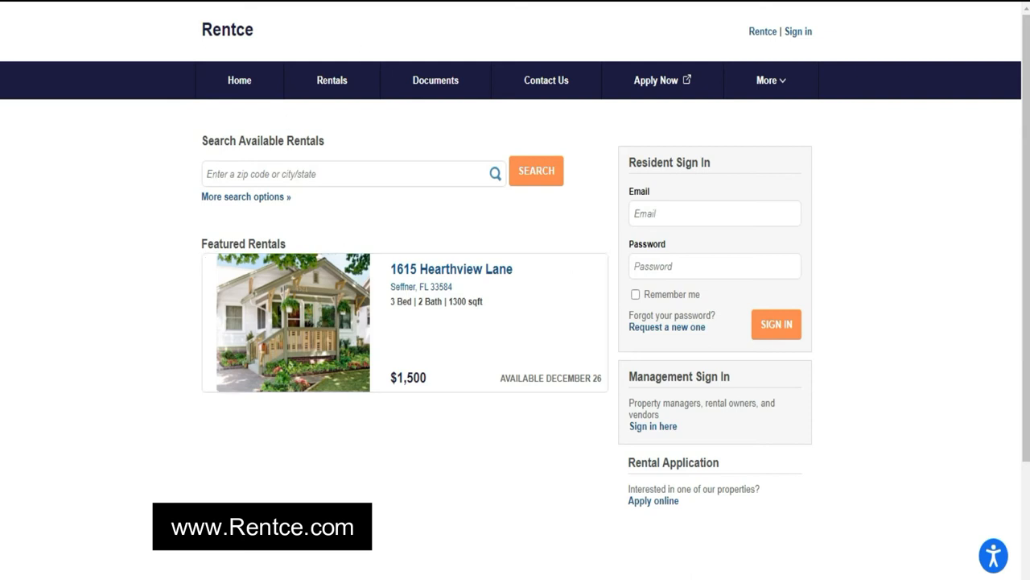
pyautogui.moveTo(860, 194)
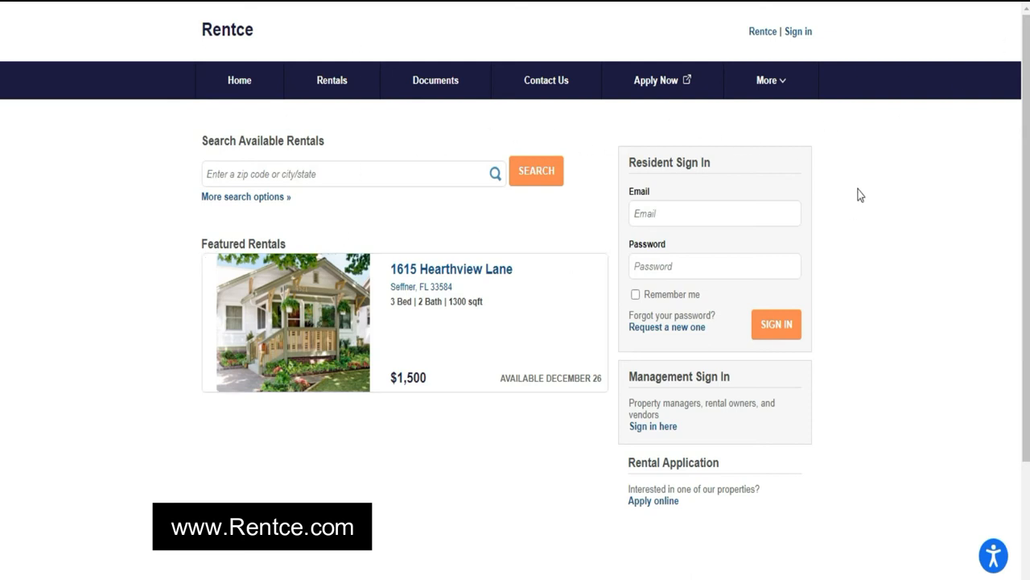
pyautogui.moveTo(884, 169)
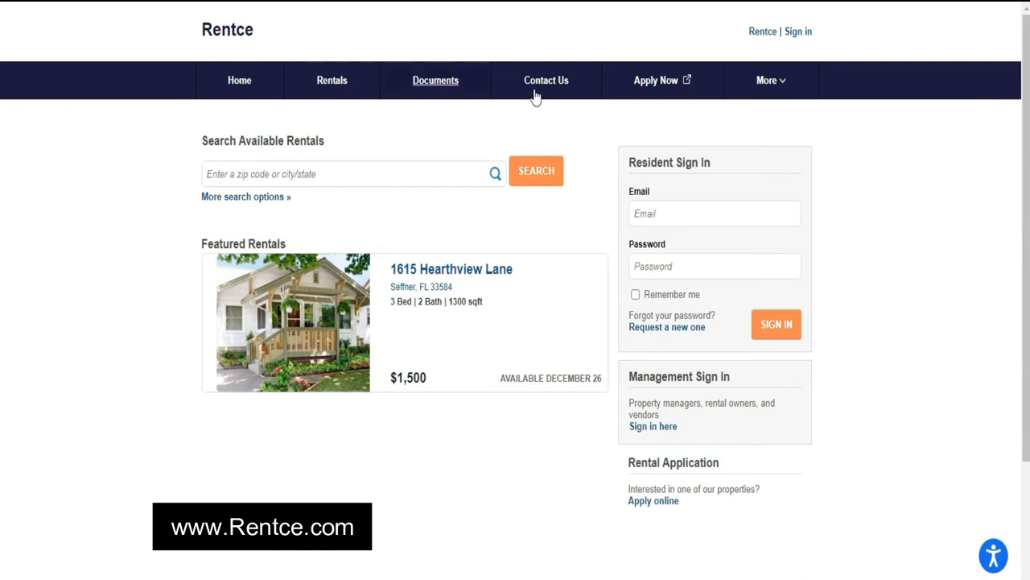
pyautogui.moveTo(960, 244)
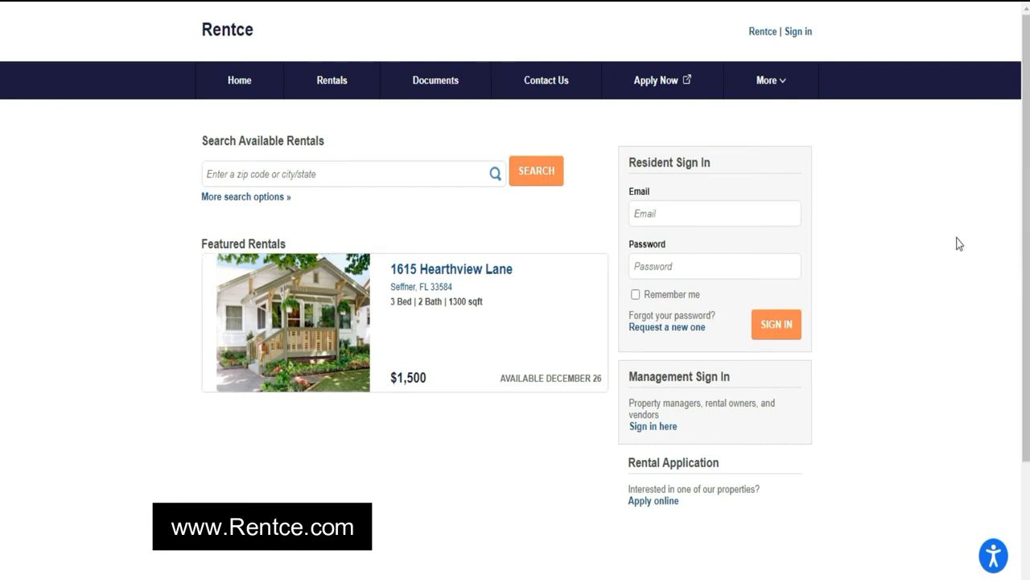
pyautogui.moveTo(957, 257)
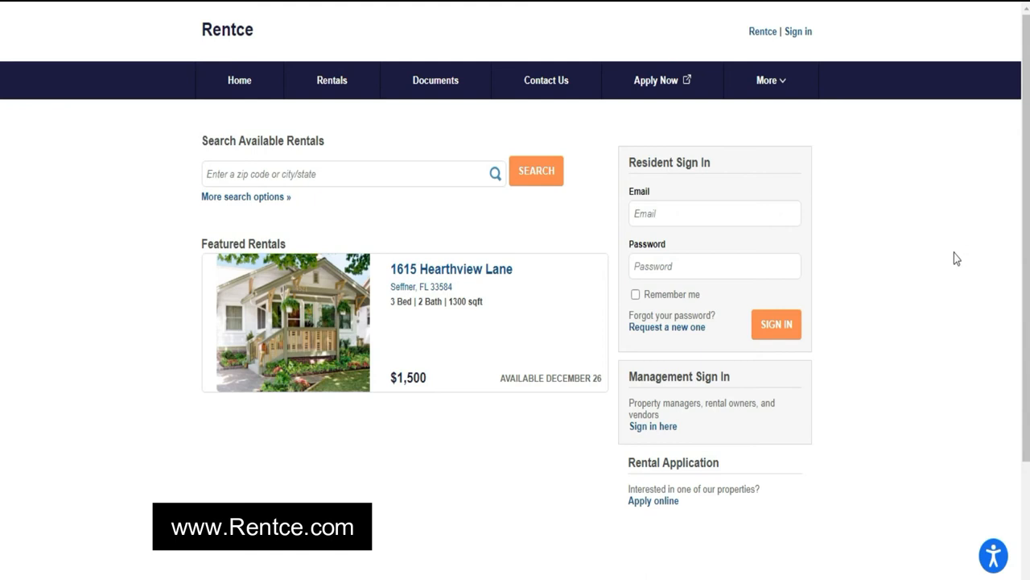
pyautogui.moveTo(930, 259)
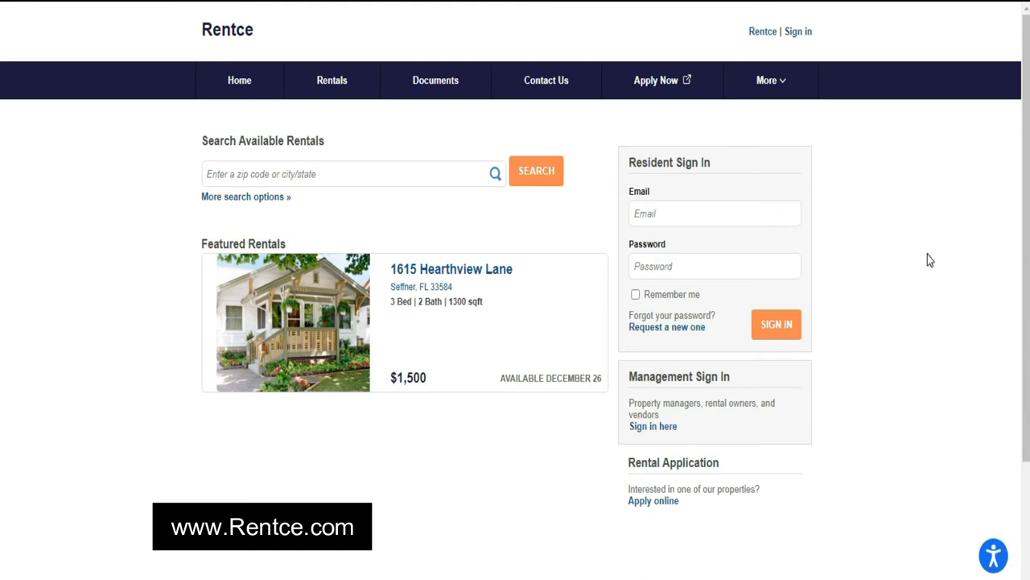
pyautogui.moveTo(798, 32)
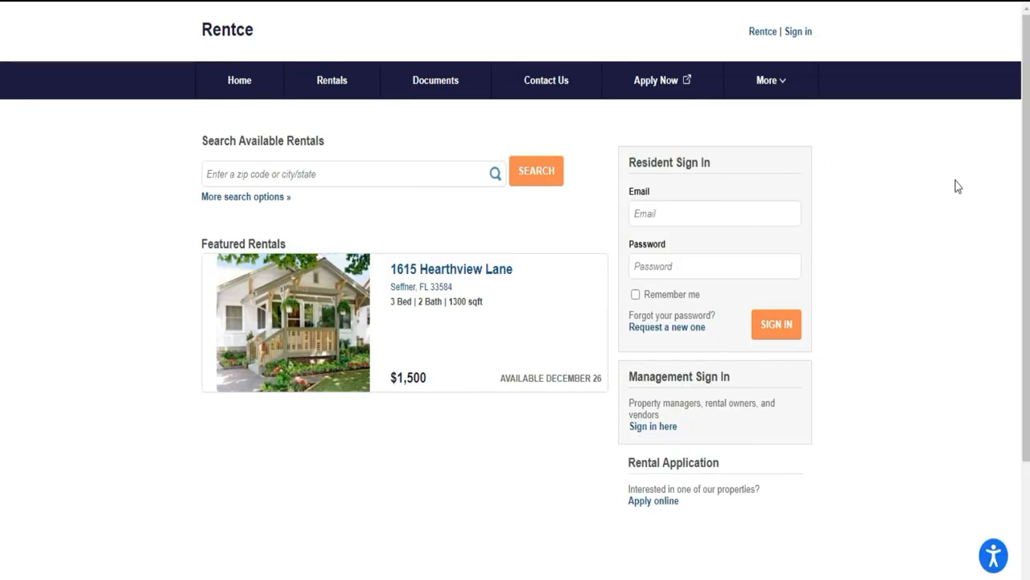
pyautogui.moveTo(927, 216)
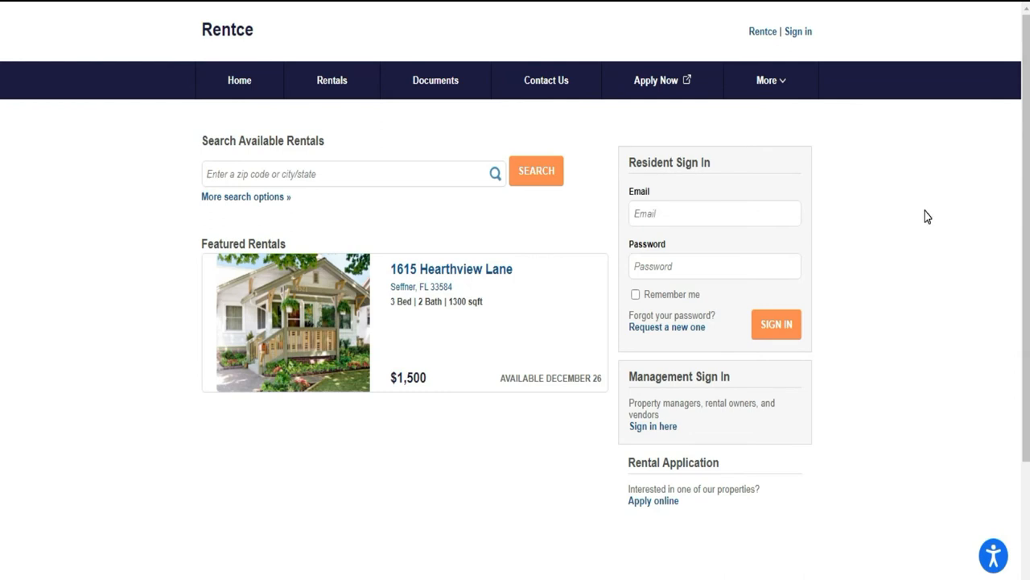
pyautogui.moveTo(901, 204)
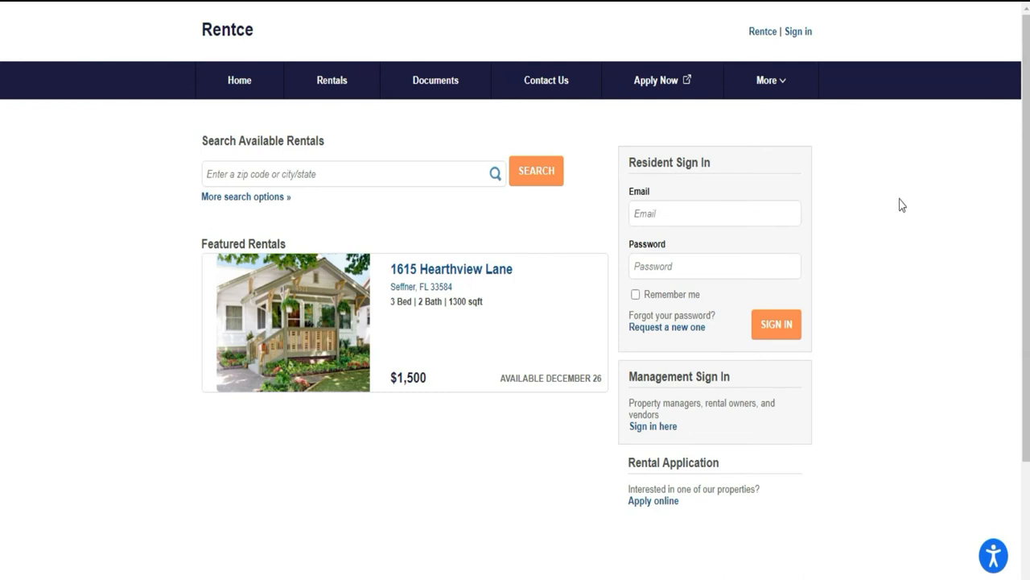
pyautogui.moveTo(830, 209)
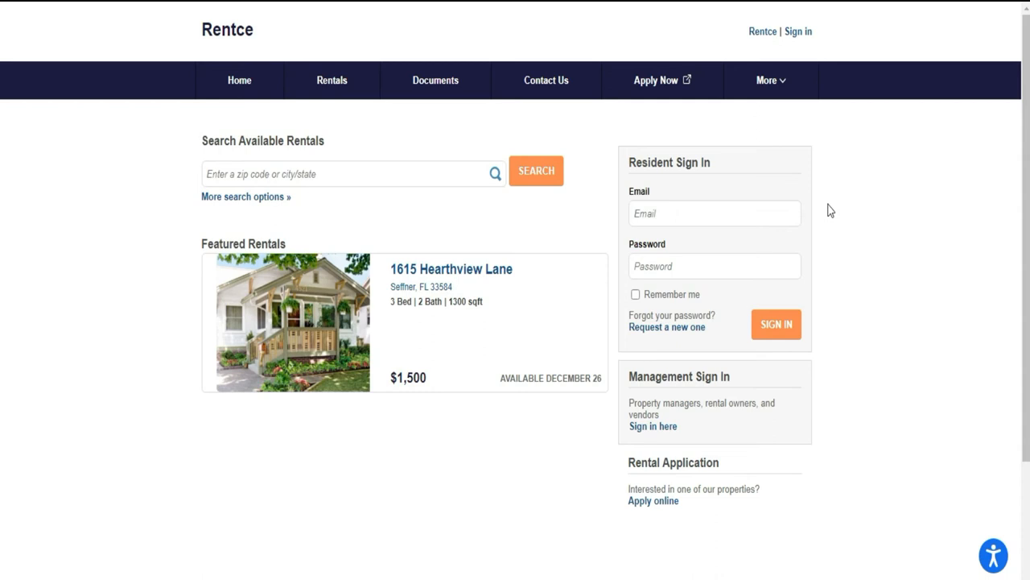
pyautogui.moveTo(877, 167)
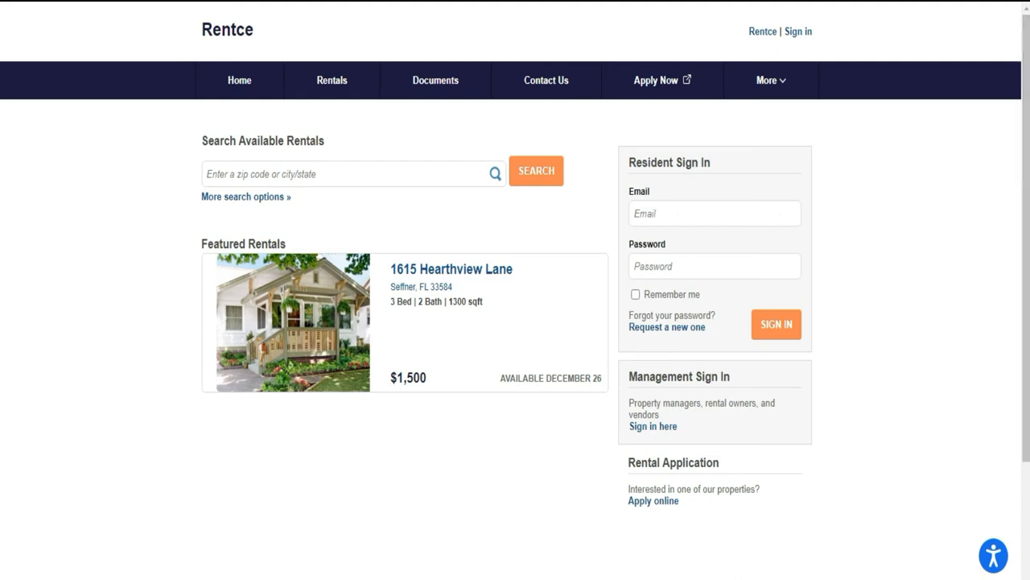
pyautogui.moveTo(892, 46)
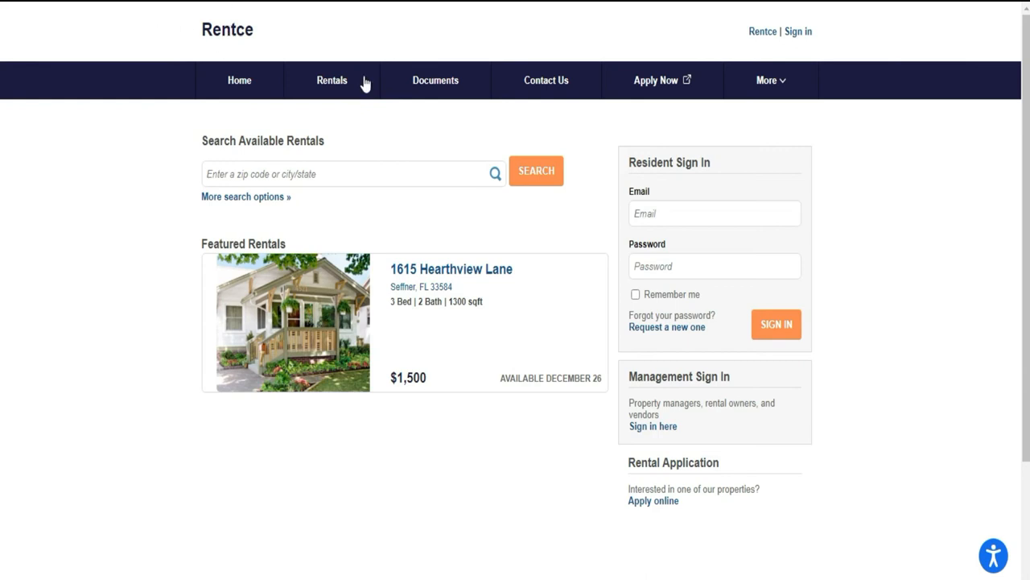
pyautogui.moveTo(198, 14)
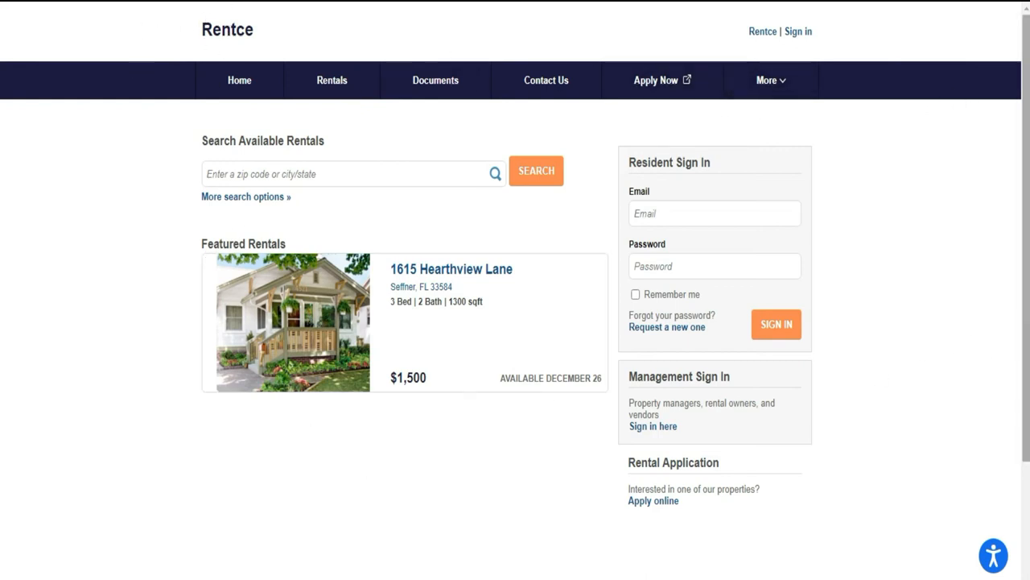
pyautogui.moveTo(954, 315)
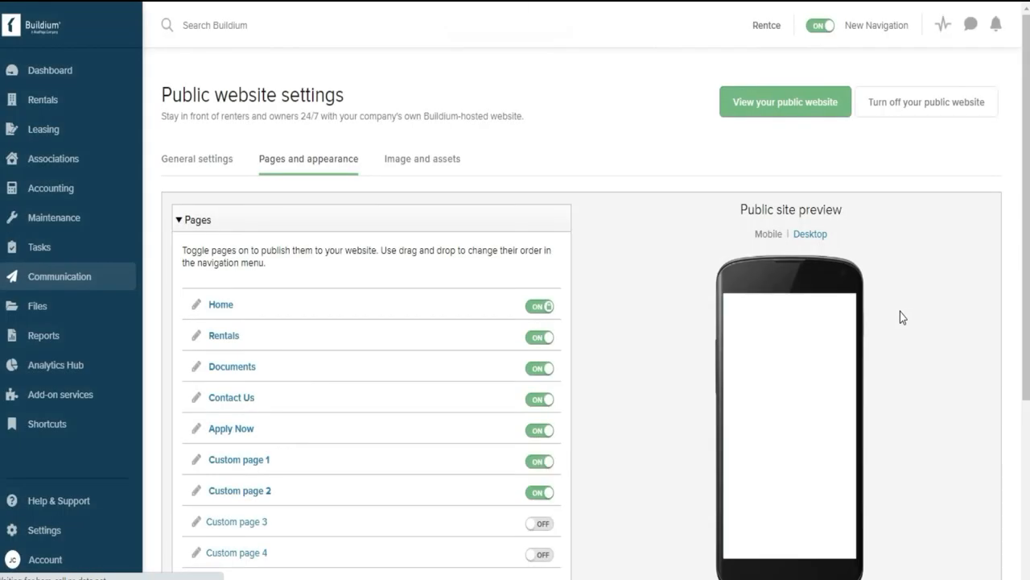
pyautogui.scroll(-3)
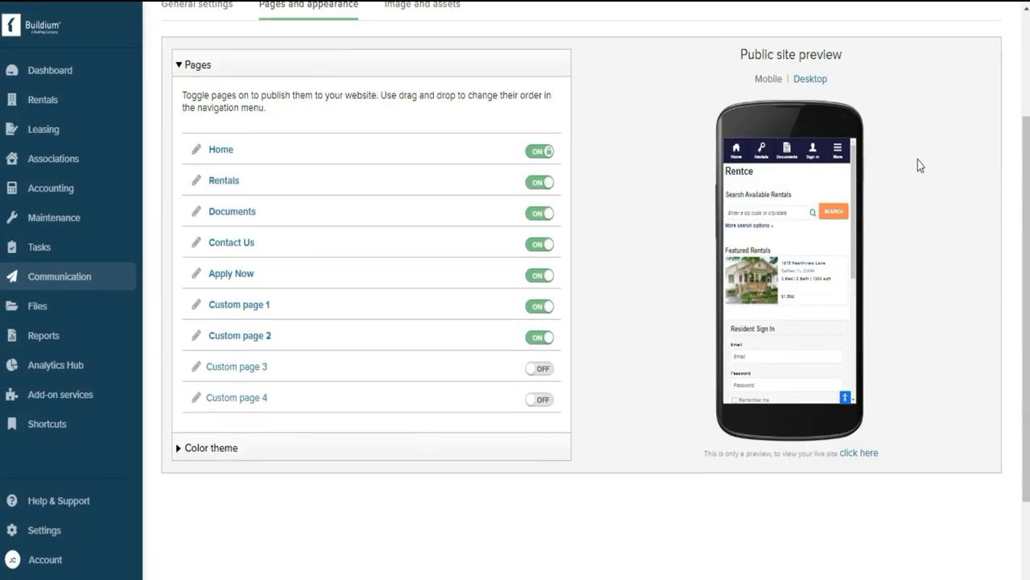
pyautogui.moveTo(829, 91)
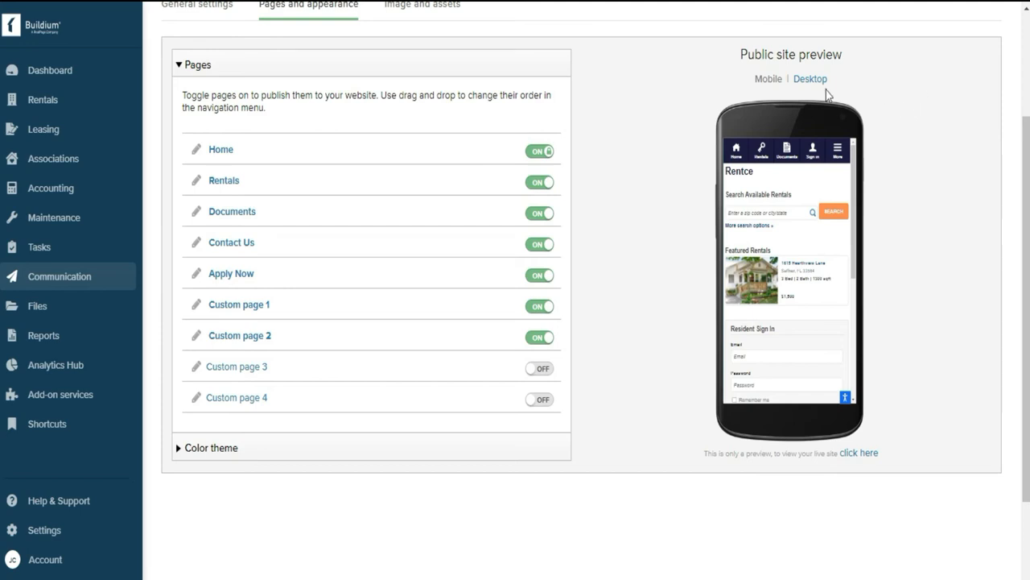
pyautogui.click(816, 77)
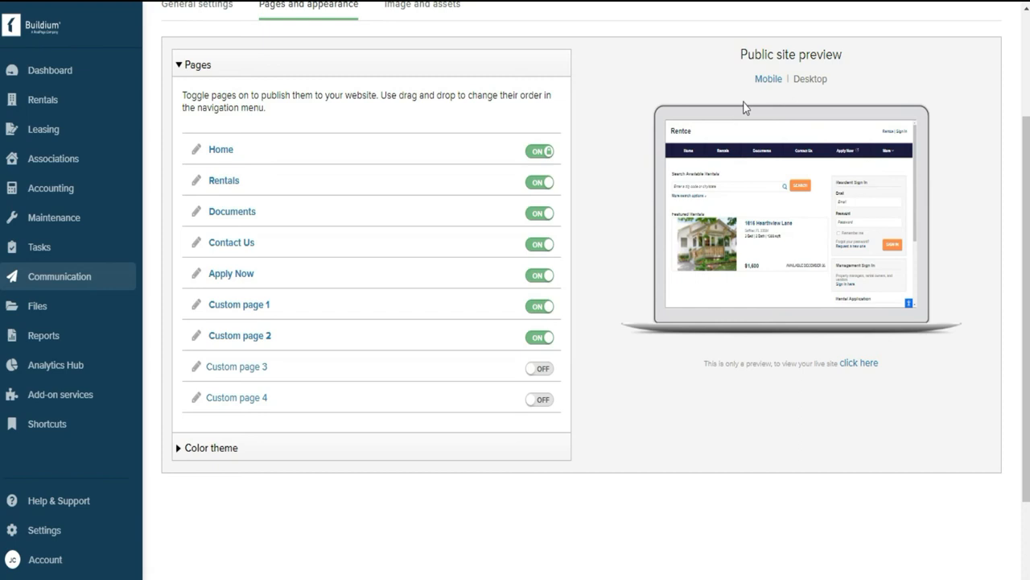
pyautogui.moveTo(902, 266)
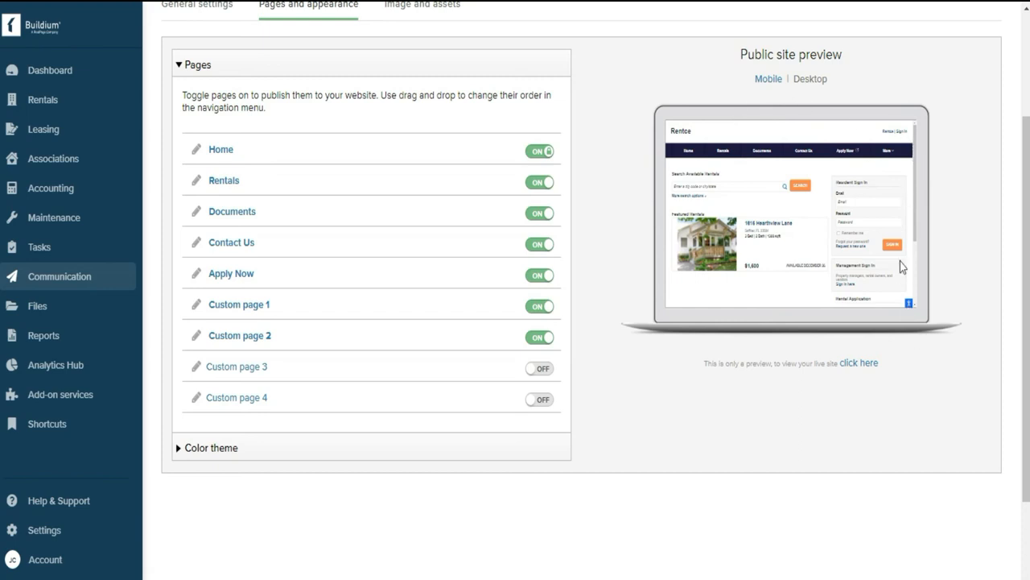
pyautogui.click(765, 79)
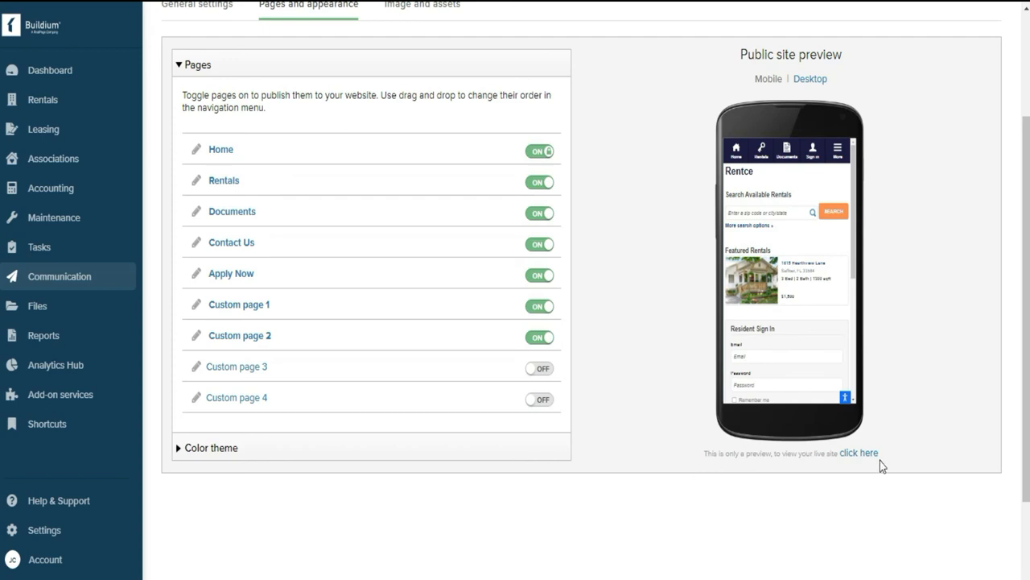
pyautogui.scroll(-3)
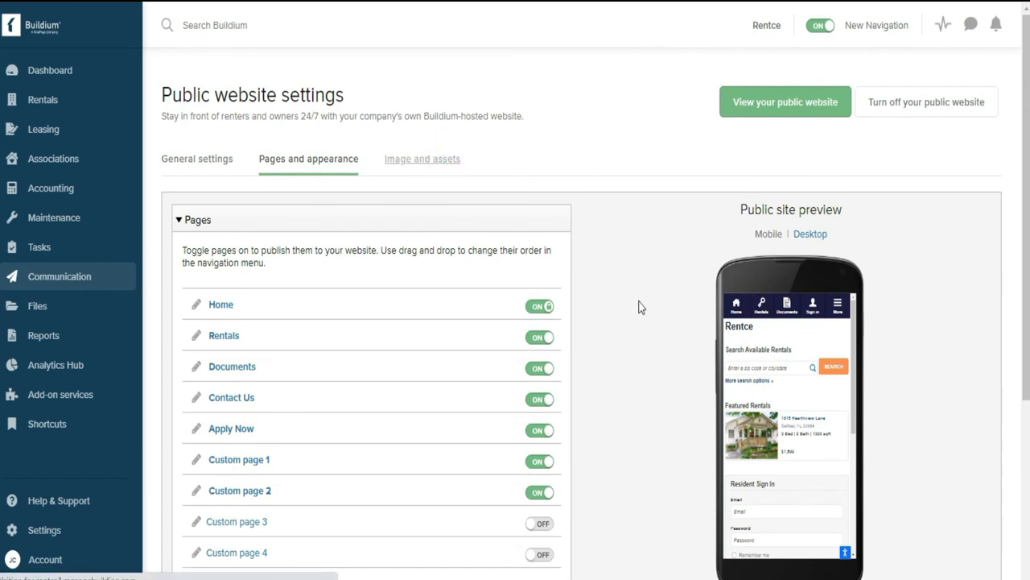
# Show the Image and assets tab, which has no uploaded files yet
pyautogui.click(422, 159)
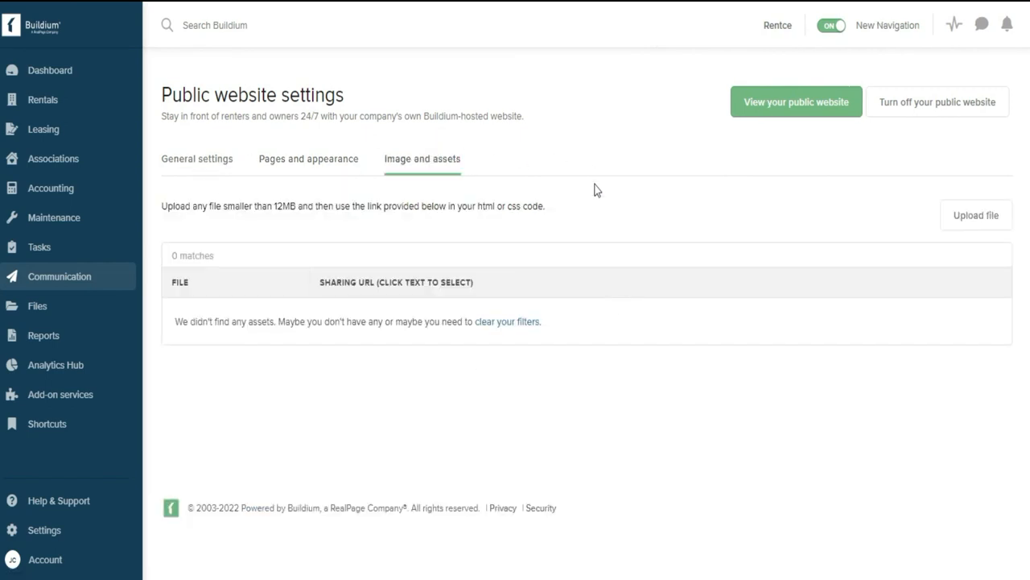
pyautogui.moveTo(574, 236)
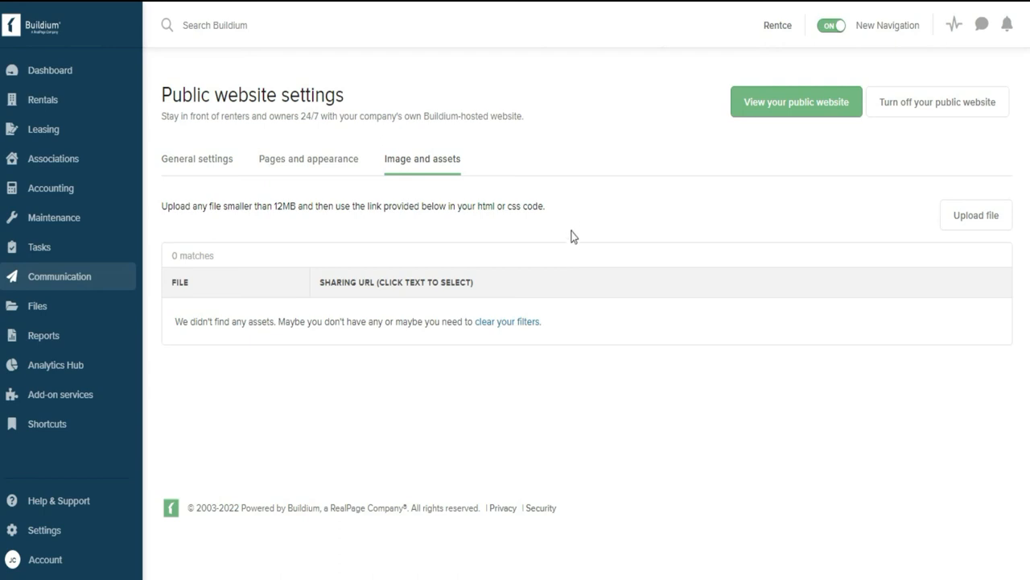
pyautogui.moveTo(792, 299)
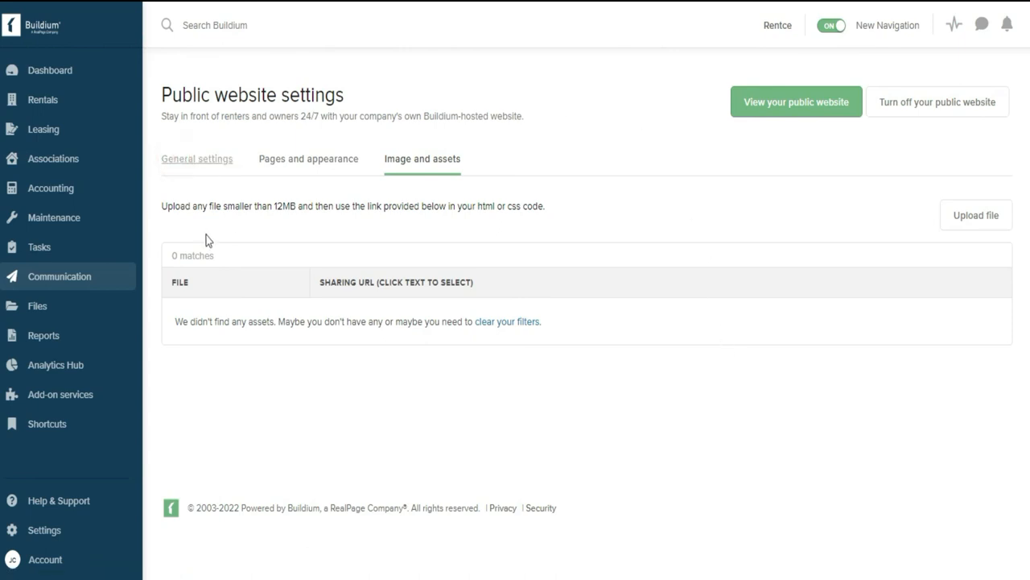
# Return to General settings and open the live Rentce website again
pyautogui.click(196, 159)
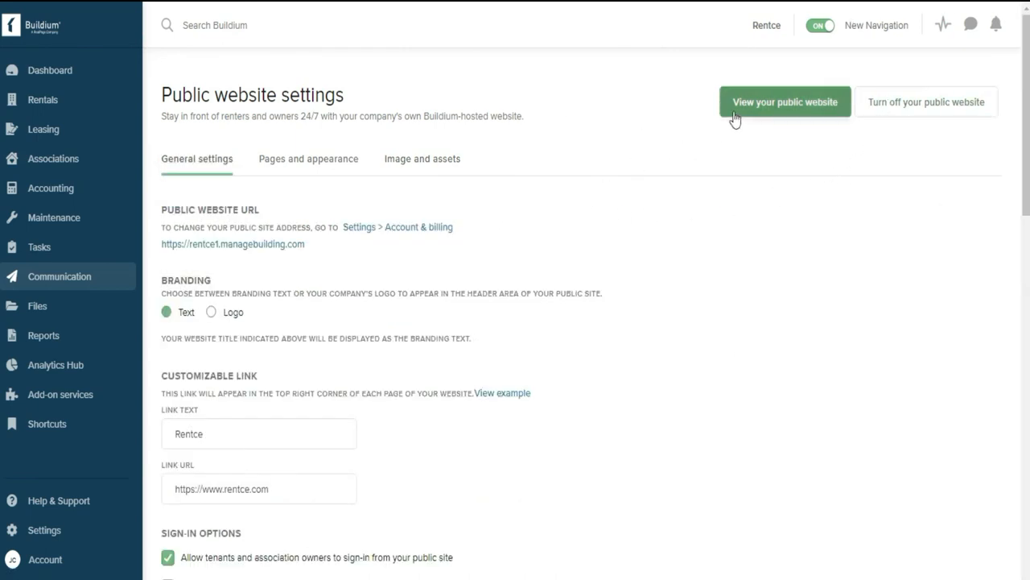
pyautogui.moveTo(921, 211)
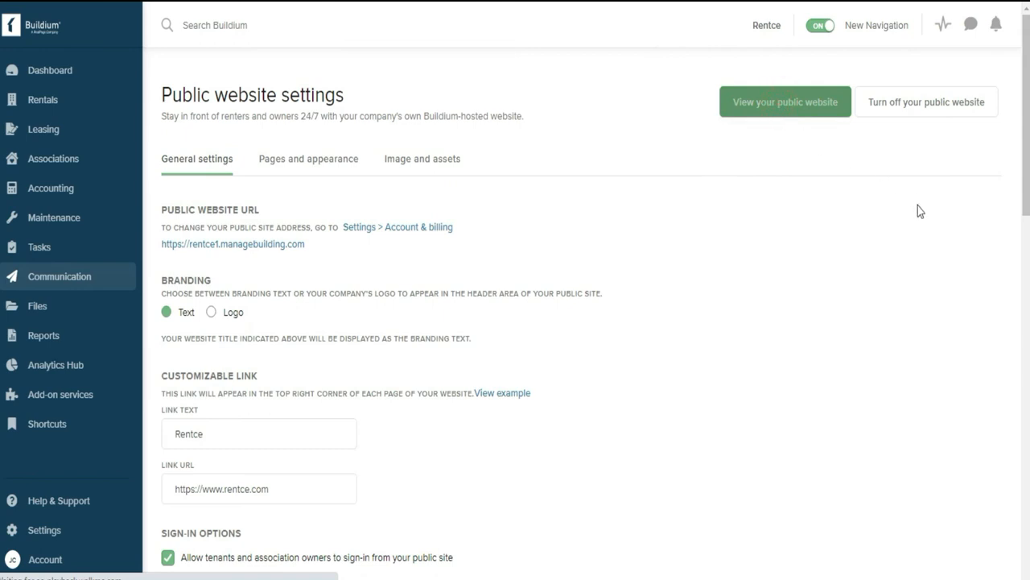
pyautogui.click(786, 102)
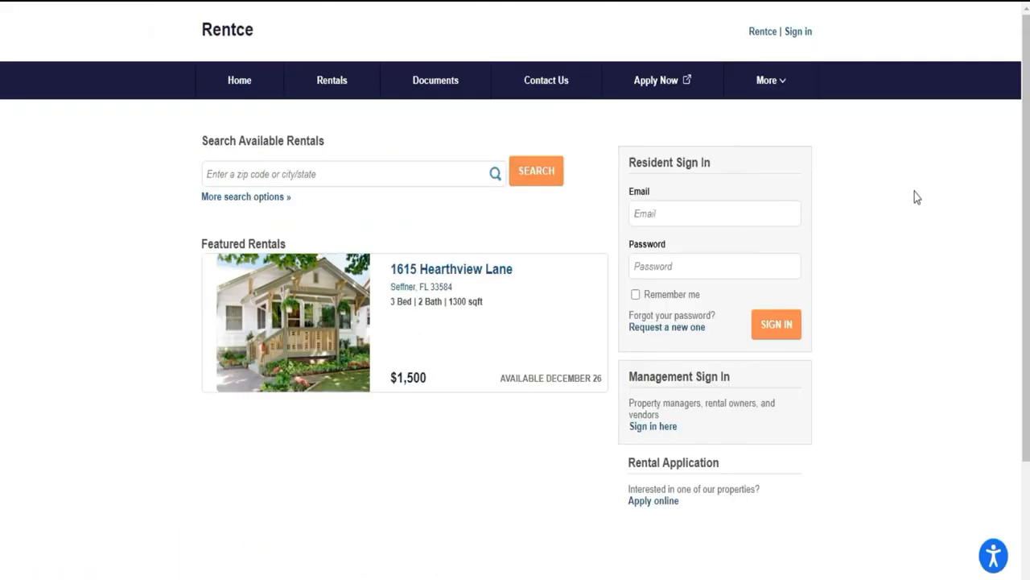
pyautogui.moveTo(884, 199)
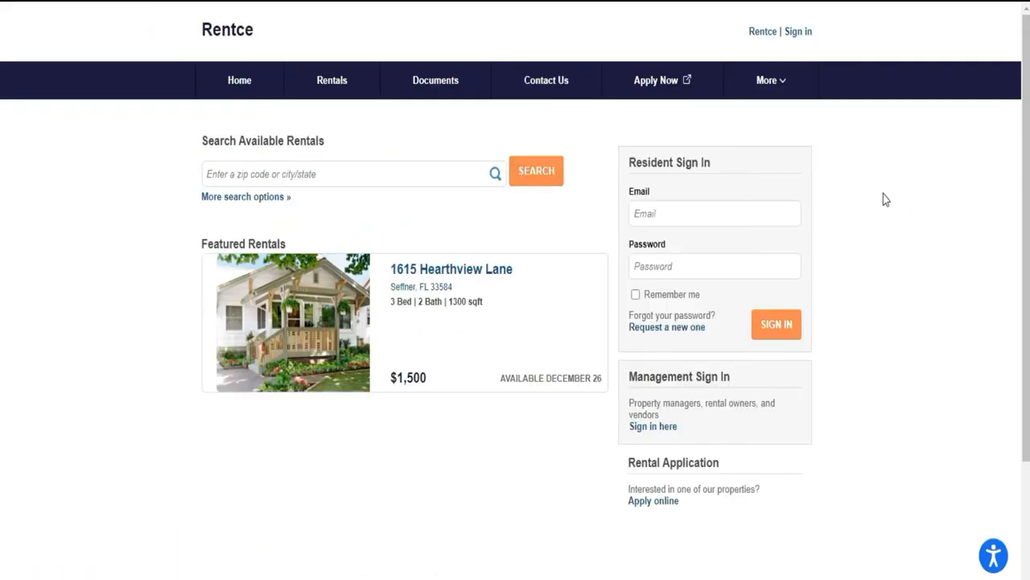
pyautogui.moveTo(301, 275)
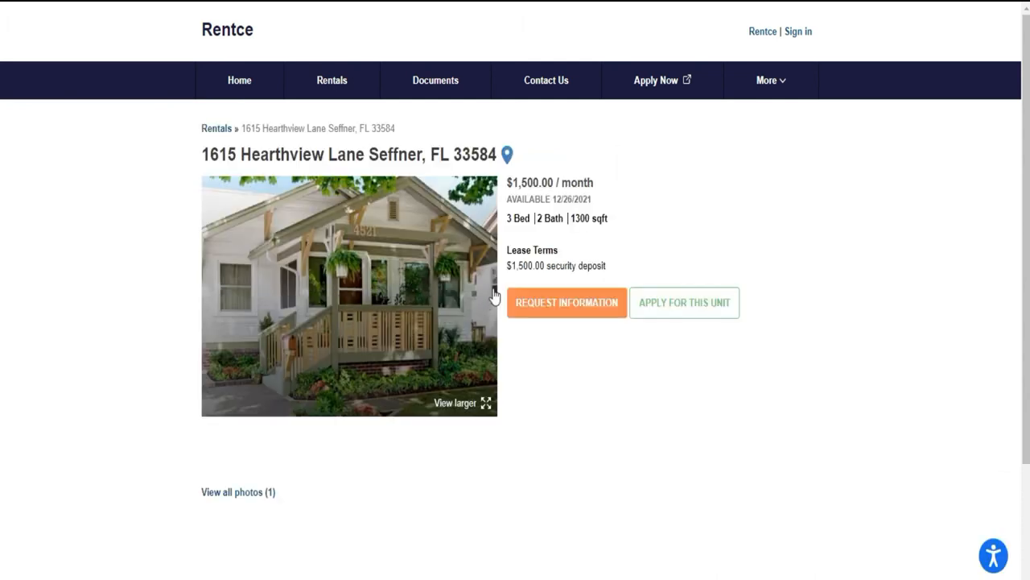
# Apply for the unit and browse the applicant, rental history, employment and terms sections
pyautogui.scroll(-3)
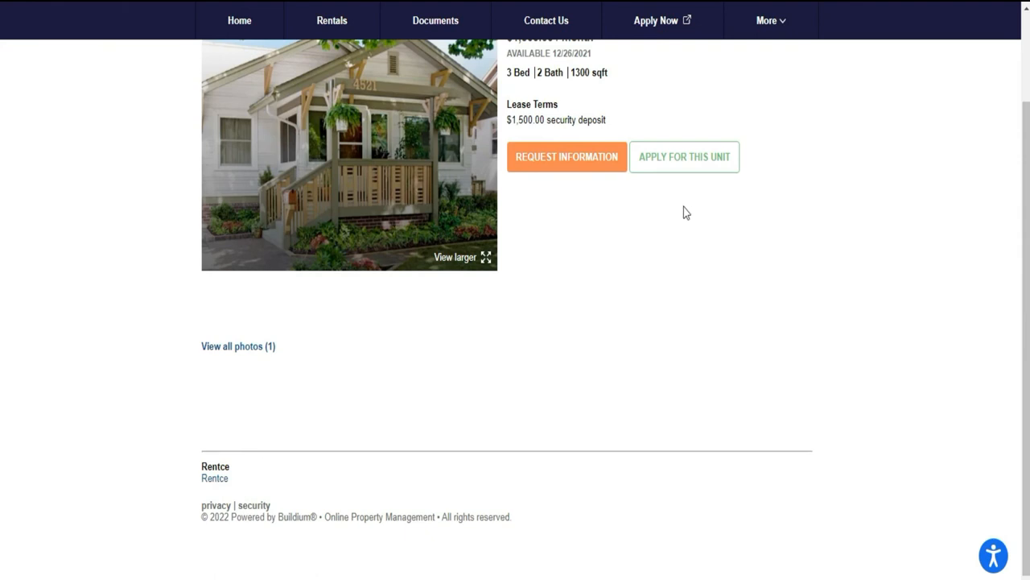
pyautogui.moveTo(560, 260)
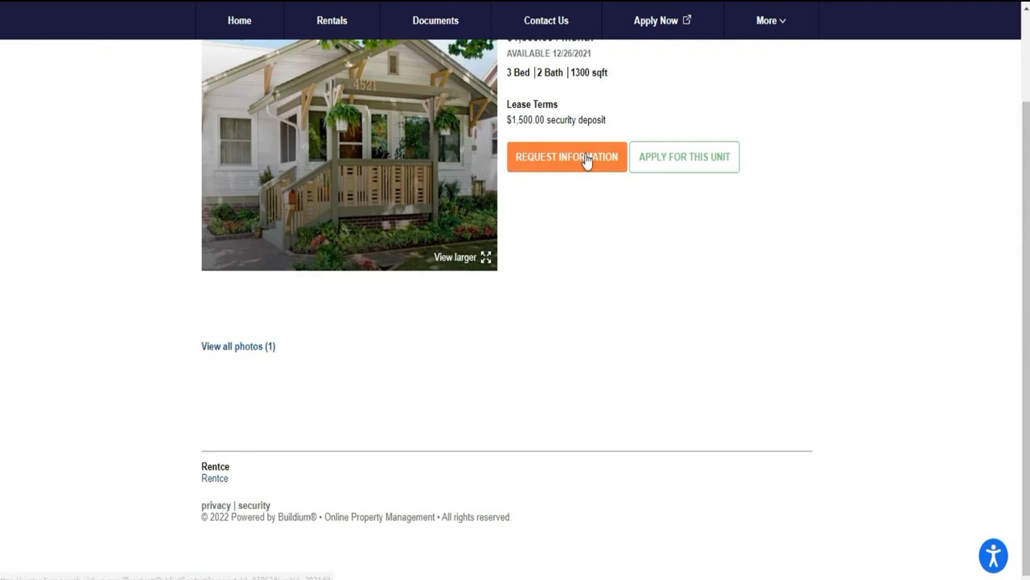
pyautogui.moveTo(547, 176)
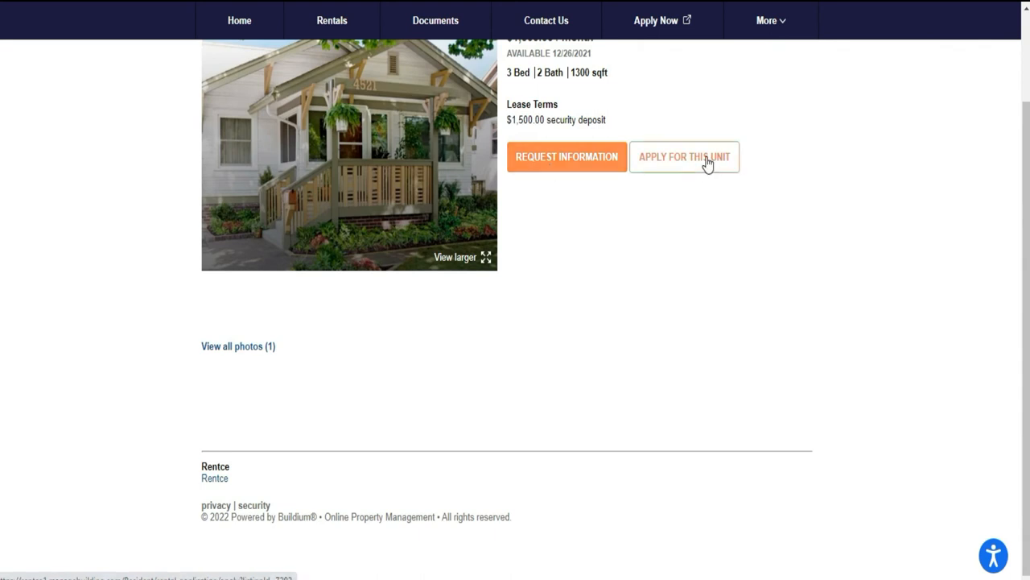
pyautogui.click(685, 156)
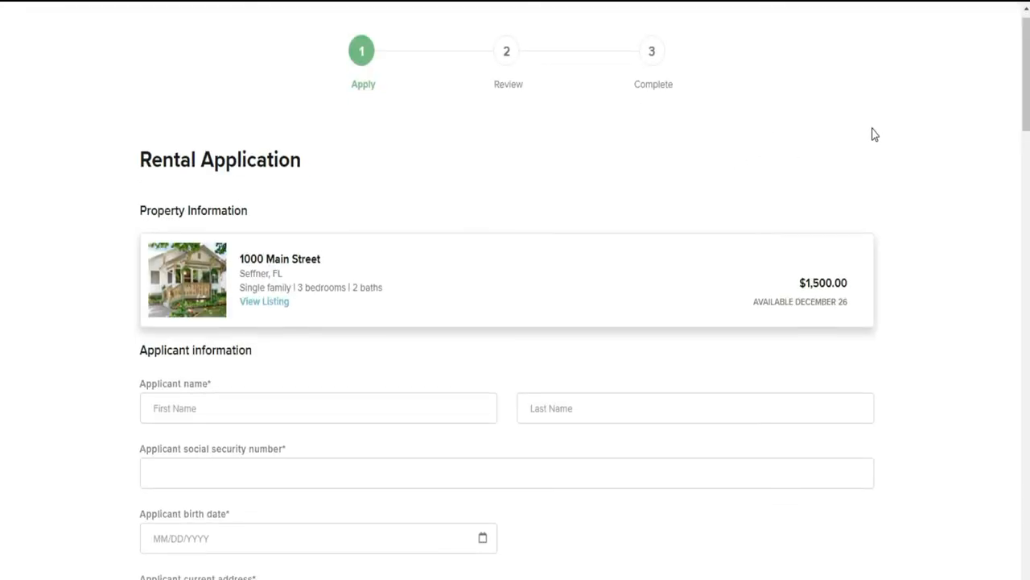
pyautogui.scroll(-3)
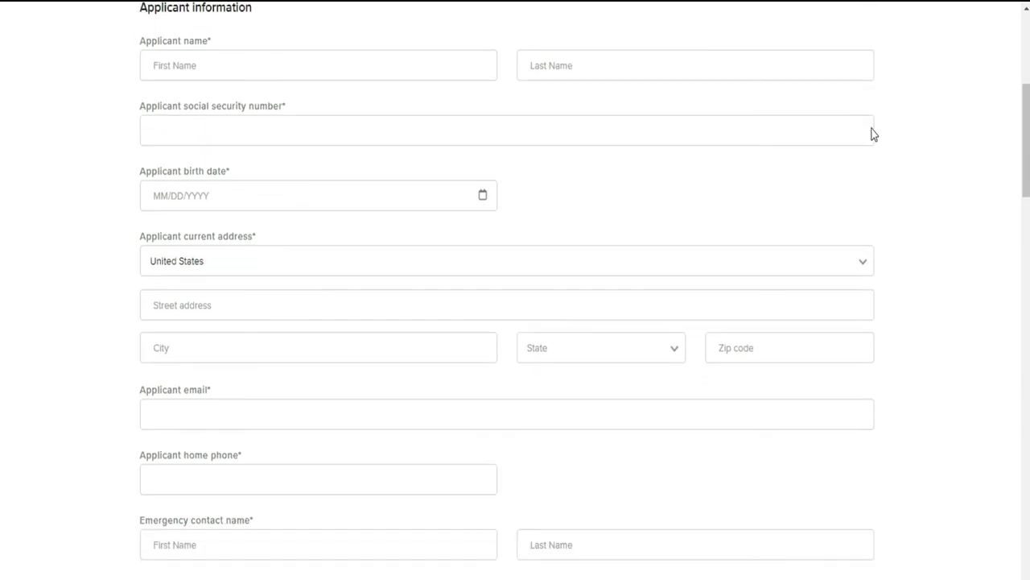
pyautogui.scroll(-3)
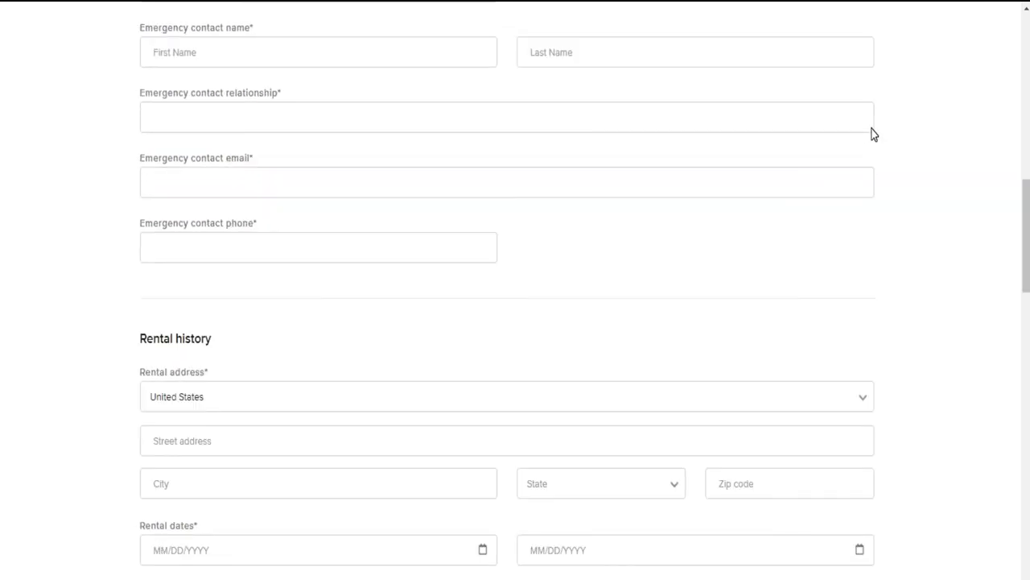
pyautogui.scroll(-3)
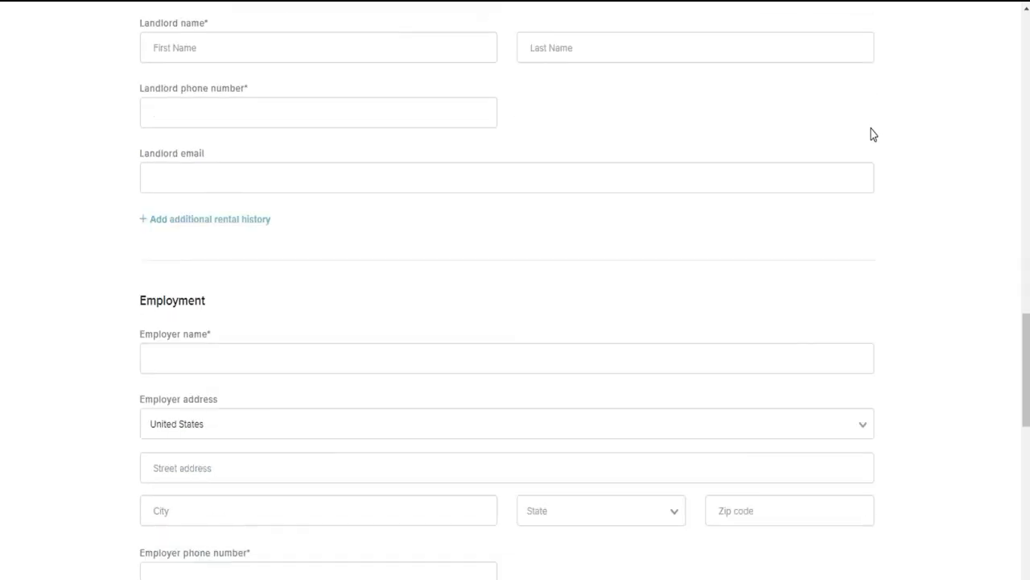
pyautogui.scroll(-3)
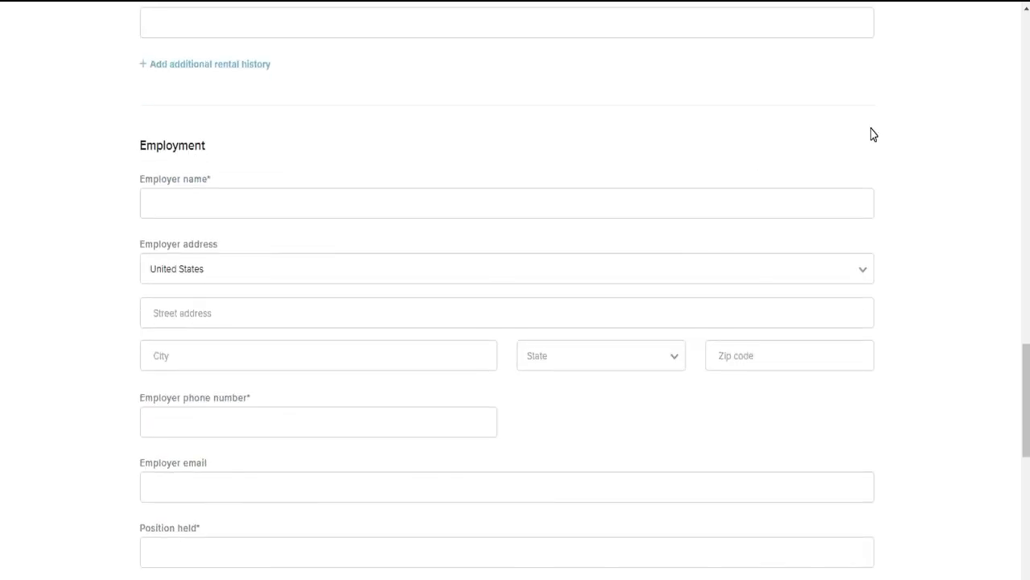
pyautogui.scroll(-3)
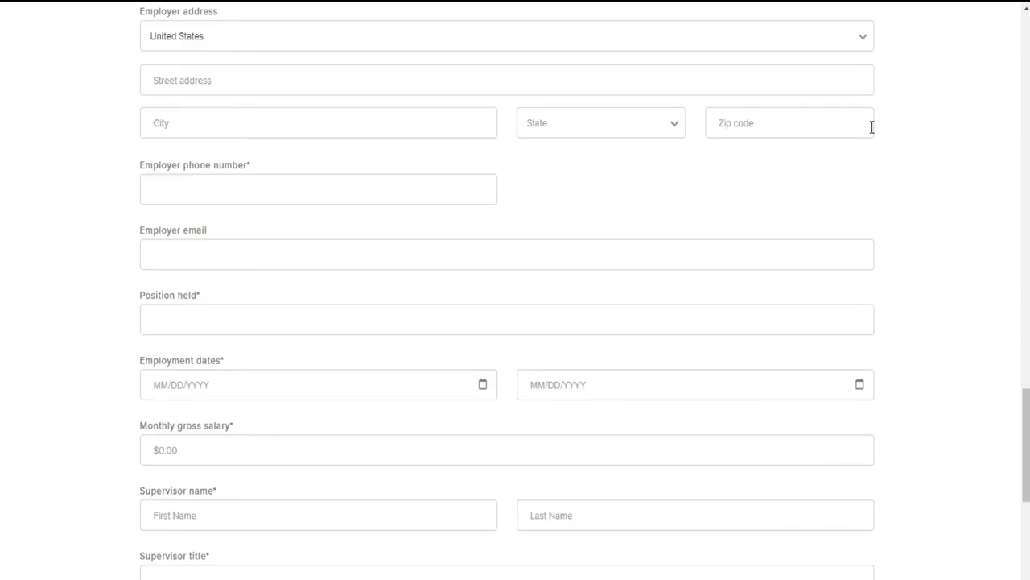
pyautogui.scroll(-3)
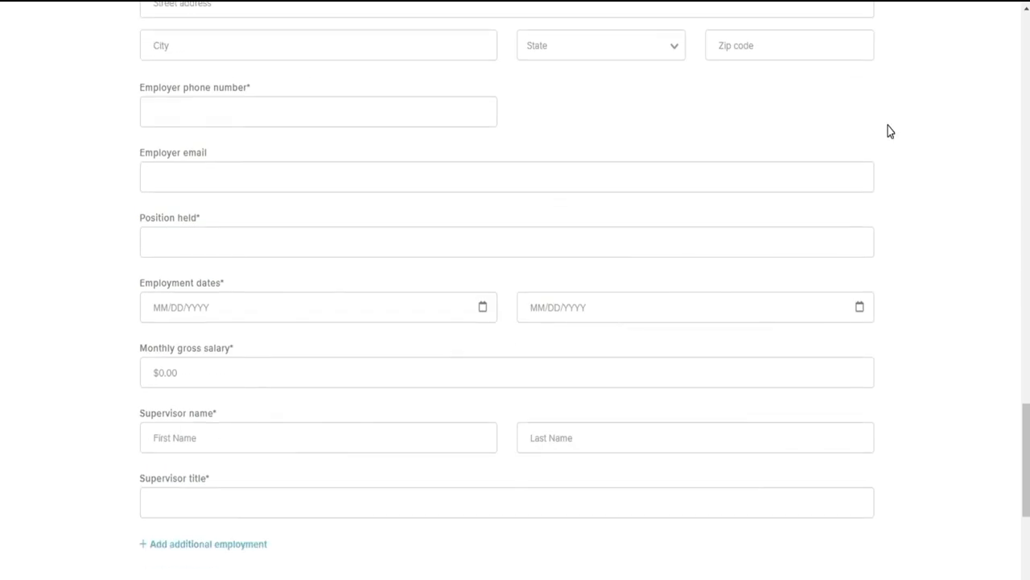
pyautogui.scroll(-3)
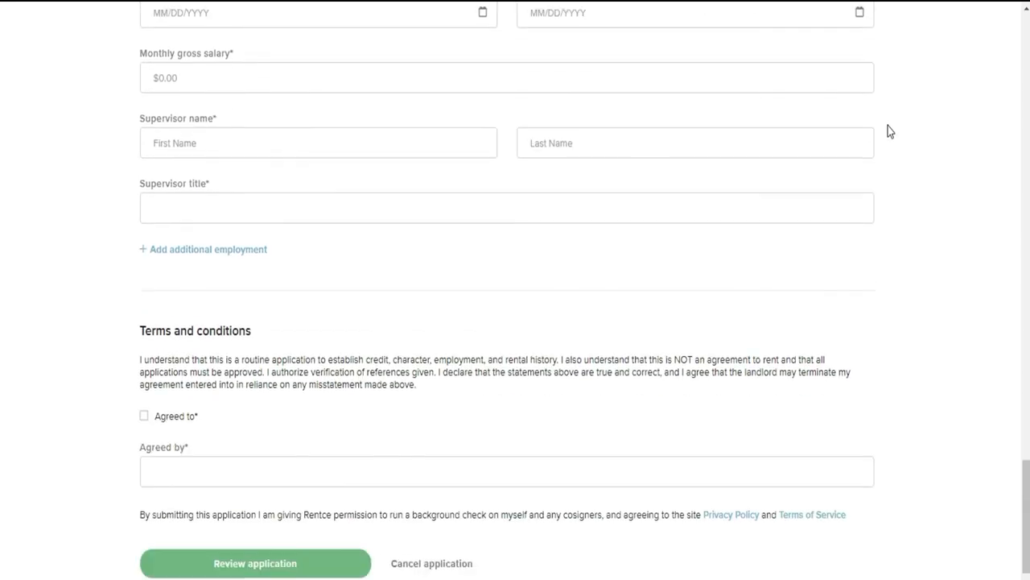
pyautogui.scroll(-3)
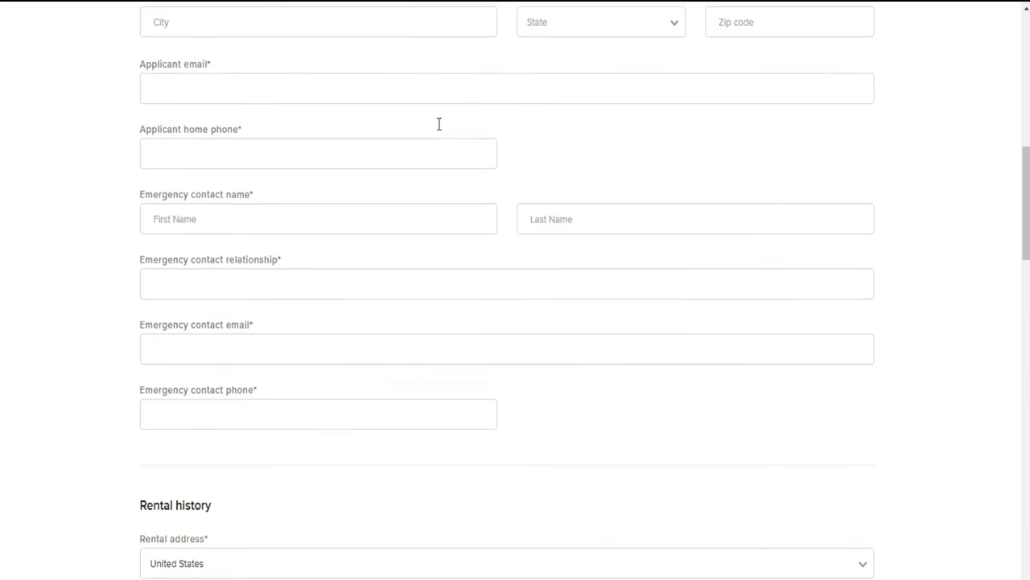
pyautogui.scroll(3)
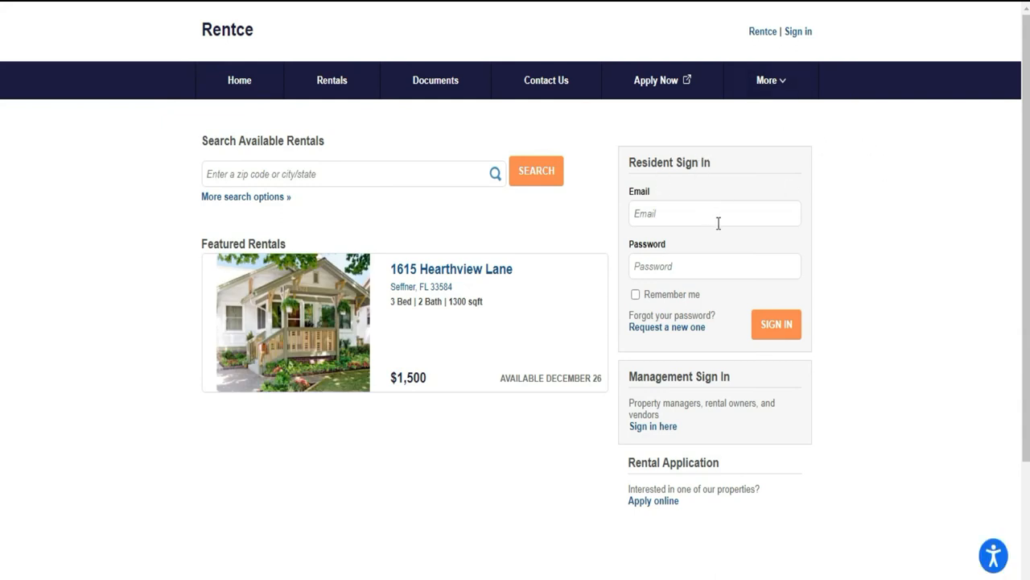
pyautogui.moveTo(704, 206)
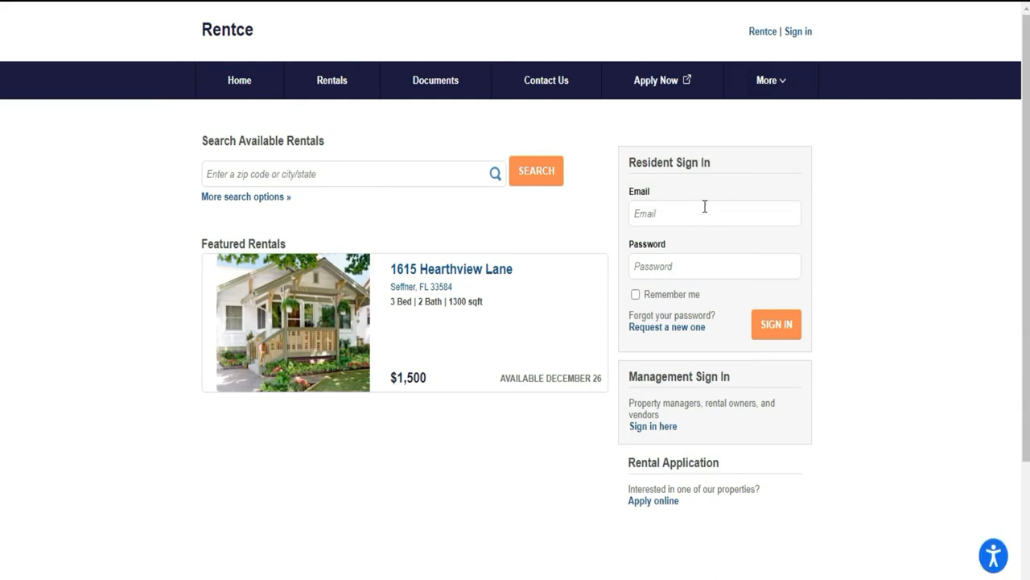
pyautogui.moveTo(713, 301)
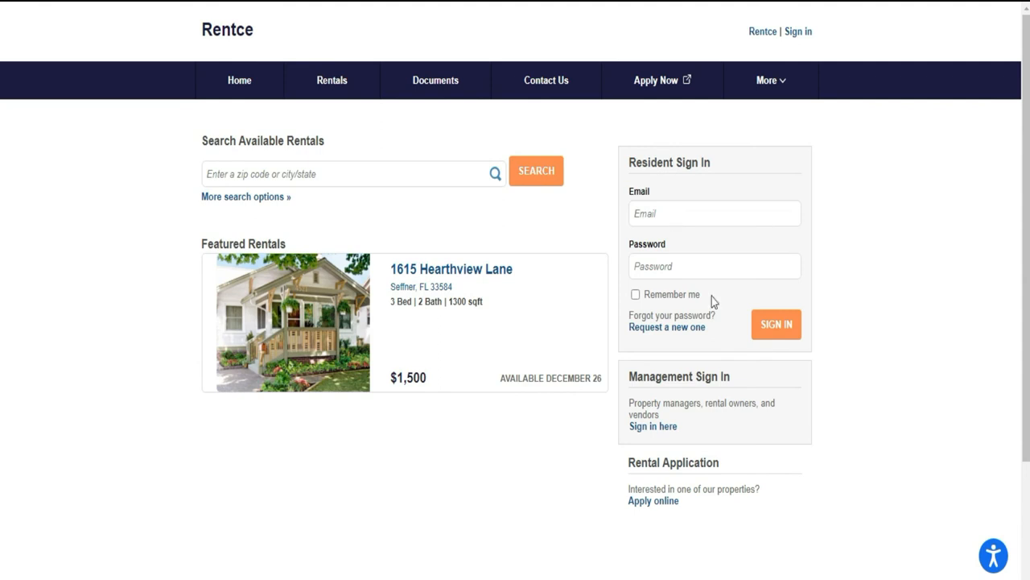
pyautogui.moveTo(679, 331)
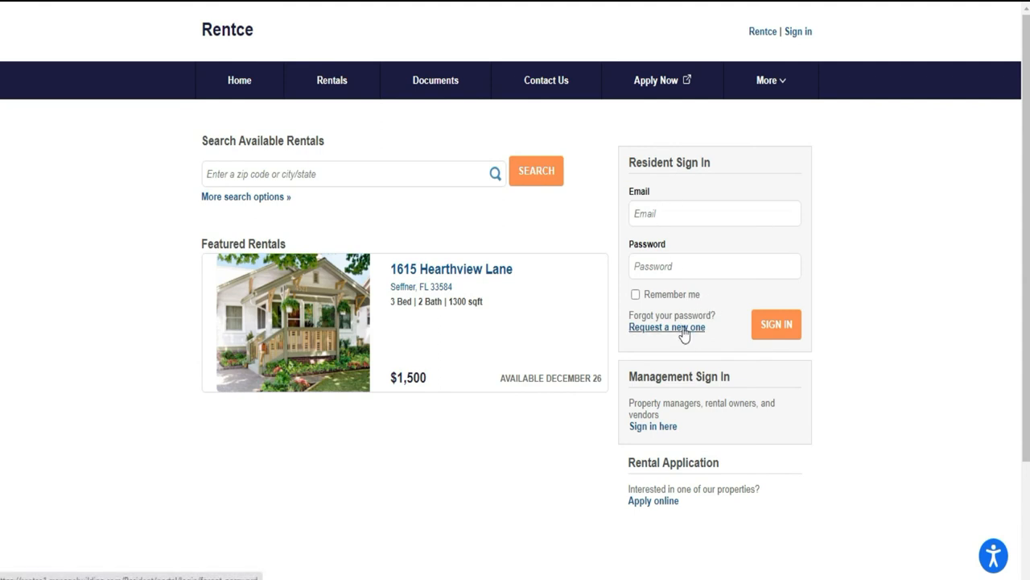
pyautogui.moveTo(820, 472)
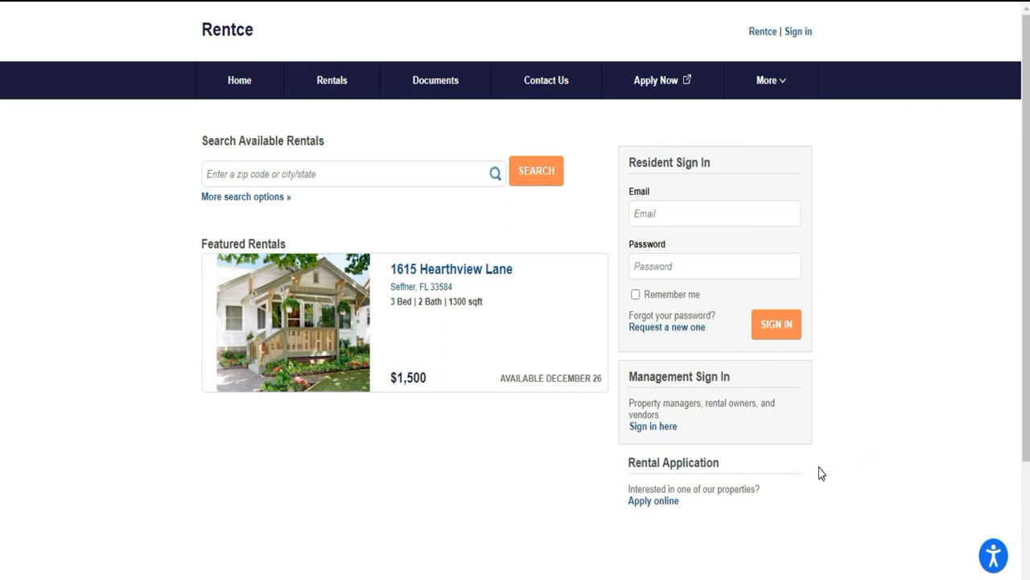
pyautogui.moveTo(646, 394)
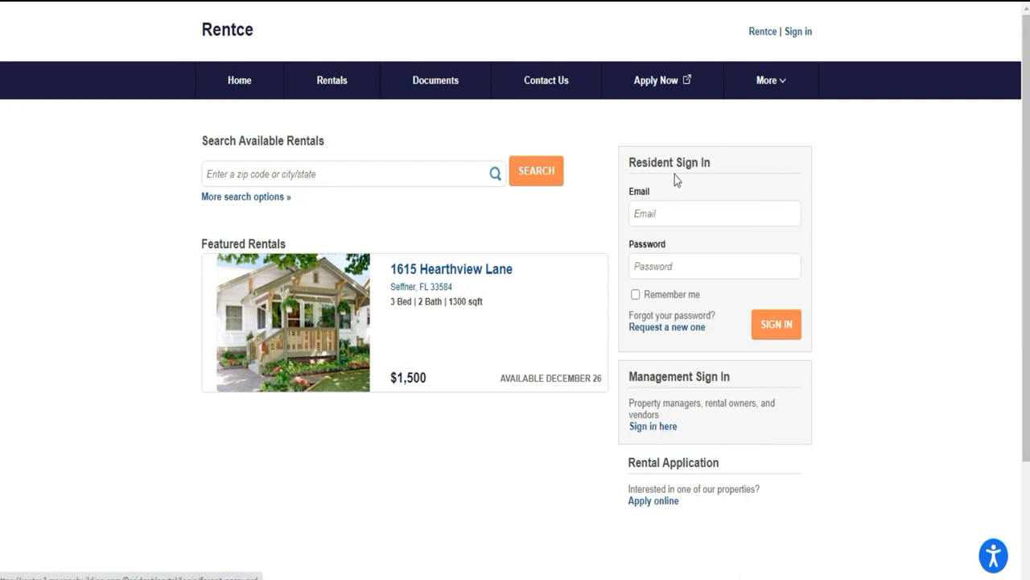
pyautogui.moveTo(50, 70)
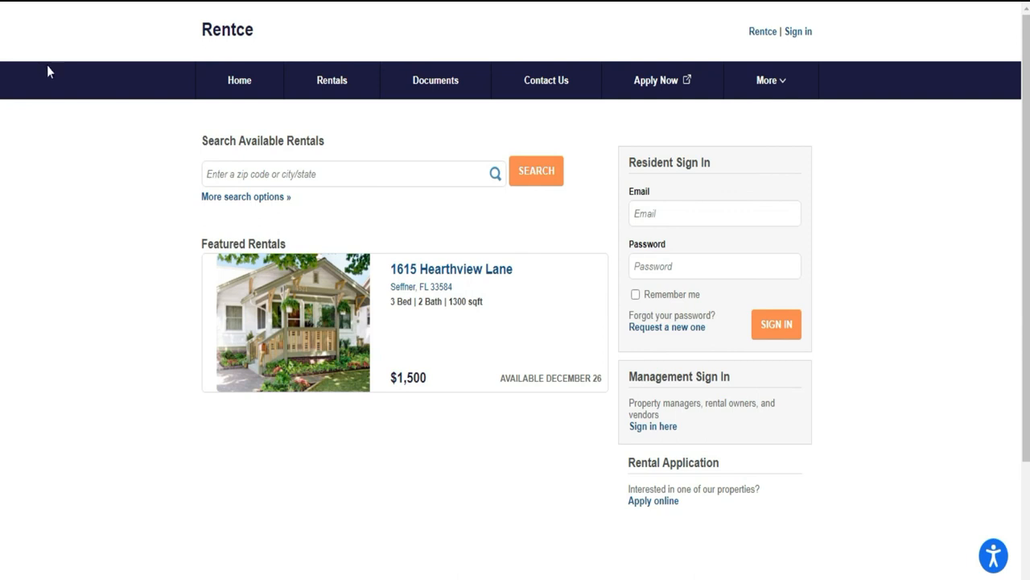
pyautogui.moveTo(447, 90)
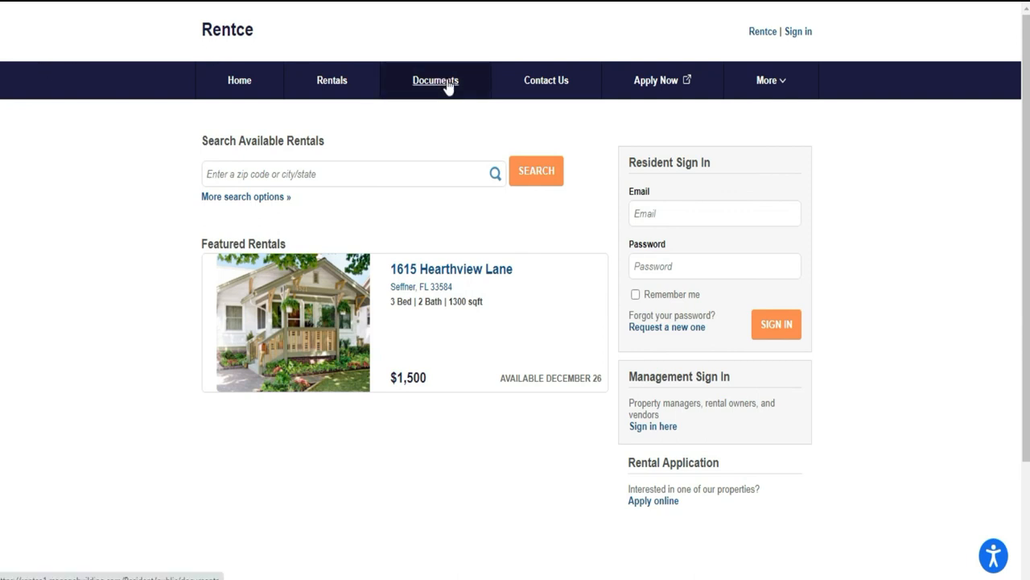
pyautogui.moveTo(448, 89)
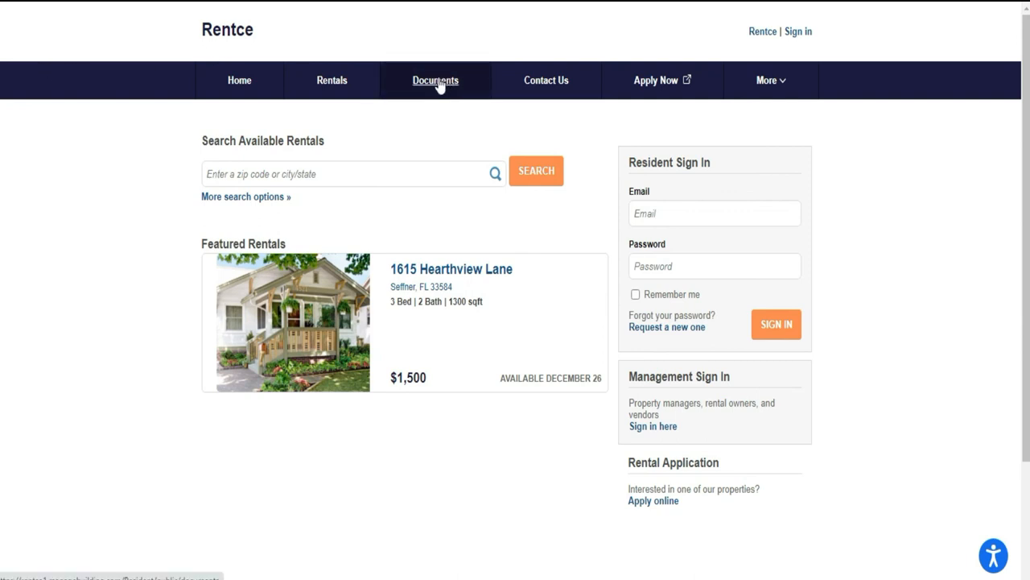
pyautogui.moveTo(430, 87)
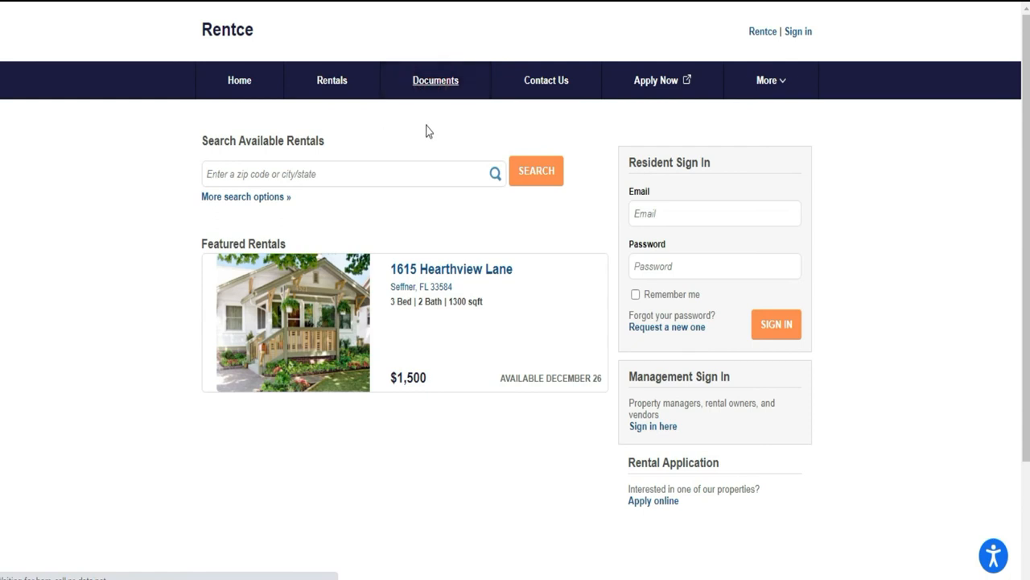
pyautogui.click(435, 81)
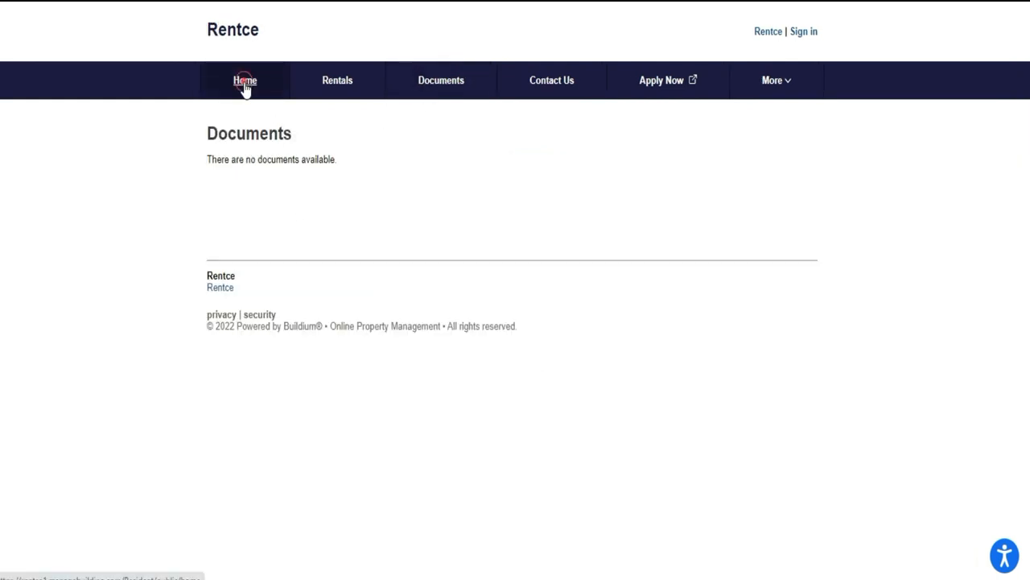
pyautogui.click(244, 80)
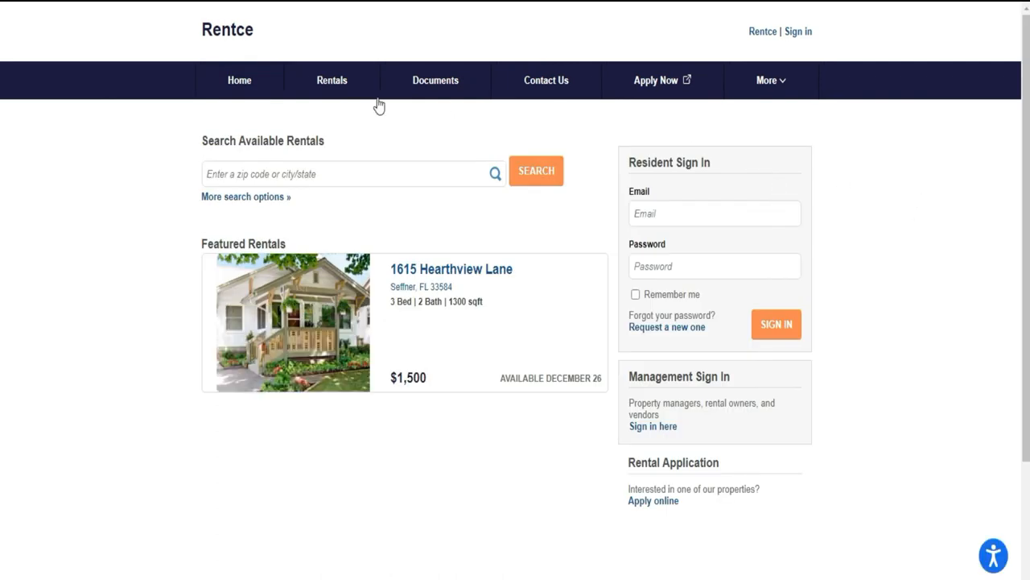
pyautogui.moveTo(394, 163)
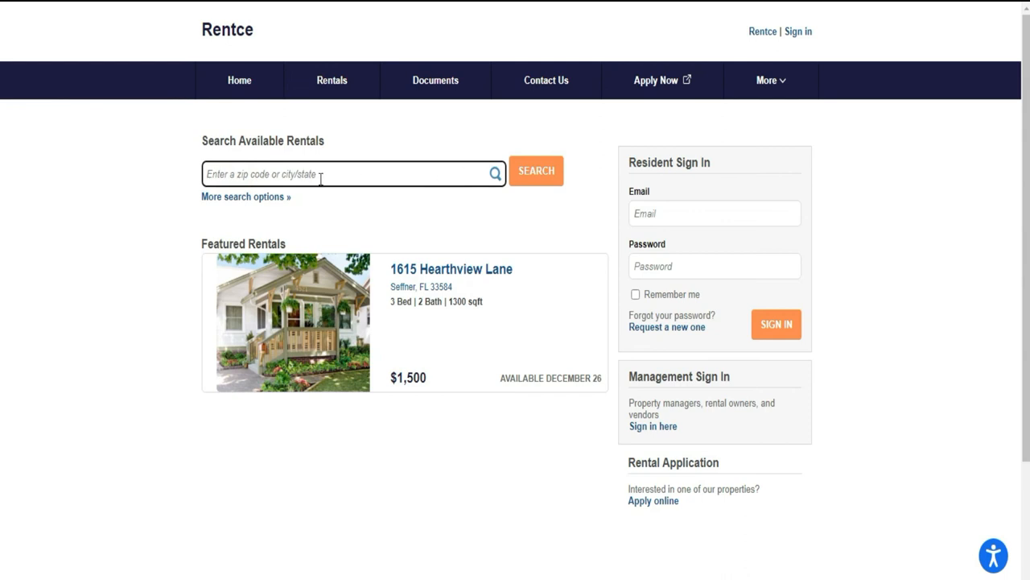
pyautogui.scroll(-3)
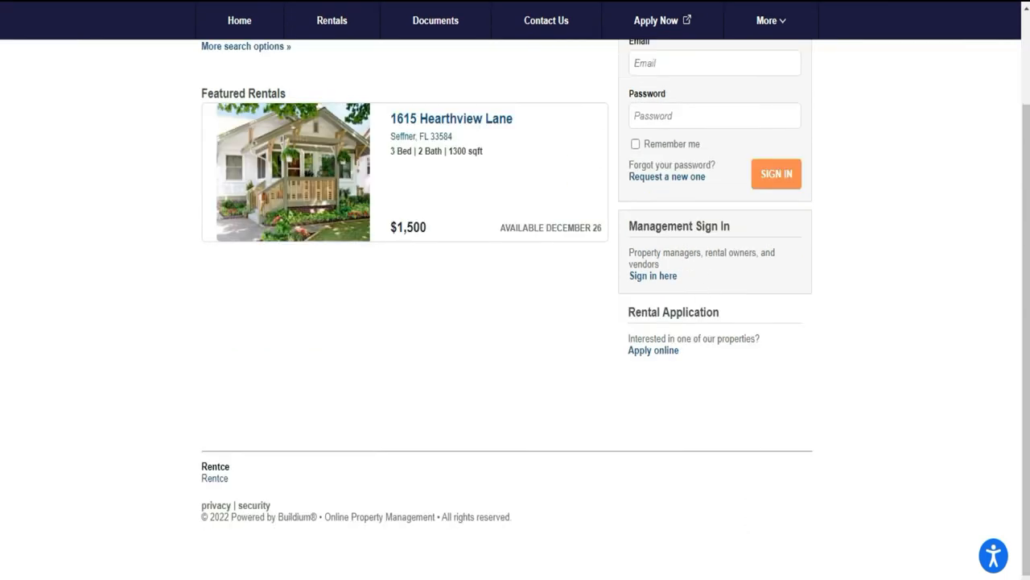
pyautogui.click(994, 555)
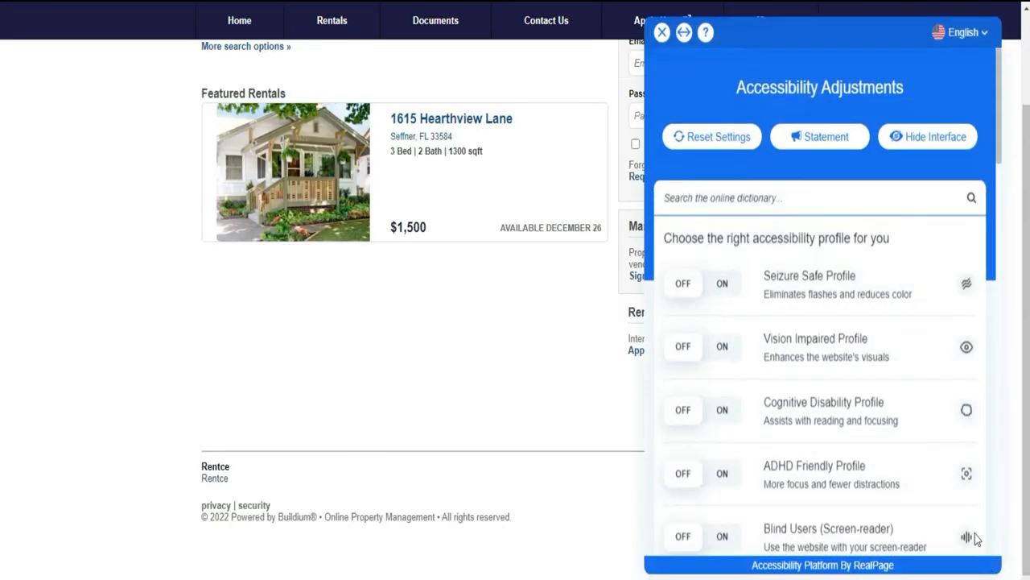
pyautogui.moveTo(918, 277)
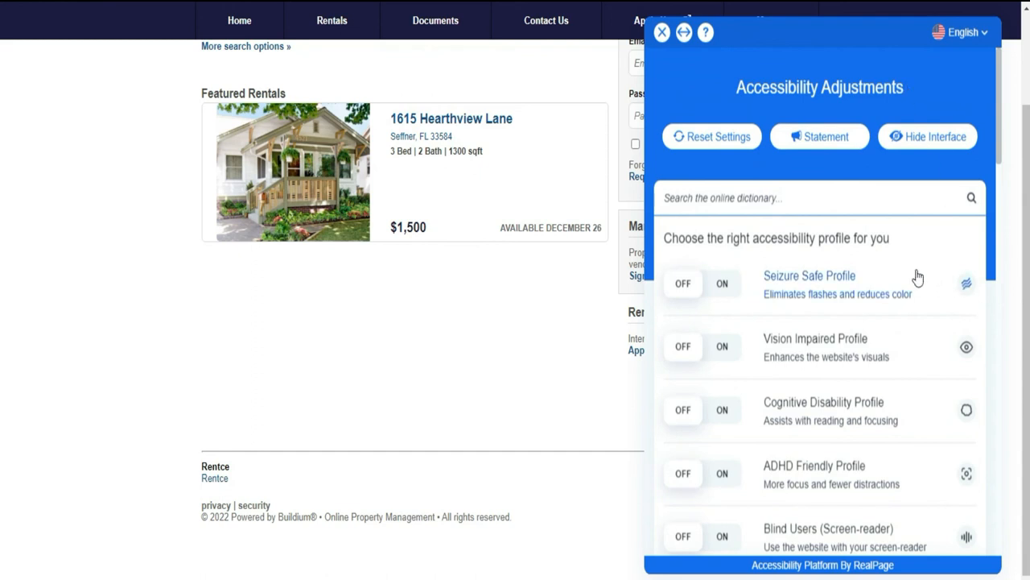
pyautogui.moveTo(916, 276)
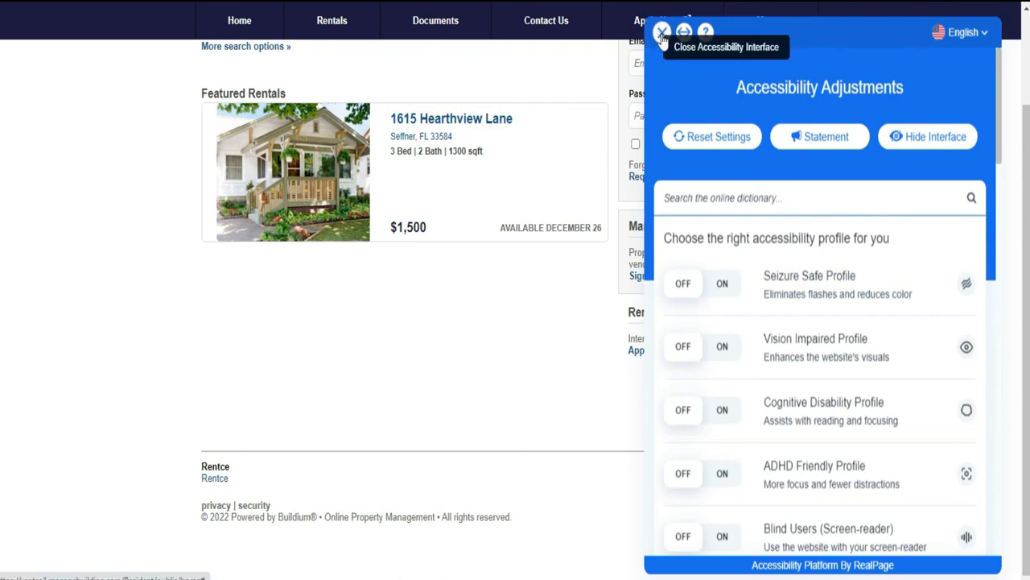
pyautogui.click(662, 28)
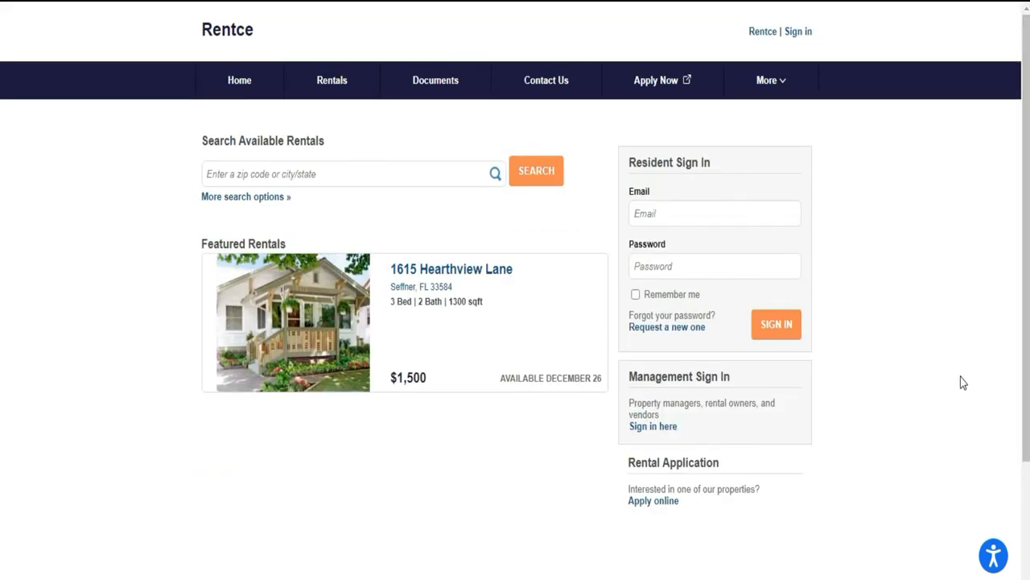
pyautogui.moveTo(874, 160)
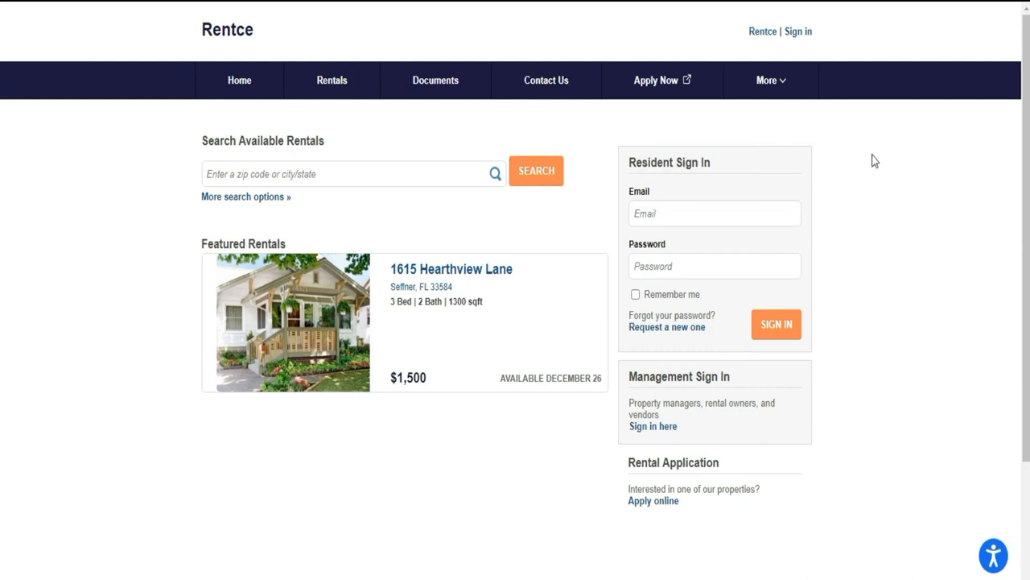
pyautogui.moveTo(958, 306)
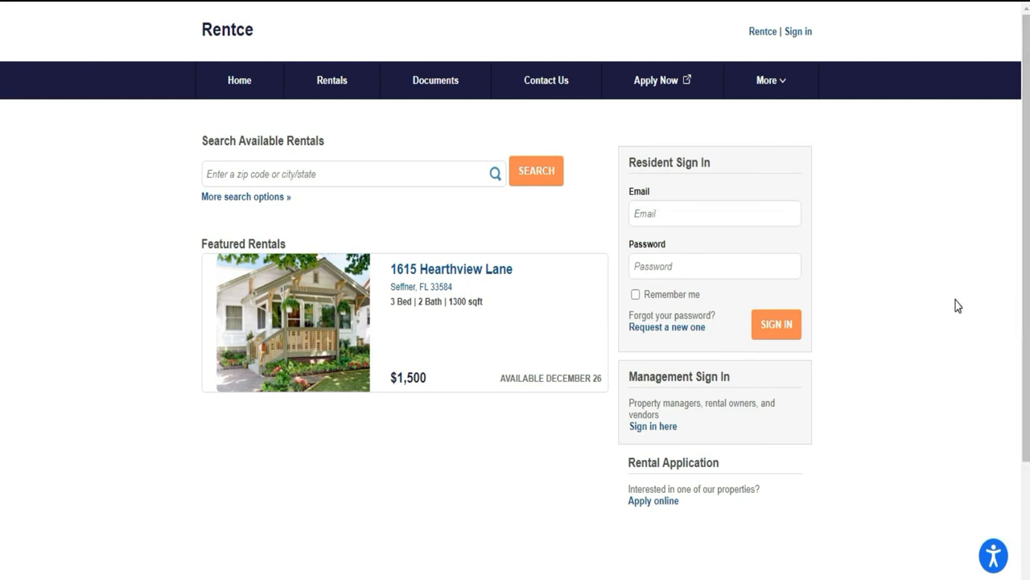
pyautogui.moveTo(8, 207)
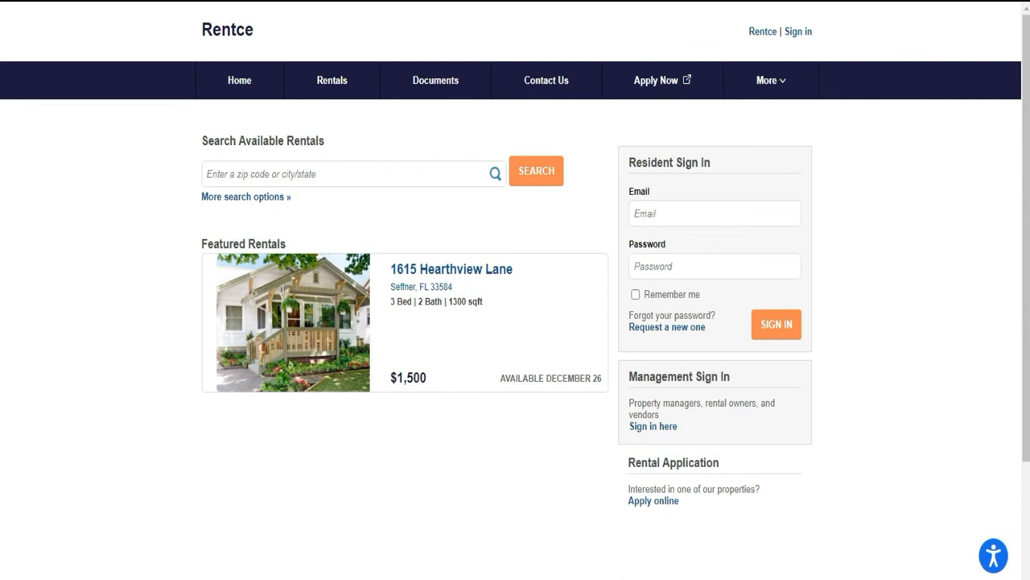
pyautogui.click(434, 80)
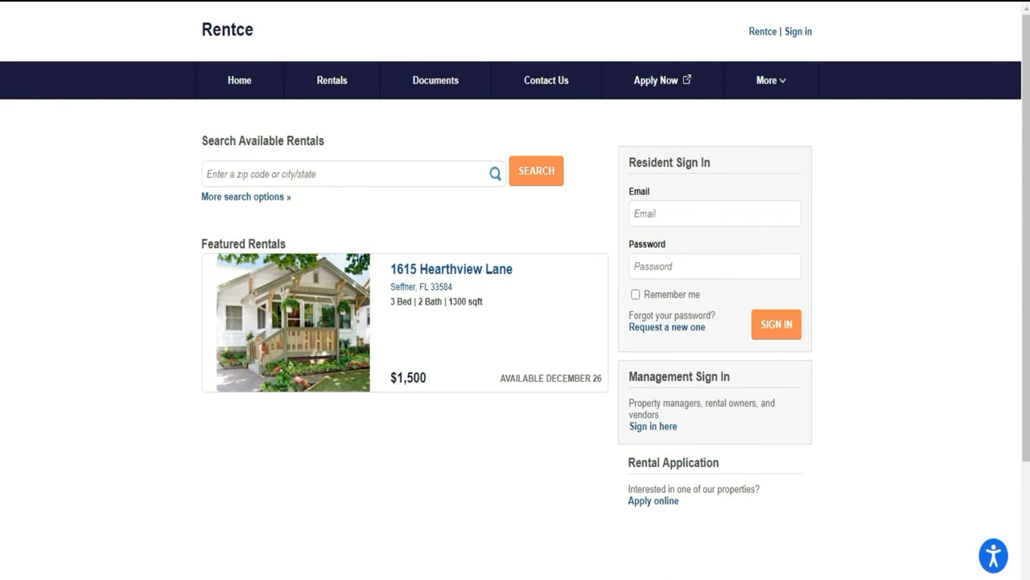
pyautogui.click(450, 268)
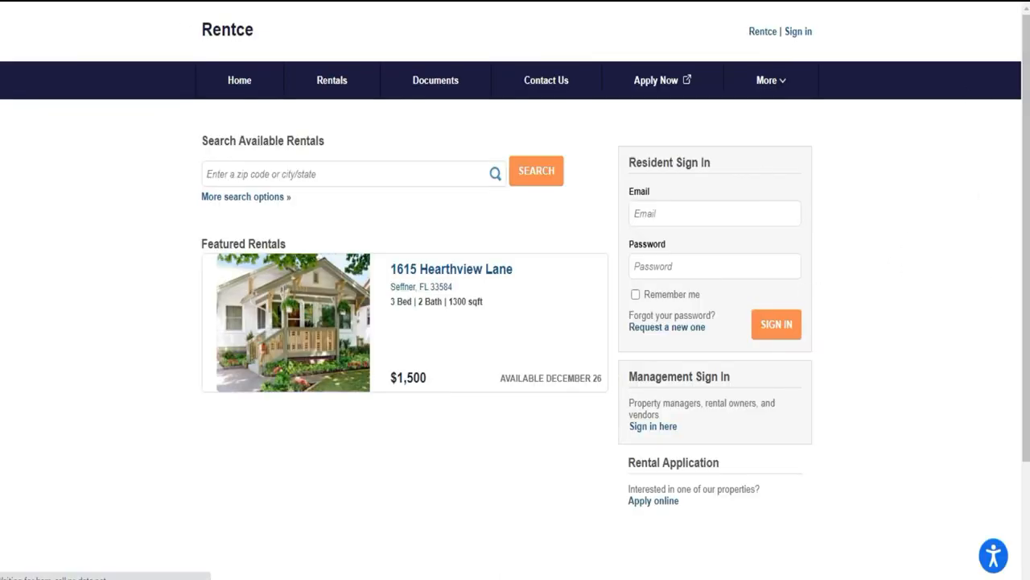
pyautogui.moveTo(936, 223)
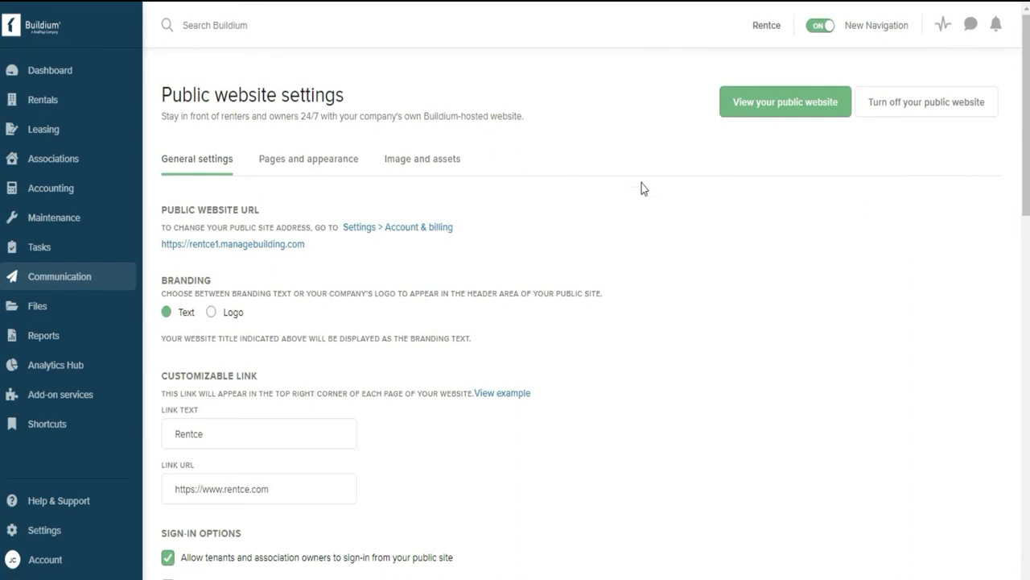
pyautogui.moveTo(635, 216)
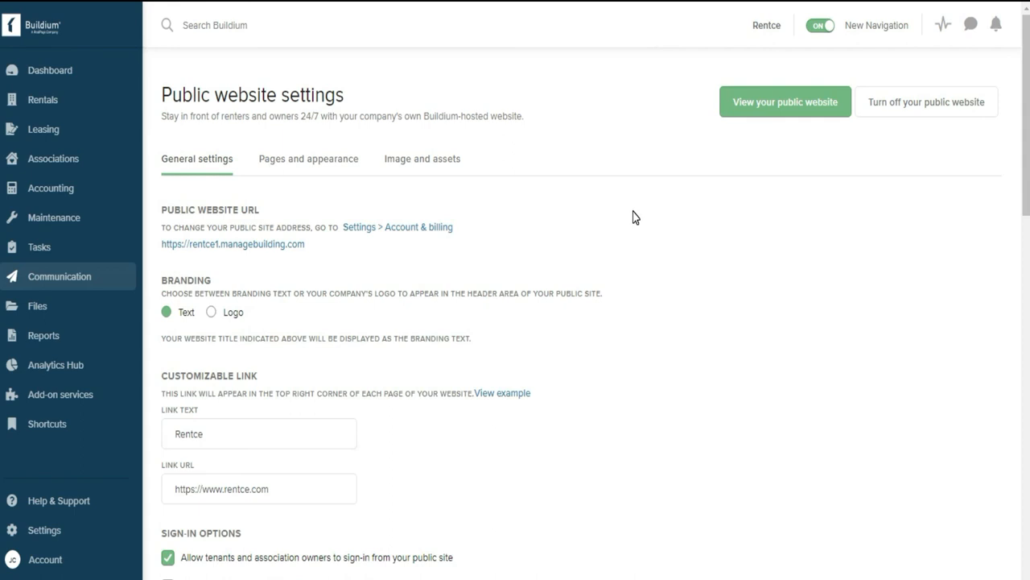
pyautogui.moveTo(610, 122)
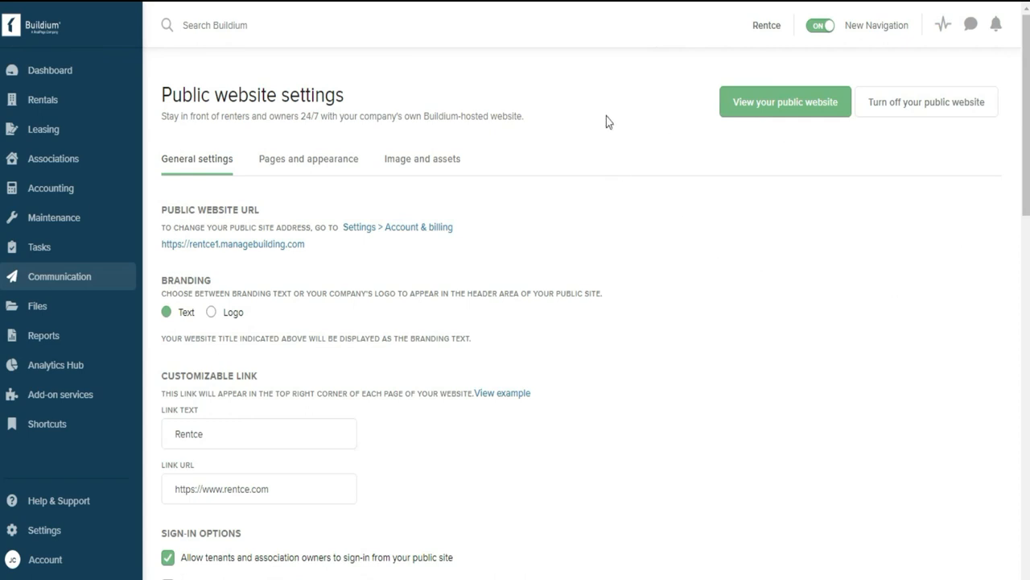
pyautogui.moveTo(710, 205)
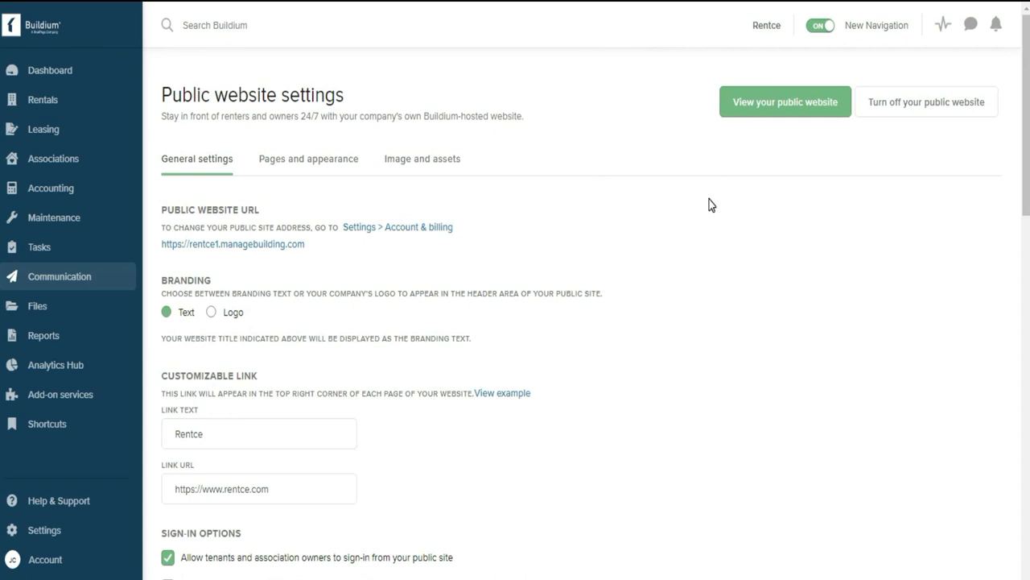
pyautogui.moveTo(760, 301)
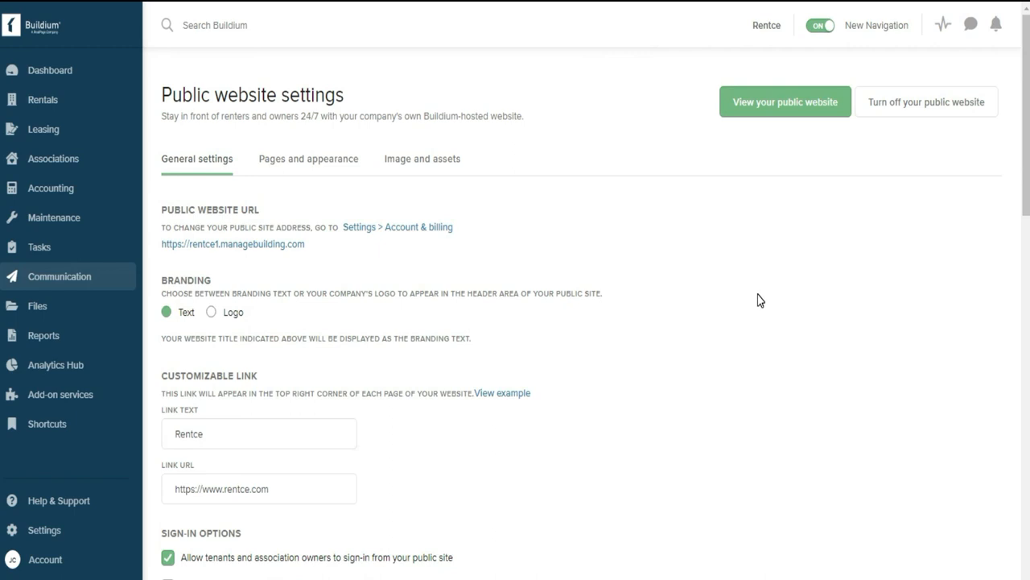
pyautogui.moveTo(416, 170)
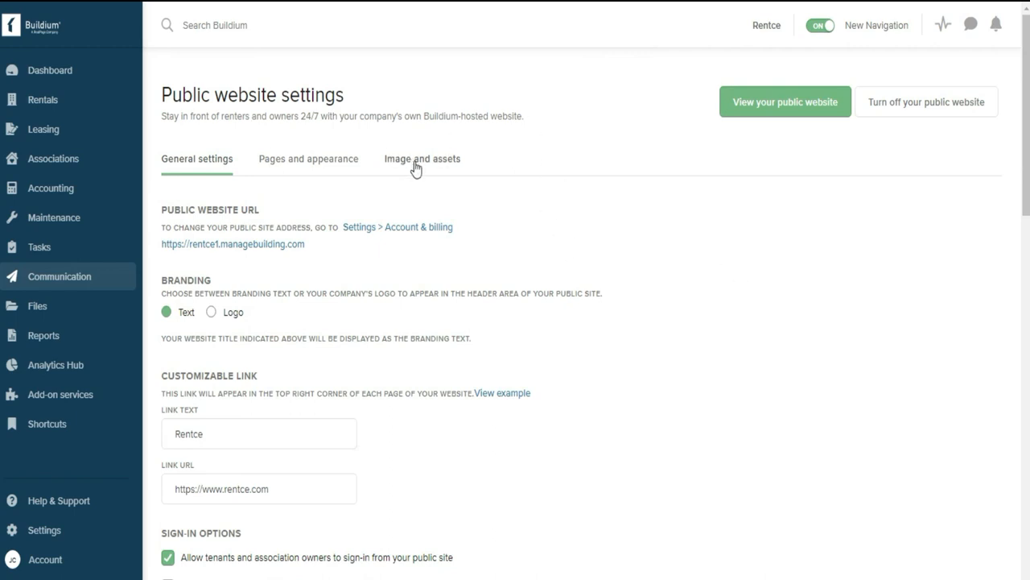
pyautogui.moveTo(69, 283)
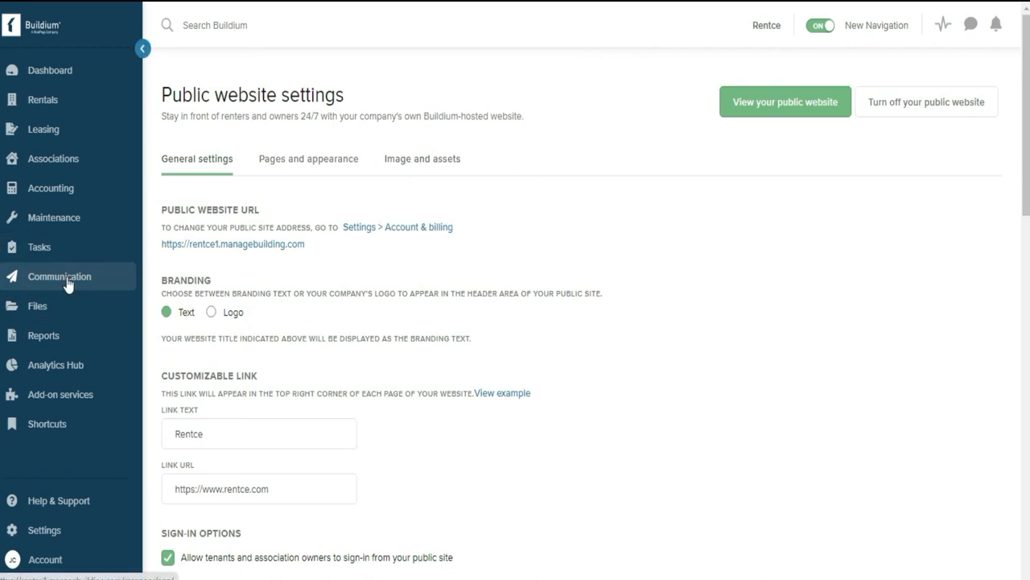
# Open the Communication flyout menu in the Buildium sidebar, listing public site, messaging and email options
pyautogui.click(68, 276)
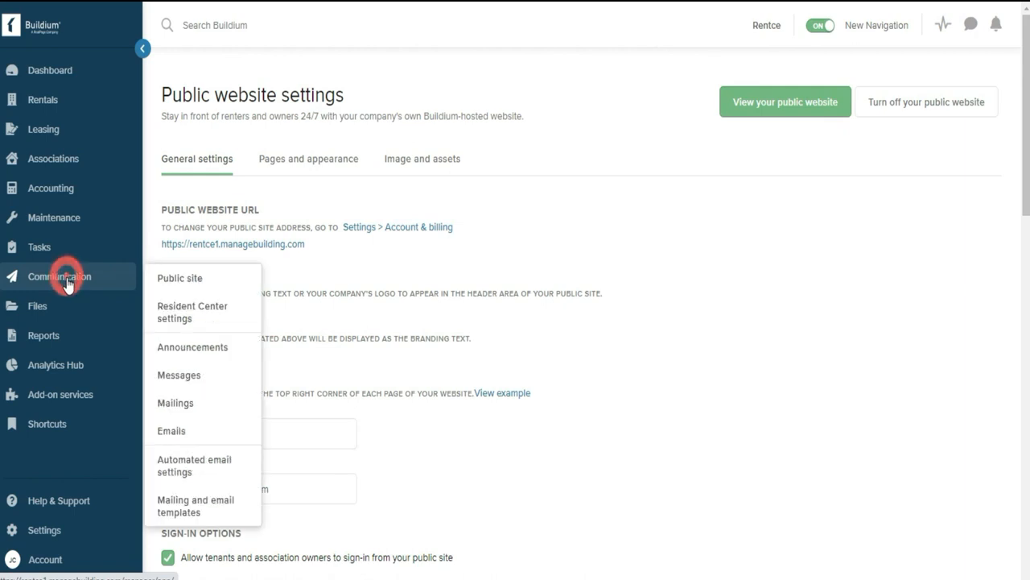
pyautogui.moveTo(252, 322)
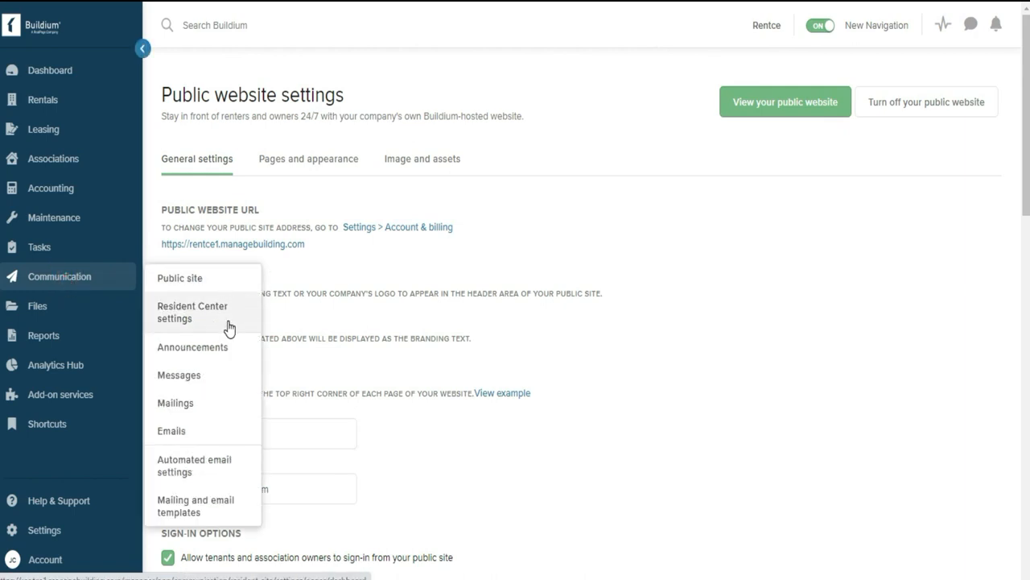
pyautogui.moveTo(213, 361)
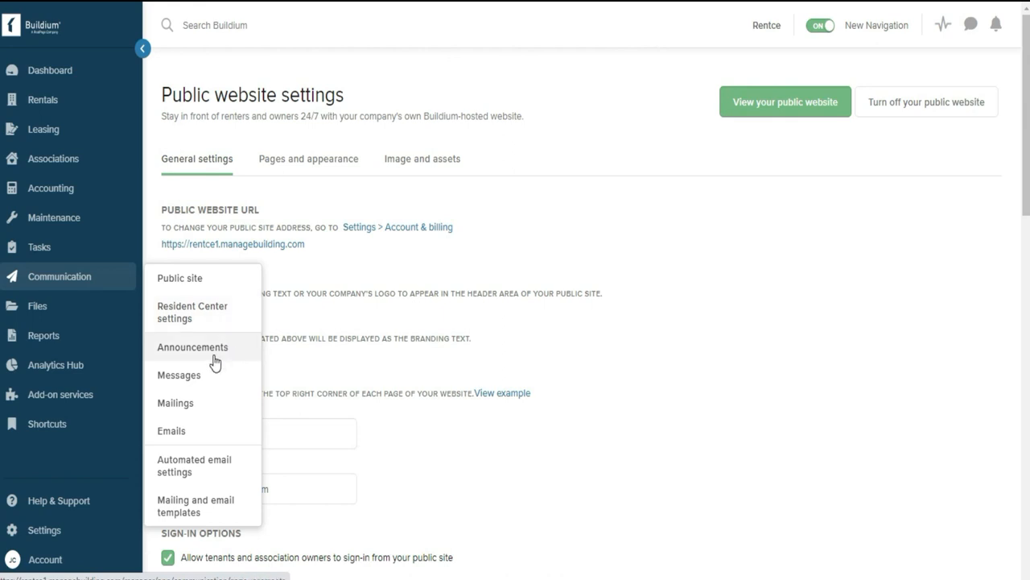
pyautogui.moveTo(206, 443)
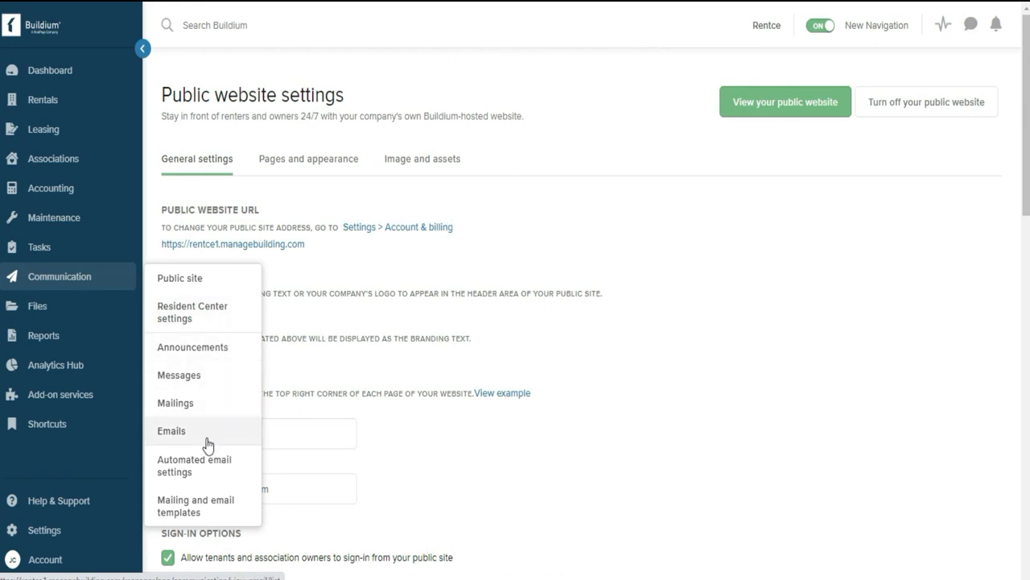
pyautogui.moveTo(209, 472)
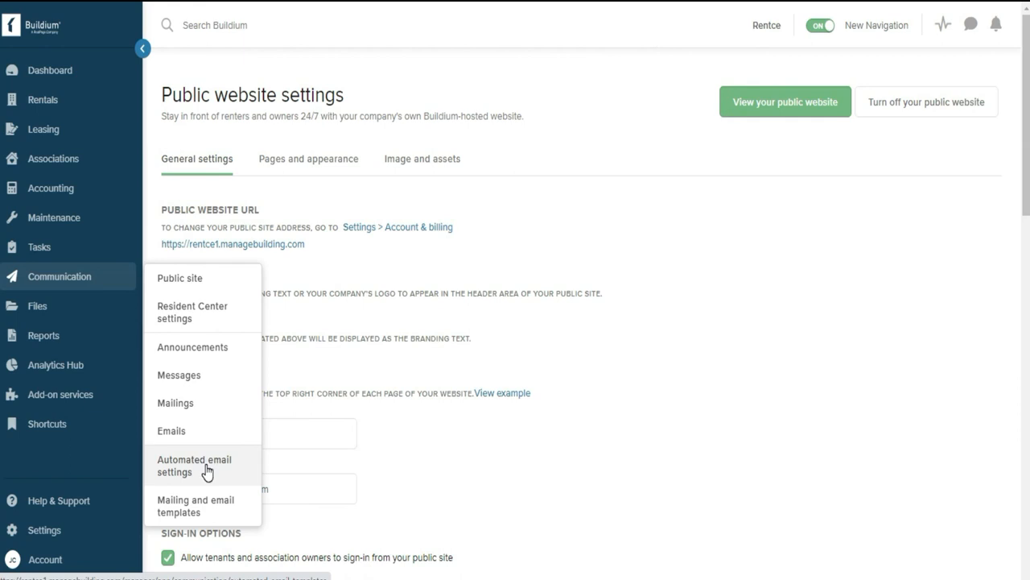
pyautogui.moveTo(590, 153)
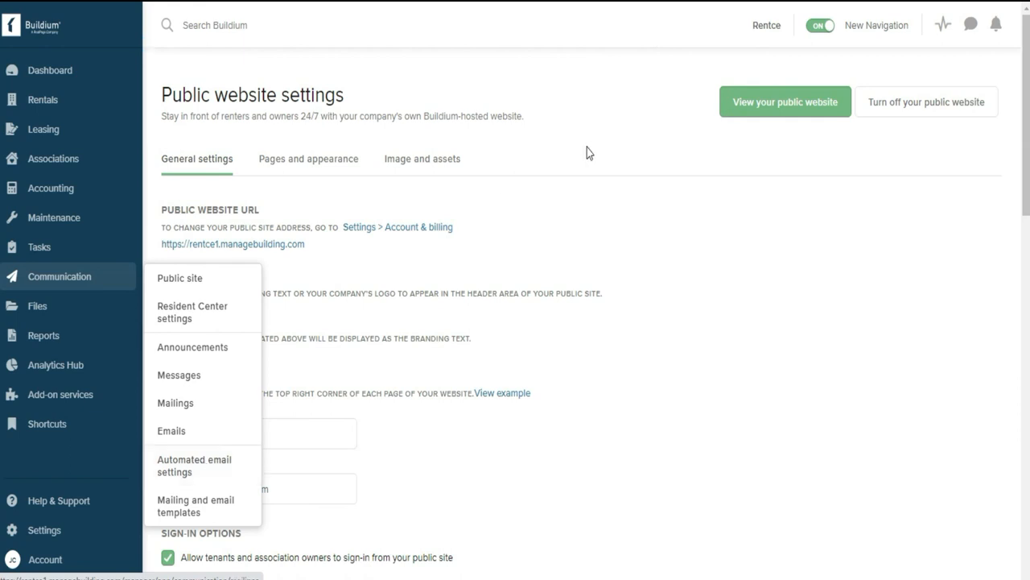